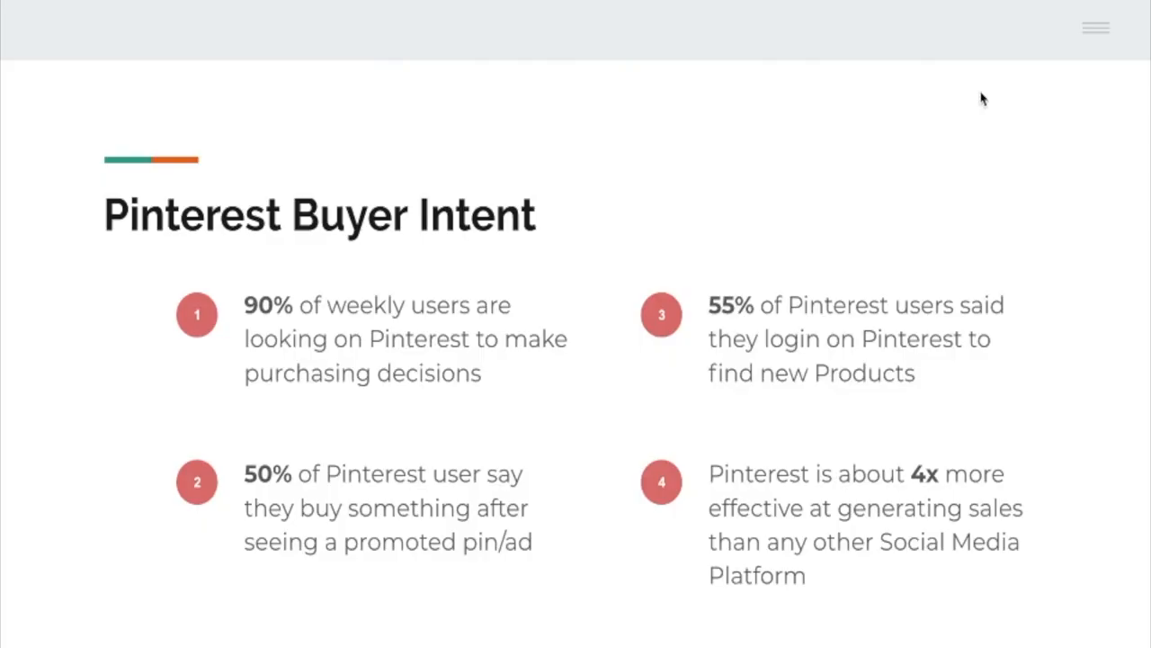
pyautogui.moveTo(997, 77)
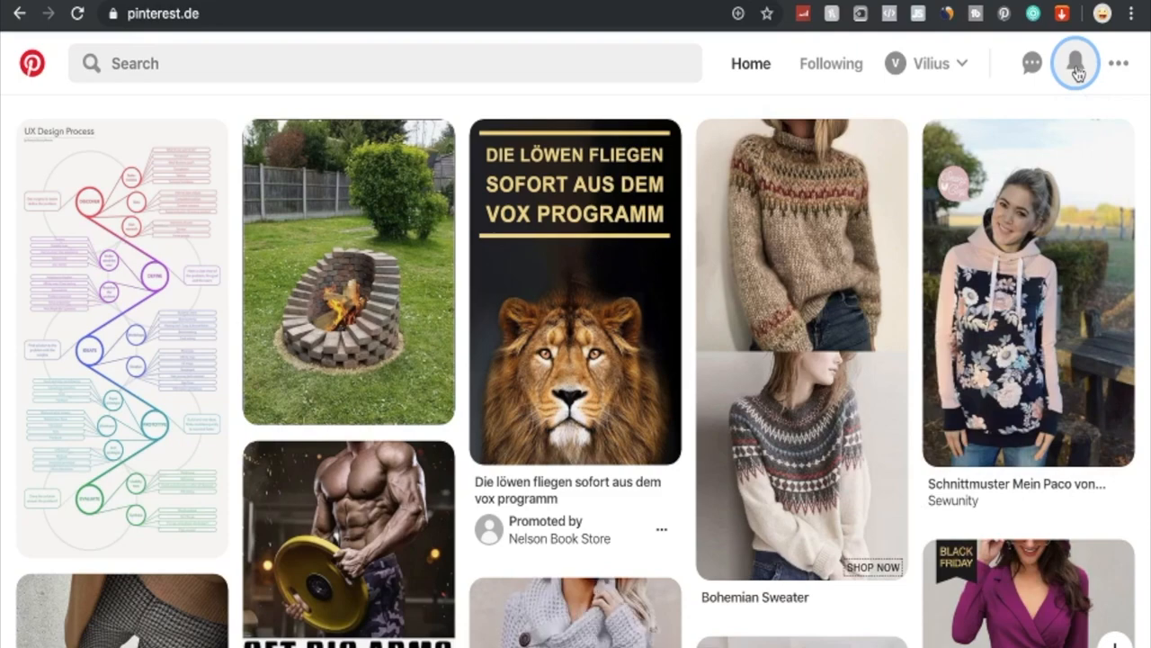
pyautogui.moveTo(1029, 130)
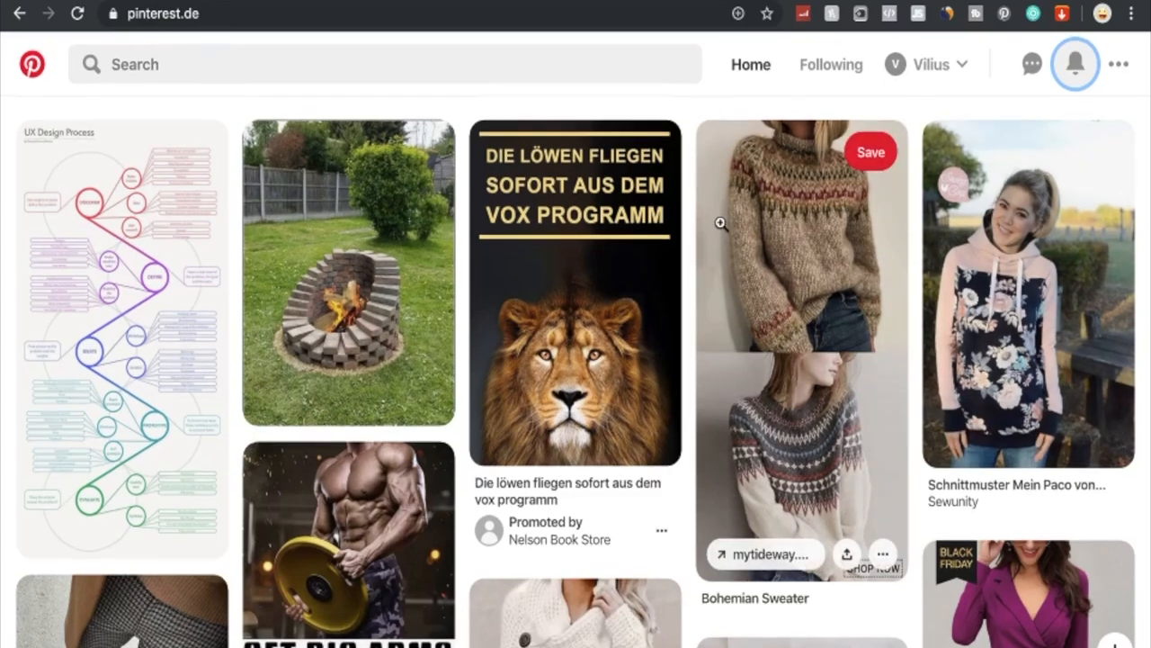
# Scroll through the GymGuider biceps workout article.
pyautogui.scroll(-3)
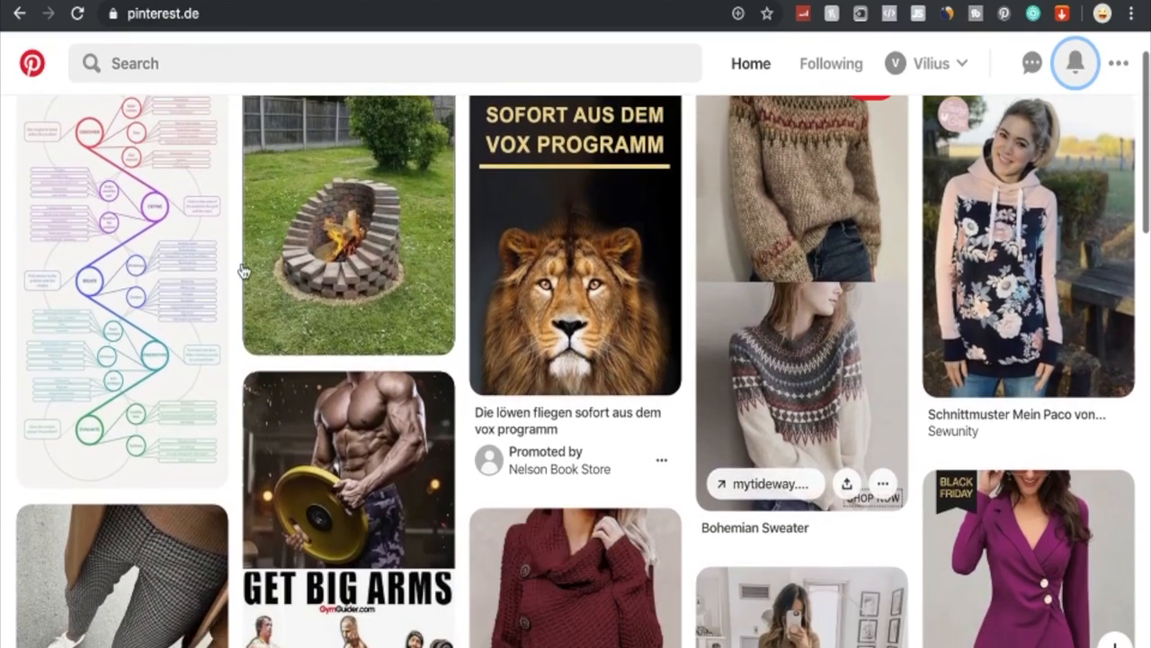
pyautogui.scroll(-3)
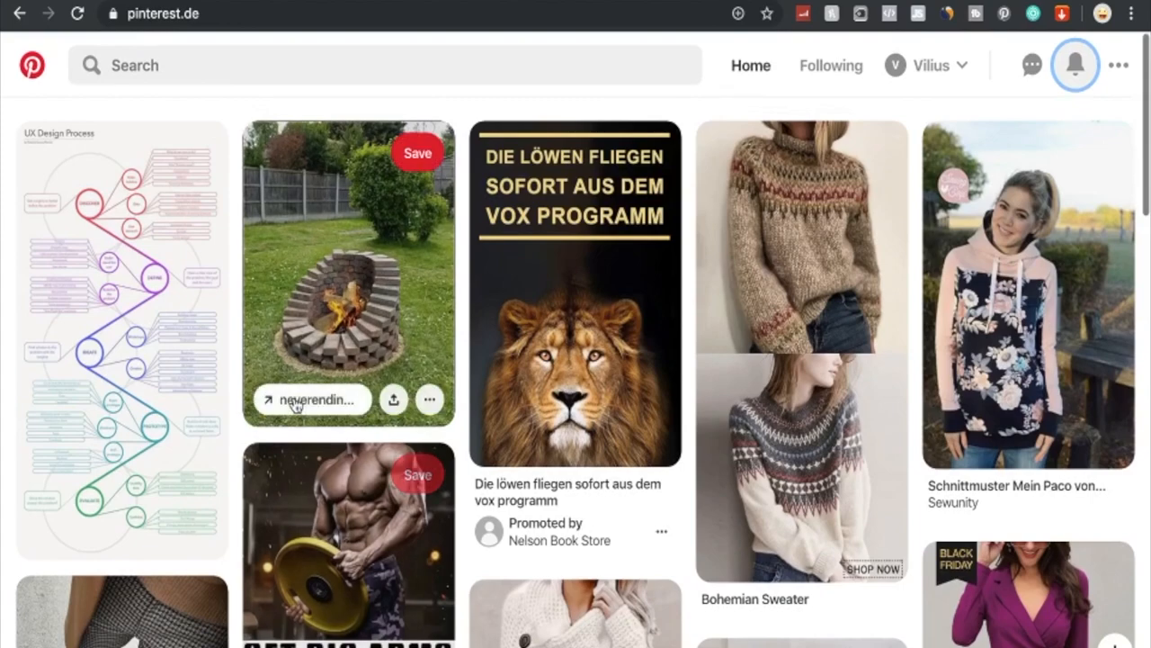
pyautogui.scroll(-3)
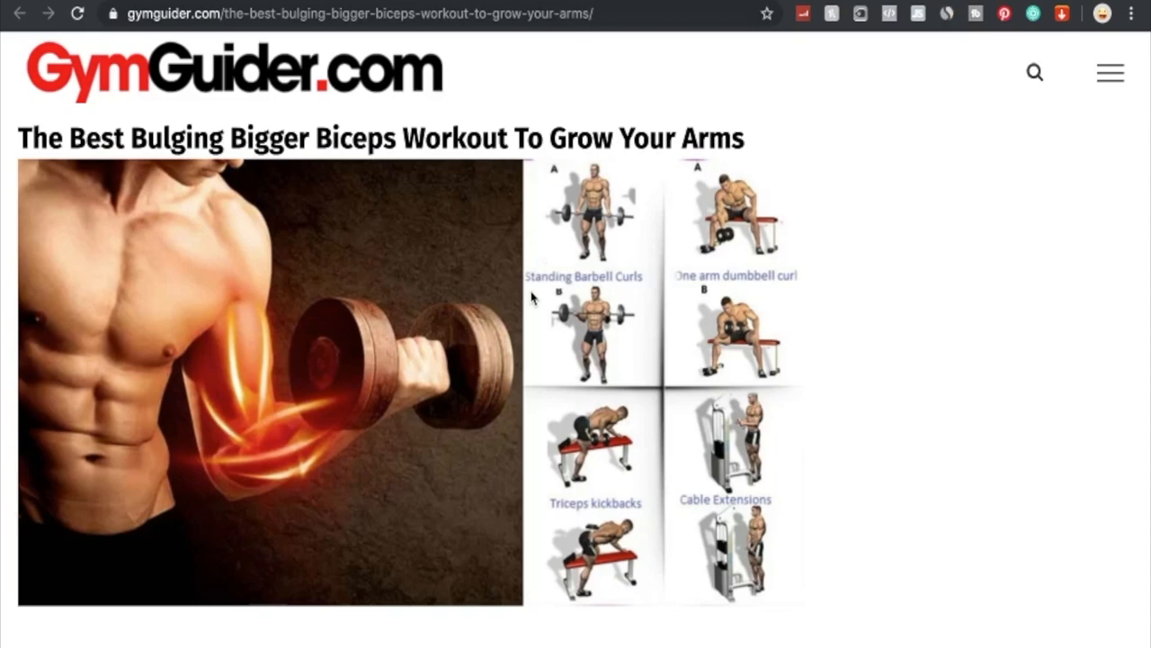
pyautogui.scroll(-3)
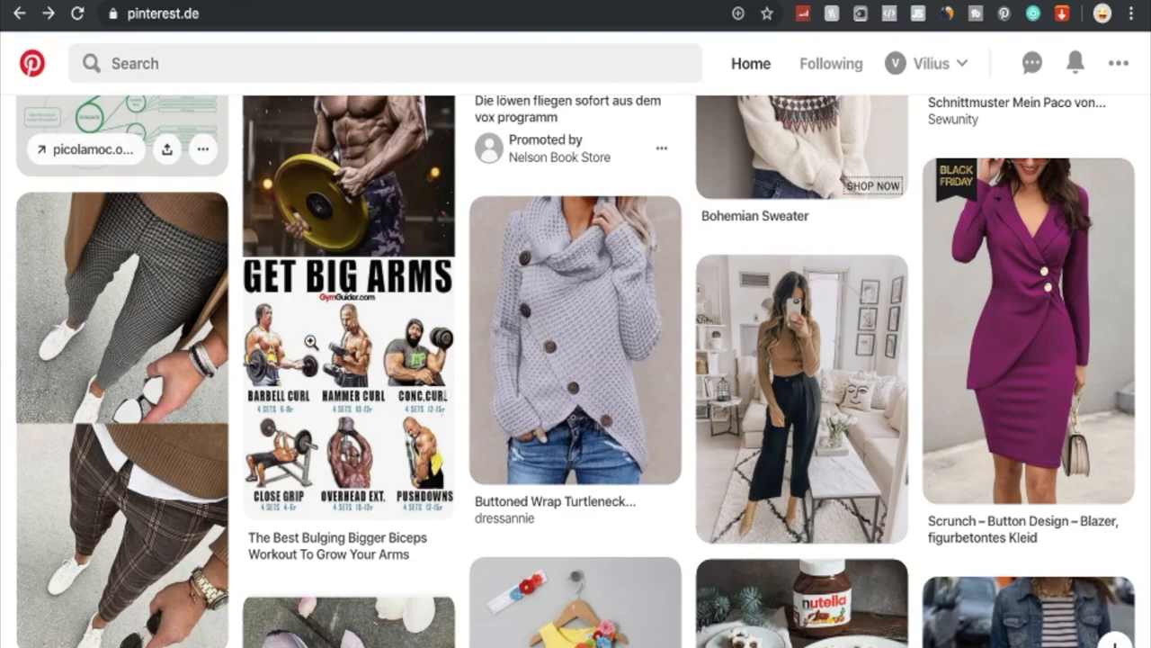
pyautogui.scroll(-3)
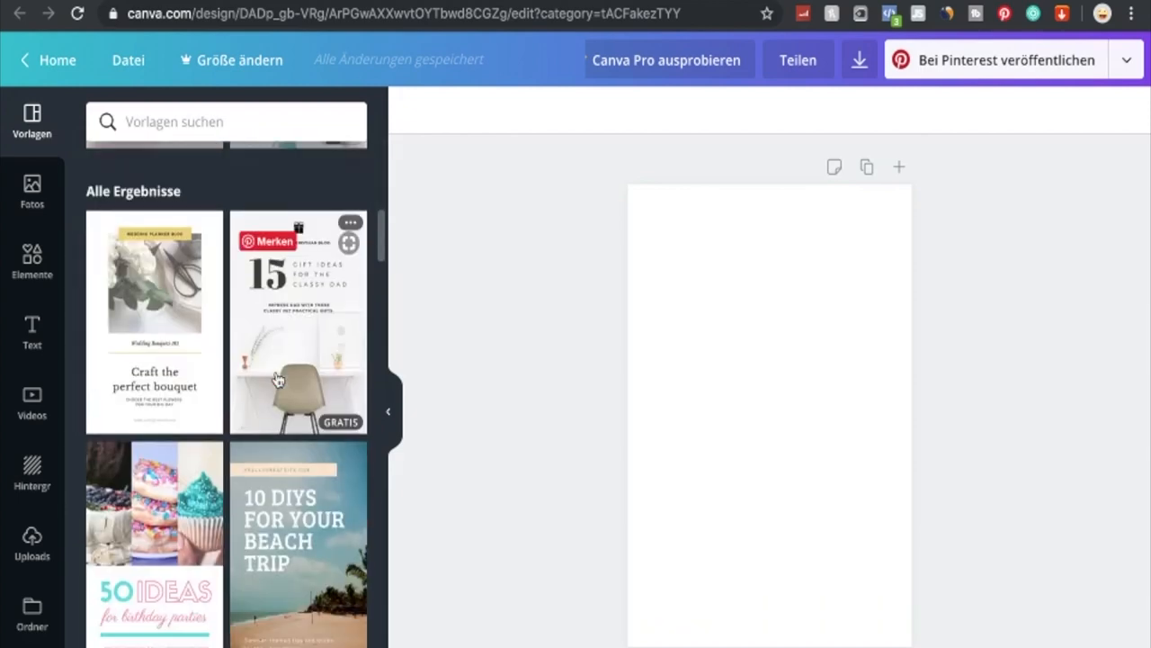
# Apply the '10 DIYs for your beach trip' template and download the design as PNG.
pyautogui.scroll(-3)
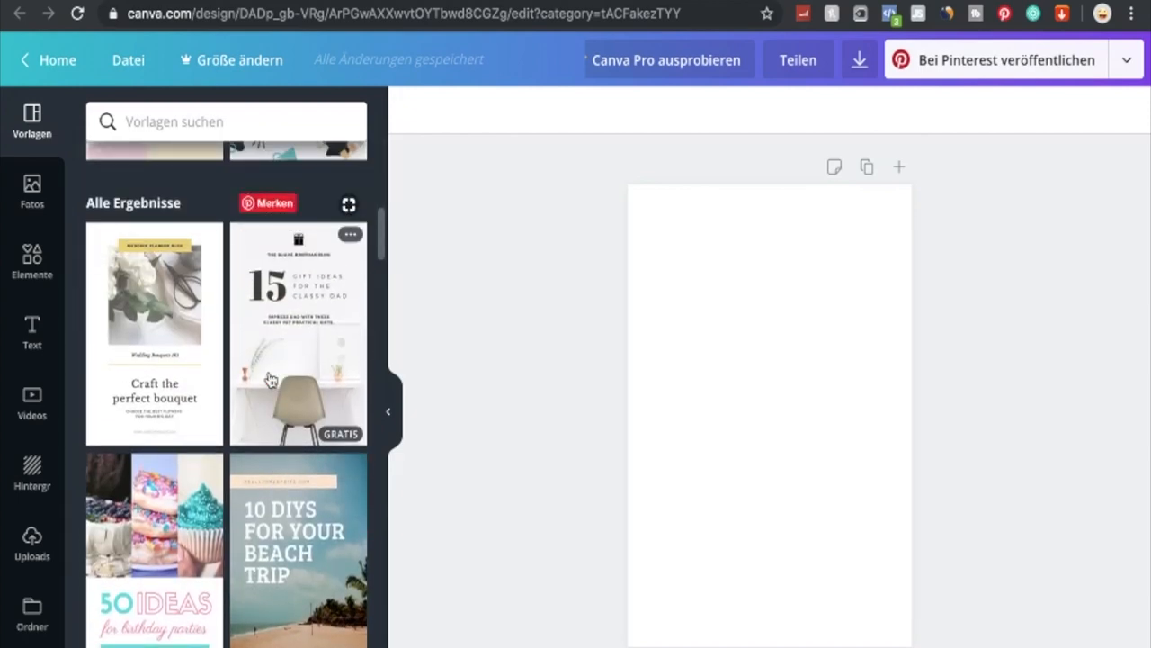
pyautogui.click(297, 548)
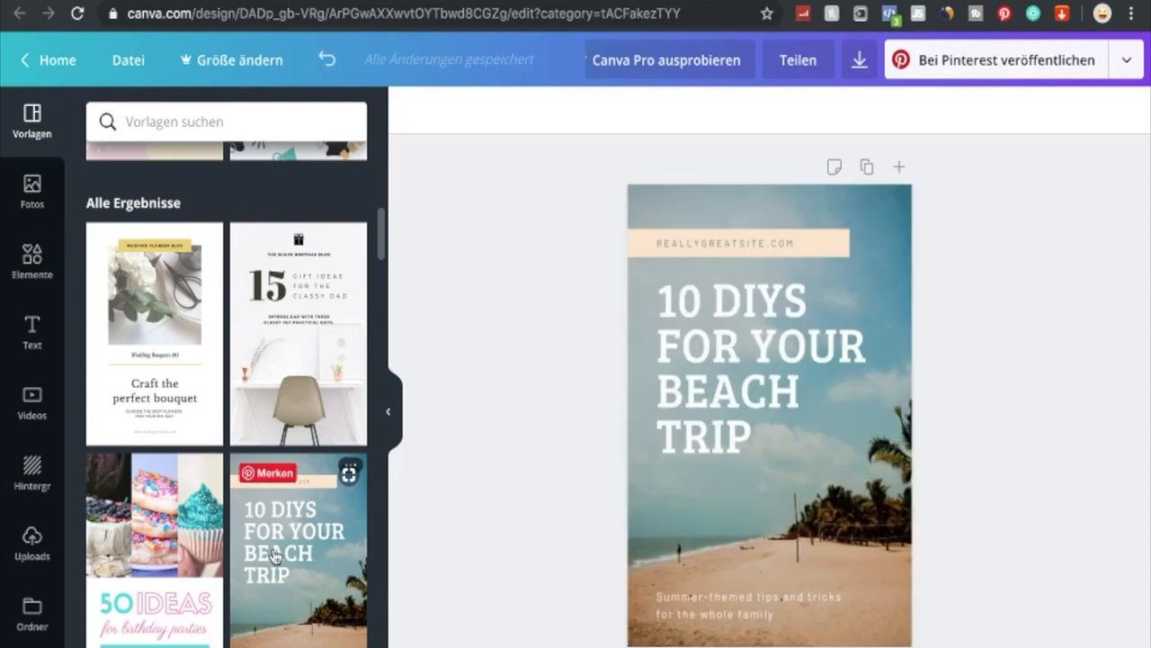
pyautogui.click(769, 409)
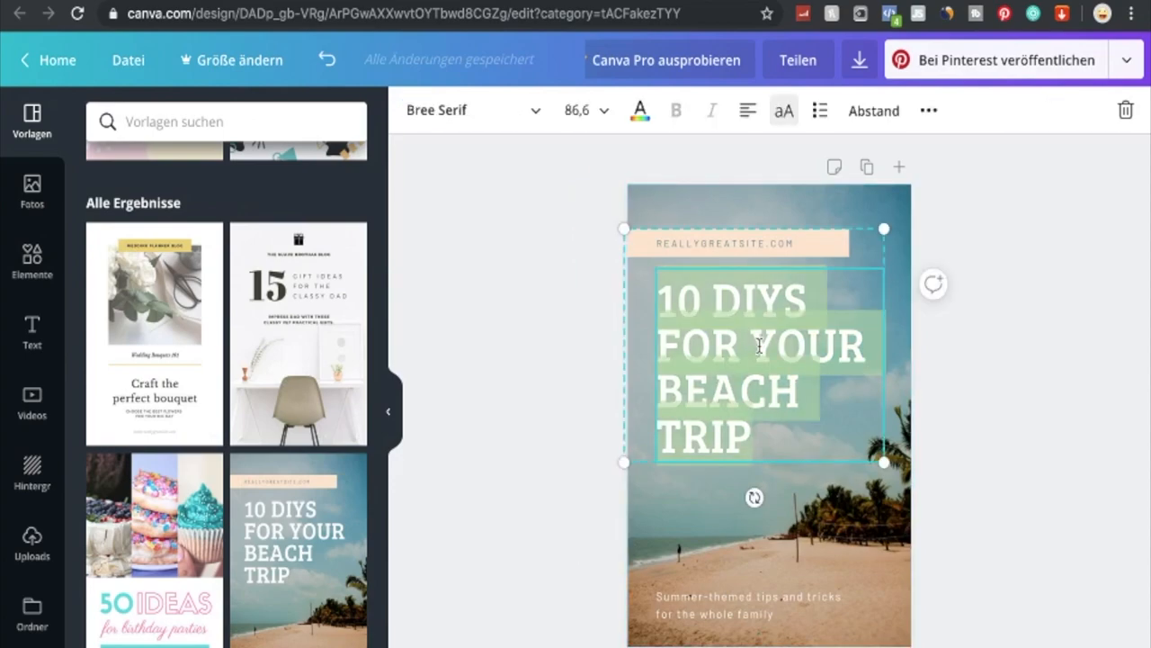
pyautogui.click(859, 59)
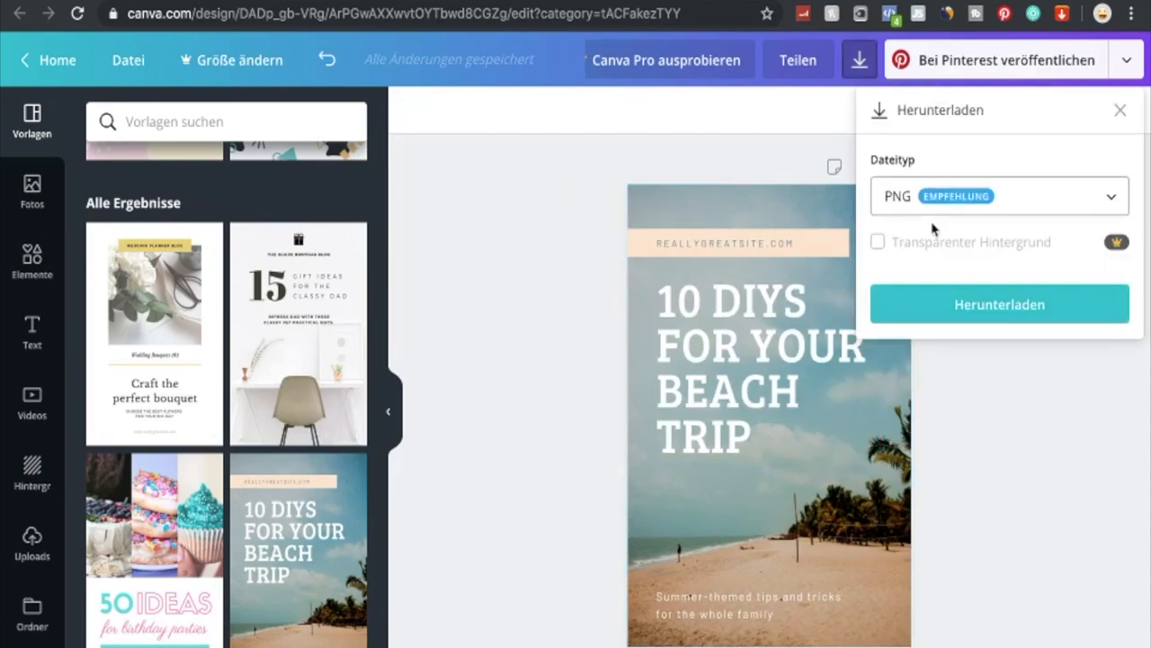
pyautogui.click(998, 303)
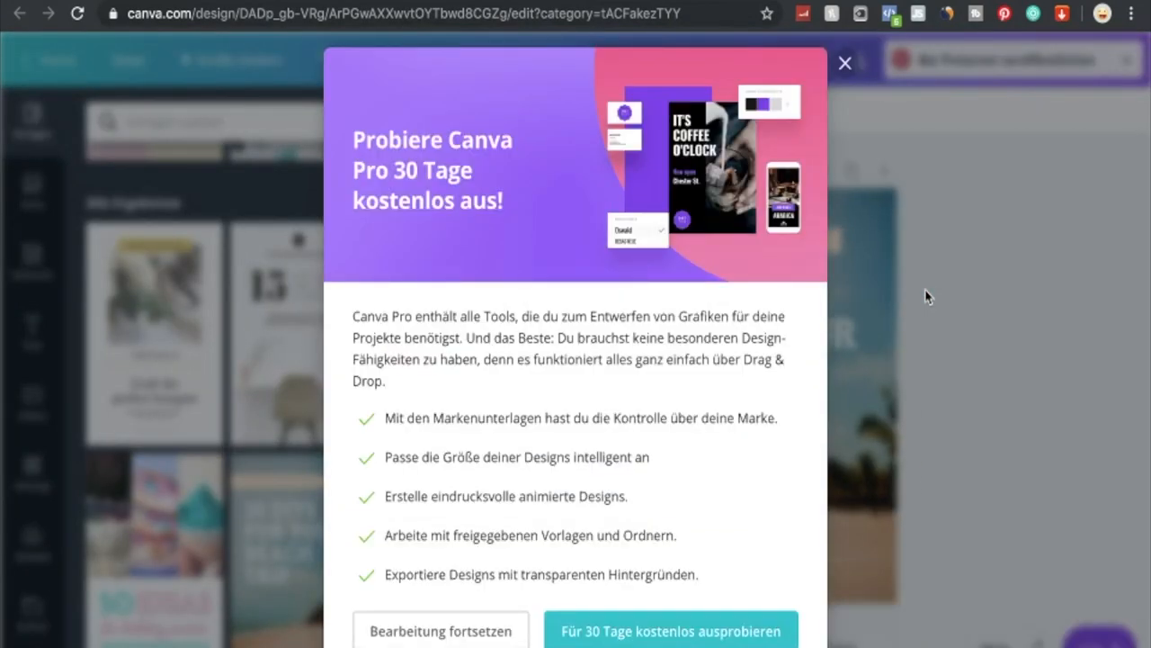
pyautogui.moveTo(837, 67)
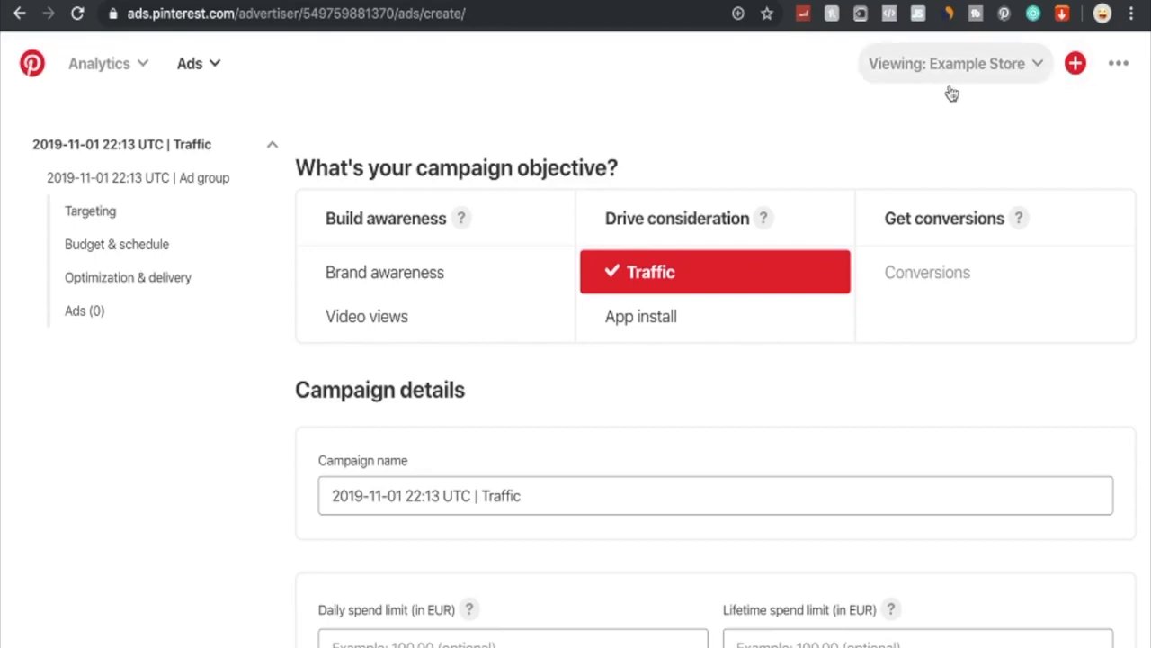
pyautogui.moveTo(939, 74)
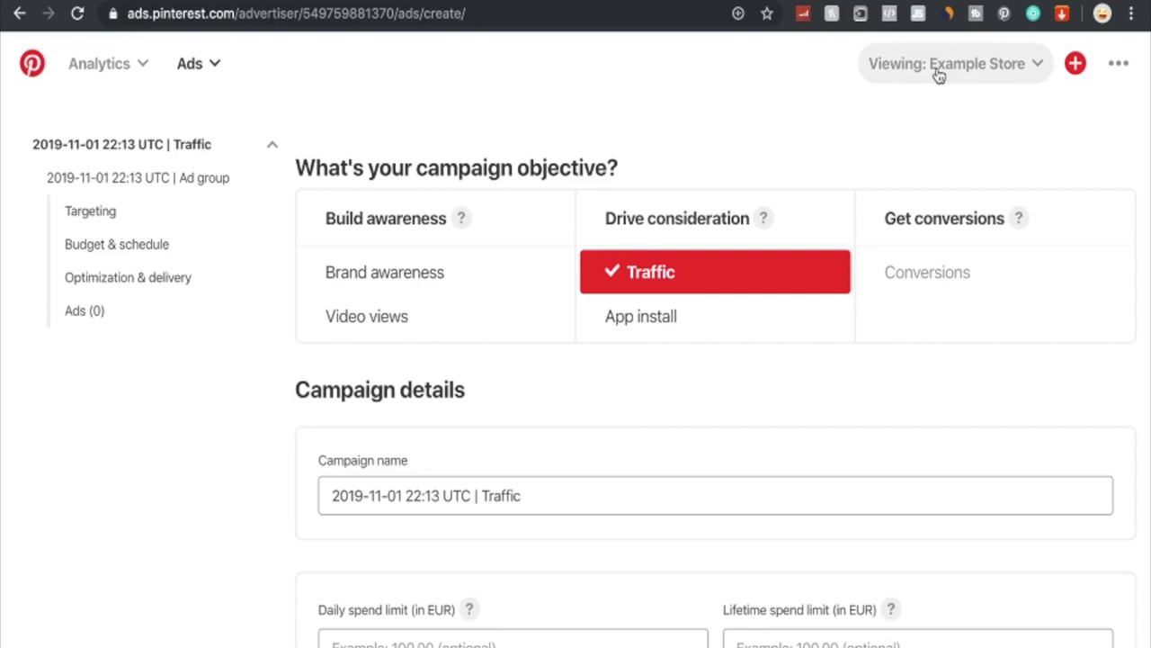
pyautogui.moveTo(1037, 69)
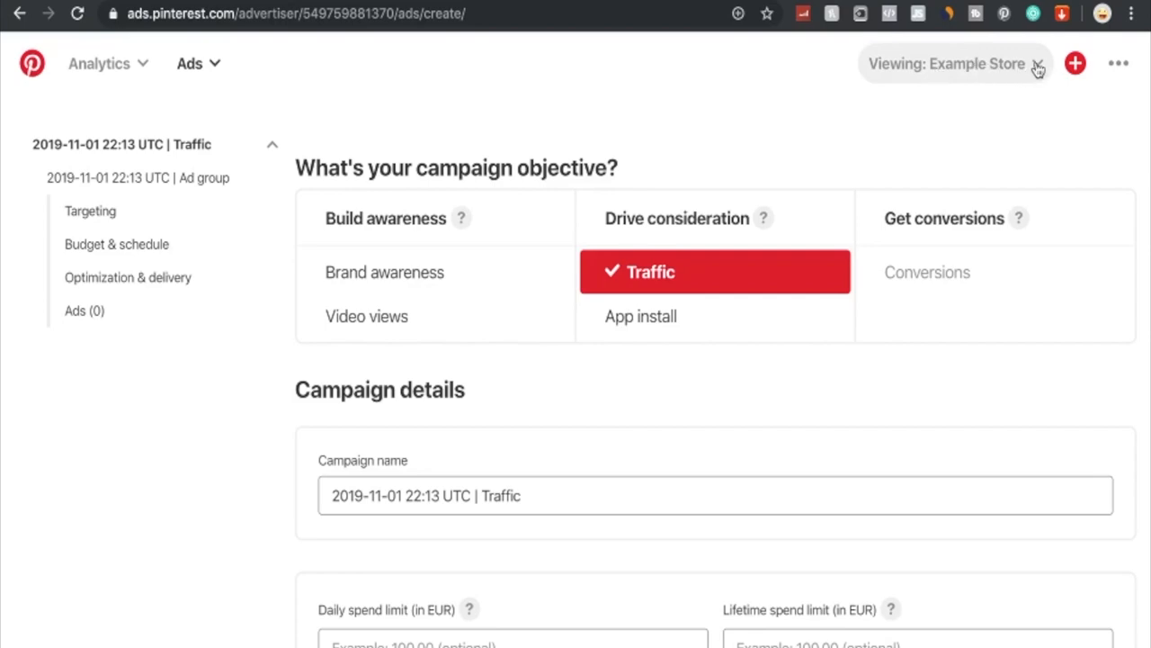
# Open the create options and the Ads section list to begin a Traffic campaign.
pyautogui.click(1075, 63)
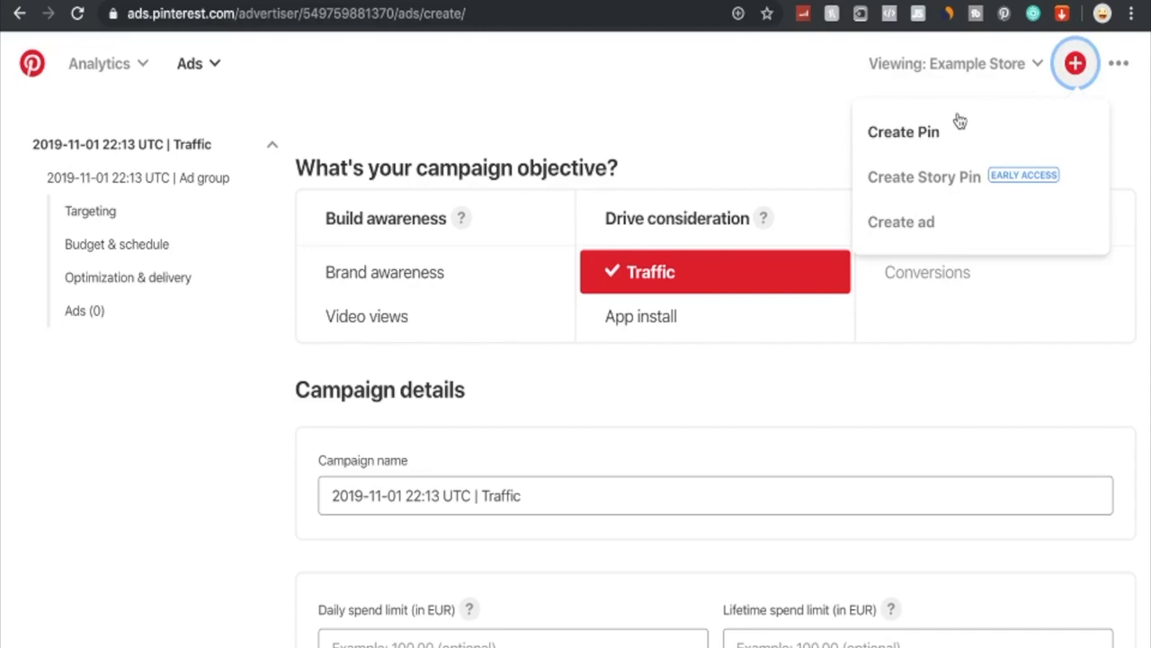
pyautogui.moveTo(901, 222)
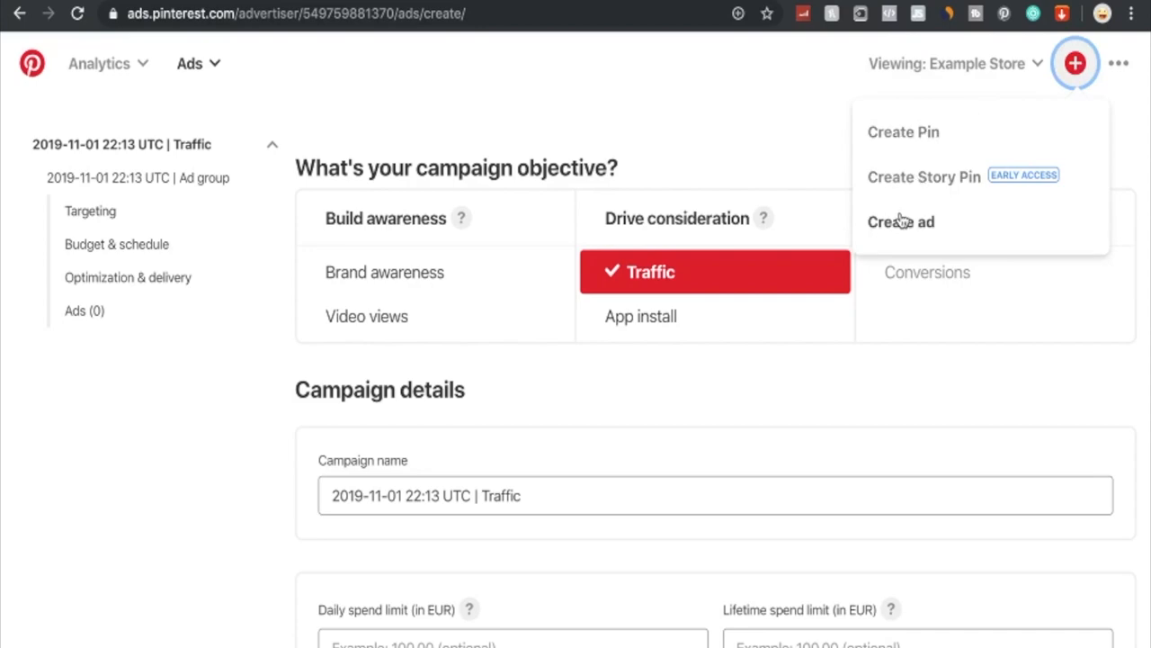
pyautogui.moveTo(1029, 176)
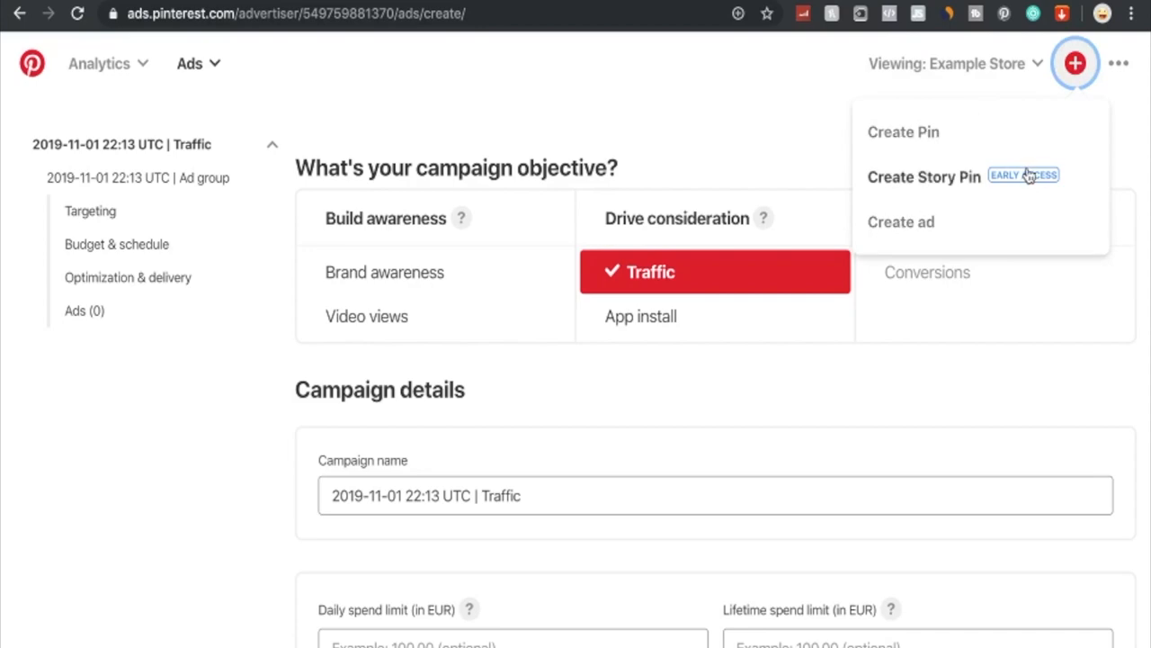
pyautogui.moveTo(1065, 150)
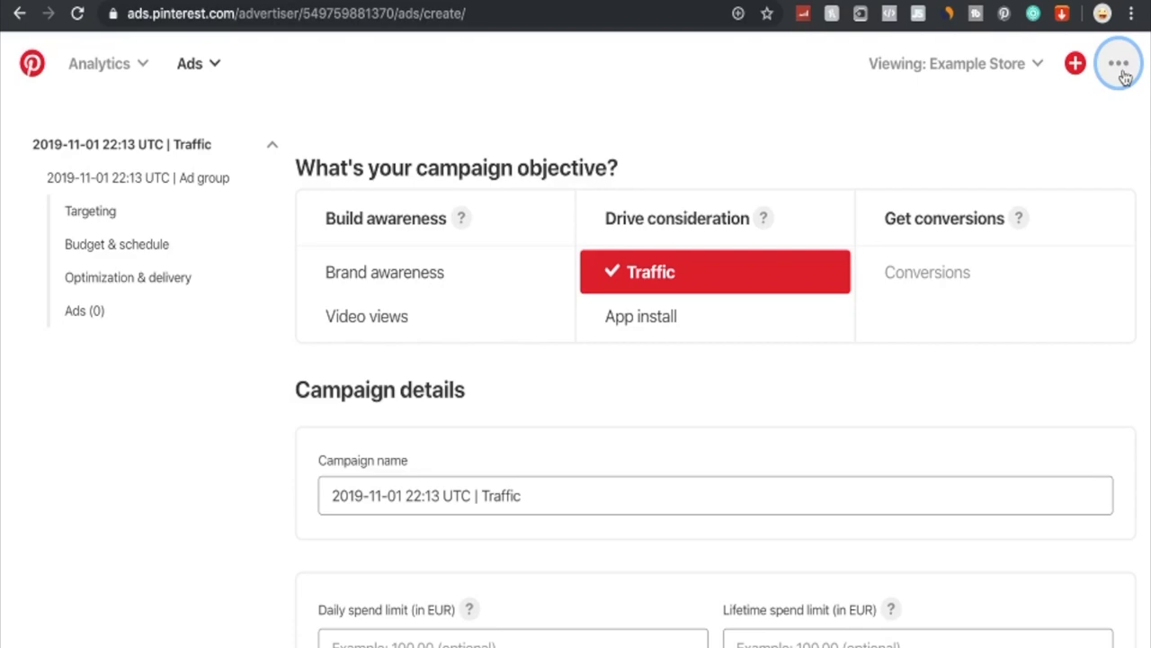
pyautogui.moveTo(190, 63)
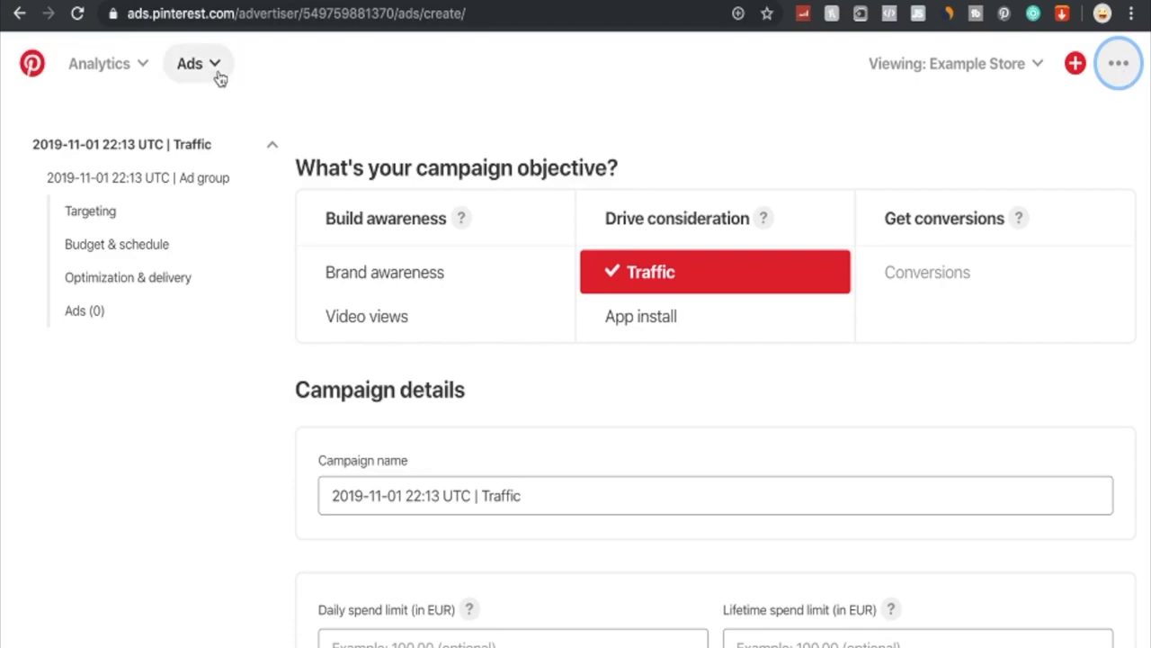
pyautogui.click(197, 63)
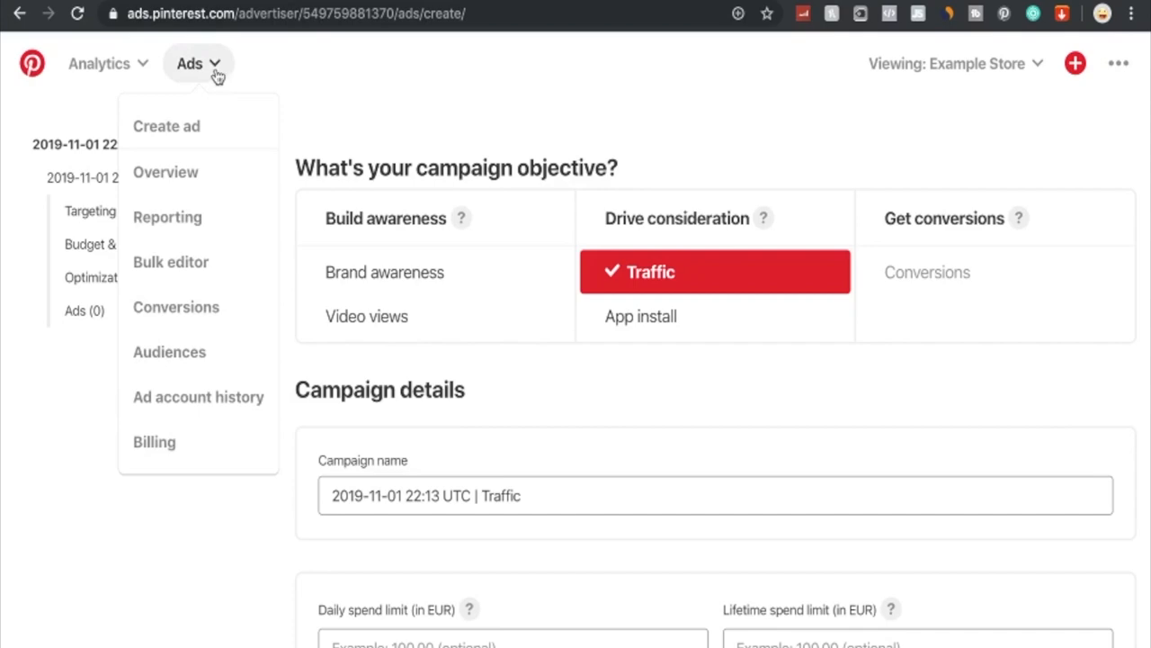
pyautogui.moveTo(167, 218)
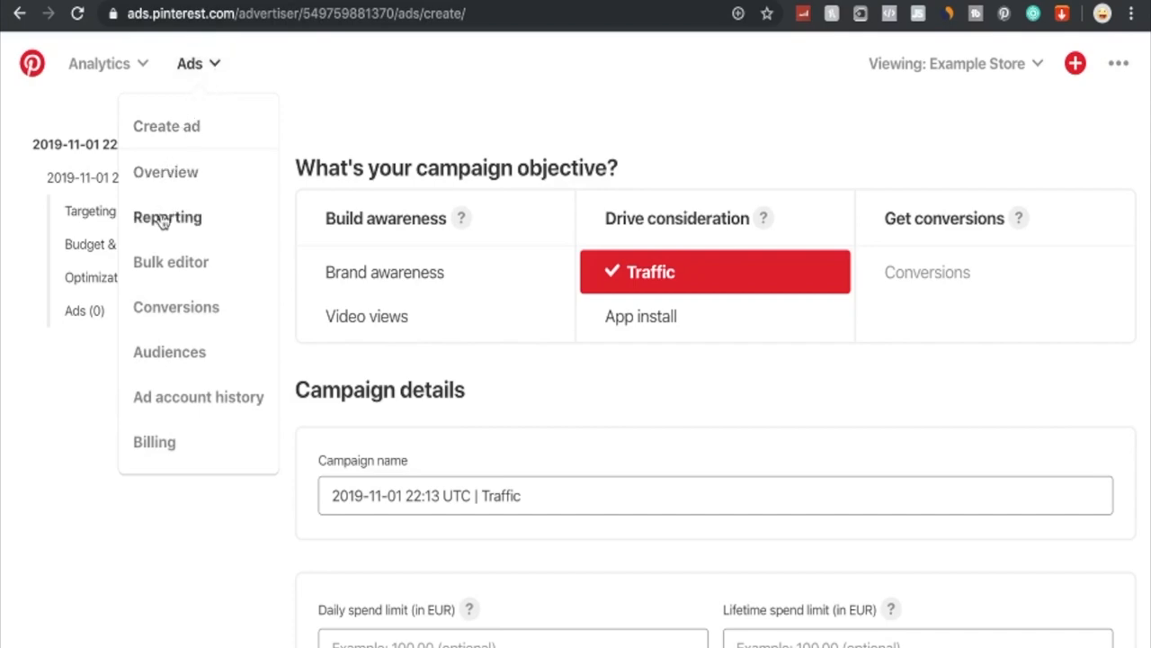
pyautogui.moveTo(162, 319)
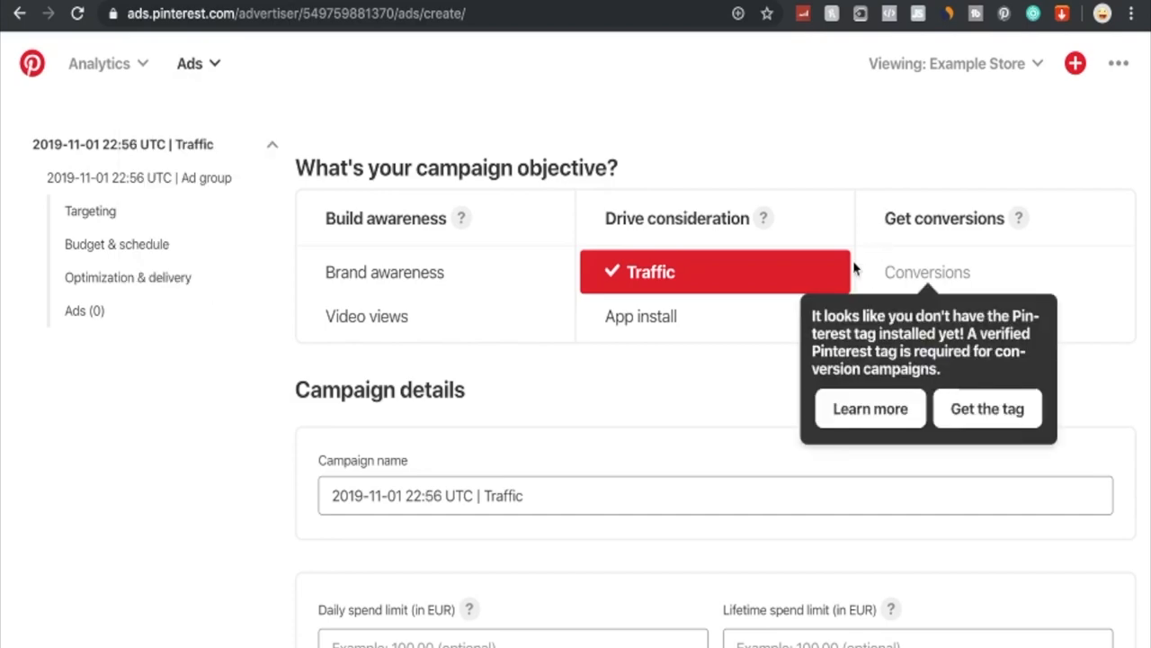
pyautogui.moveTo(631, 153)
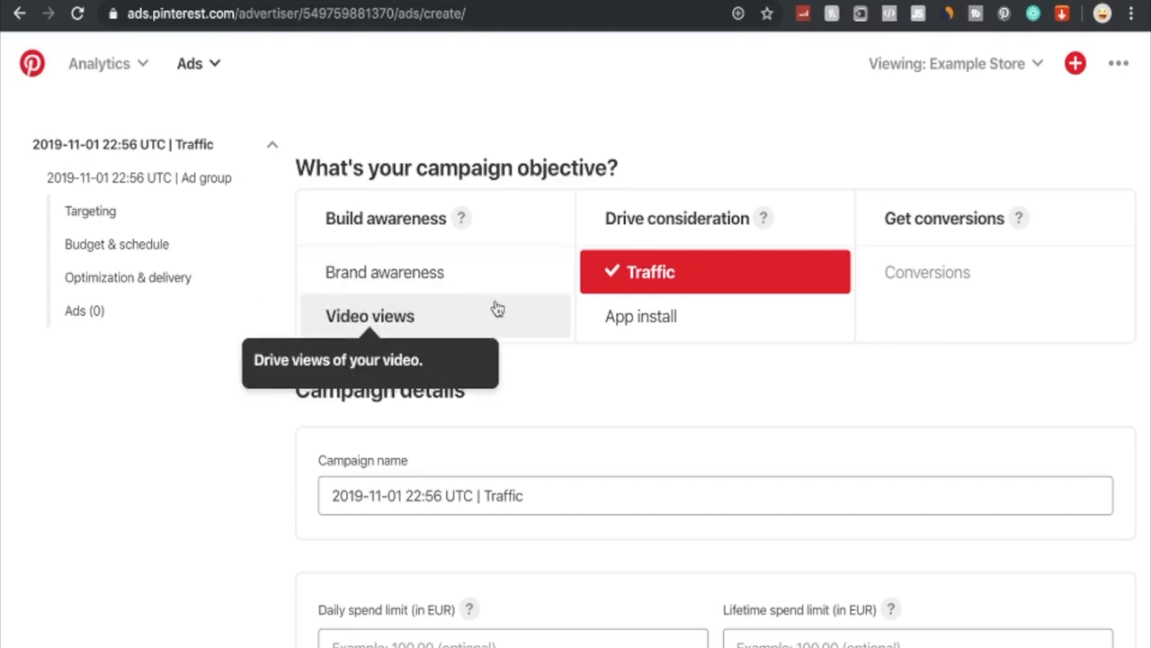
pyautogui.moveTo(763, 223)
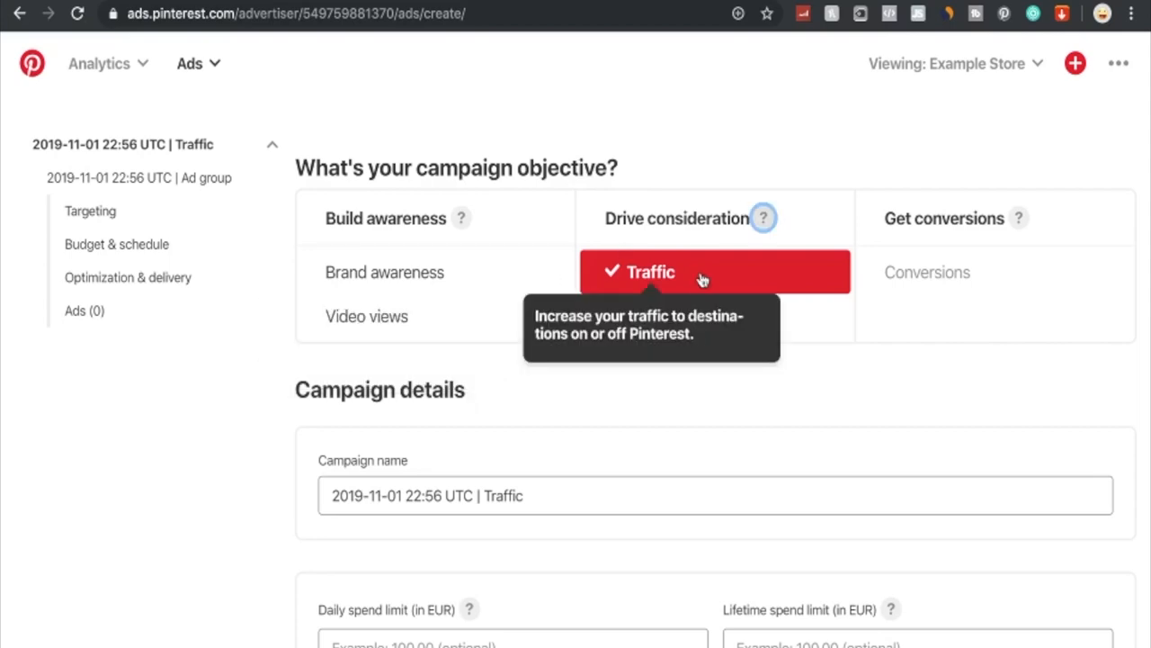
pyautogui.moveTo(749, 339)
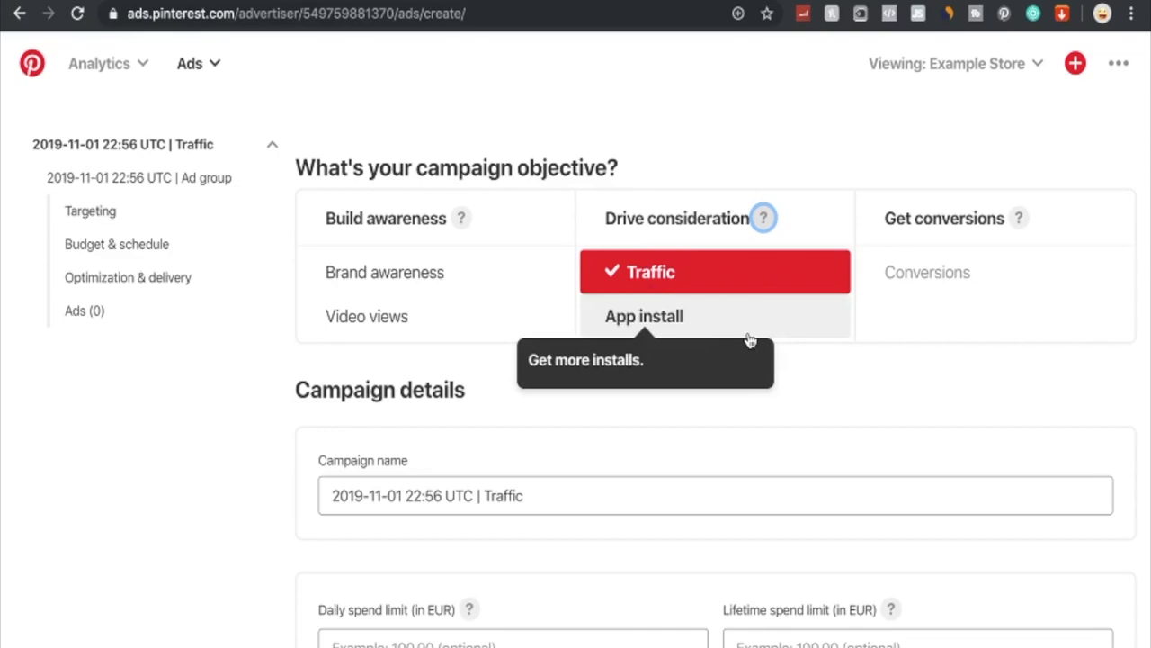
pyautogui.moveTo(927, 272)
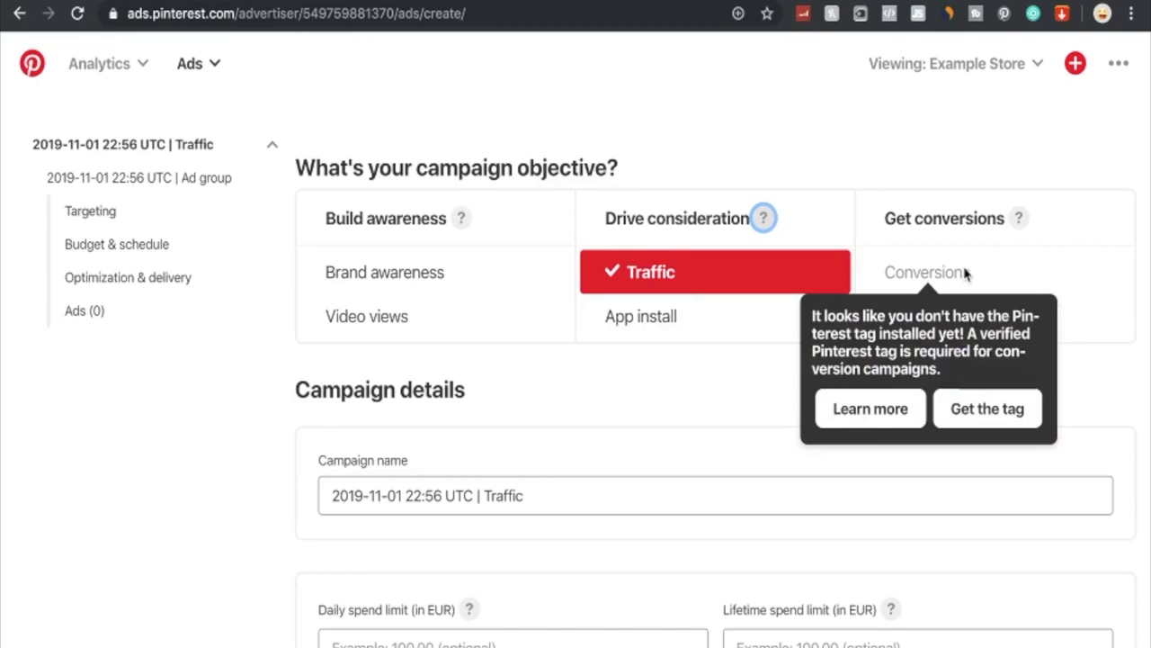
# Create the Example Store Tag and reveal its unique tag ID and base code.
pyautogui.click(987, 409)
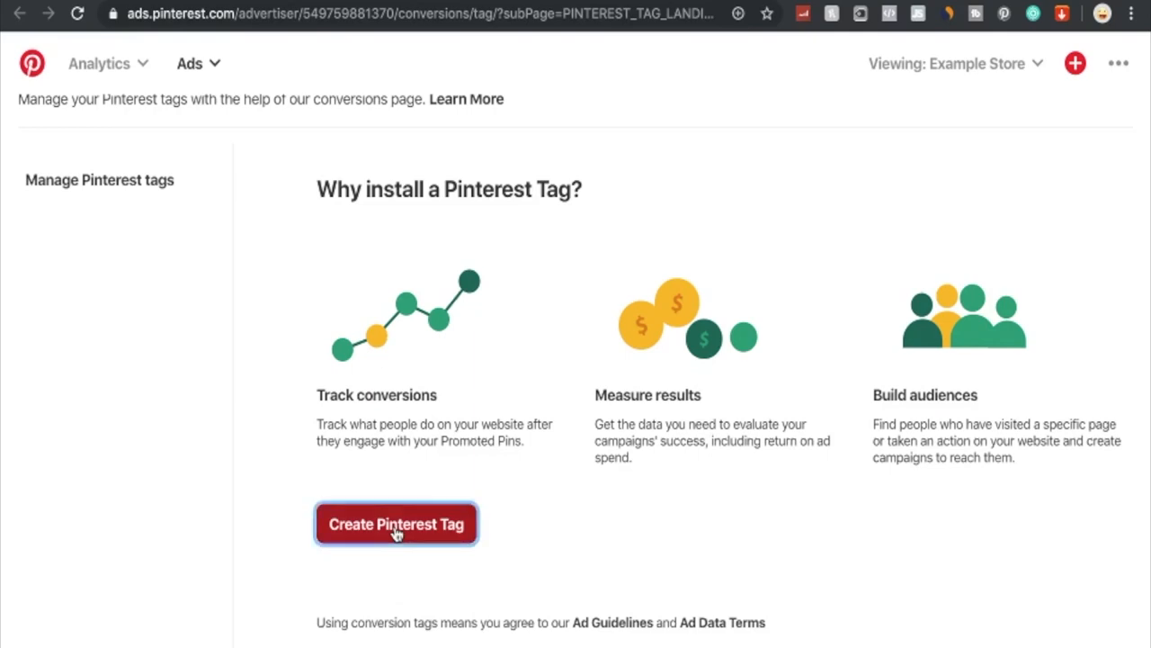
pyautogui.click(396, 524)
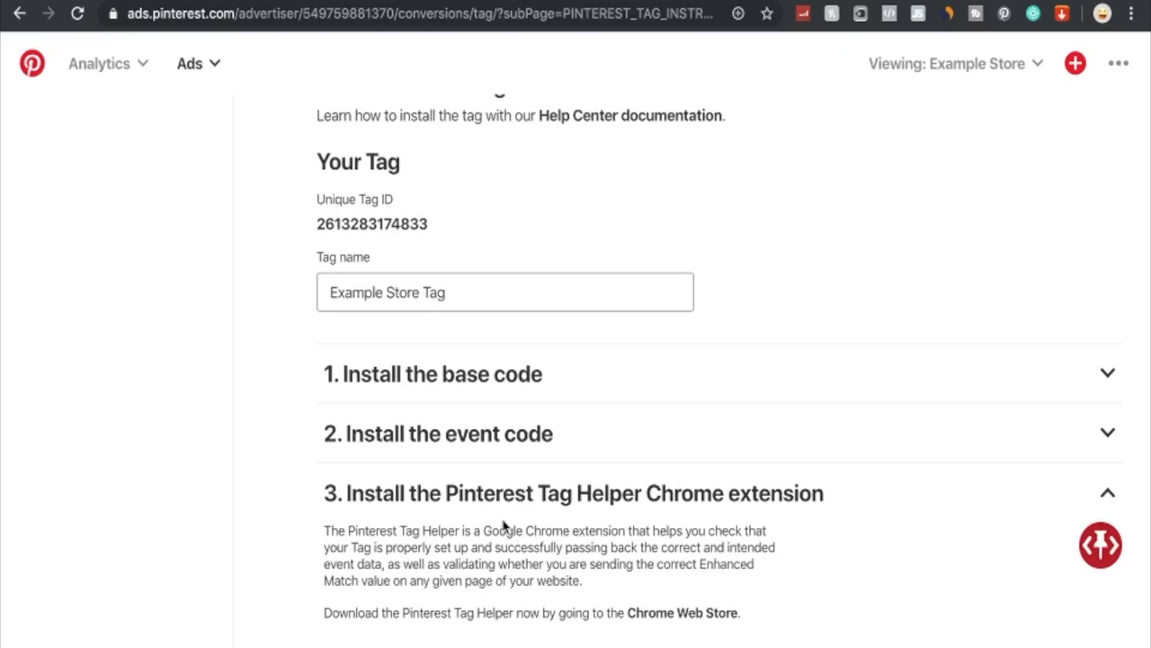
pyautogui.moveTo(500, 439)
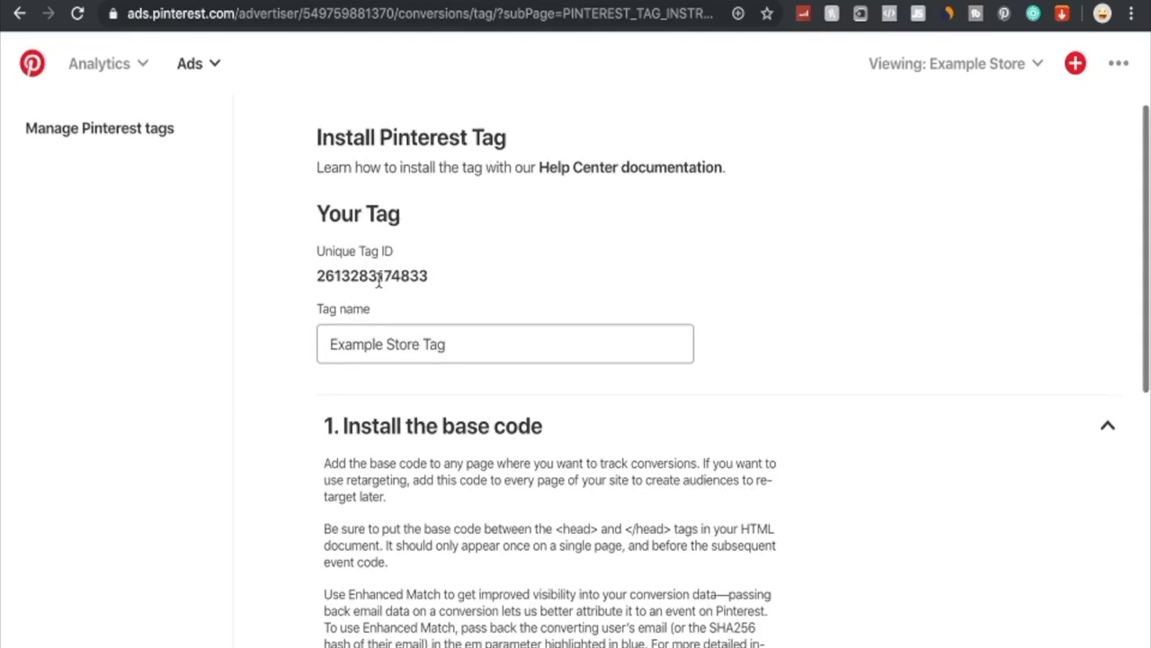
pyautogui.doubleClick(372, 277)
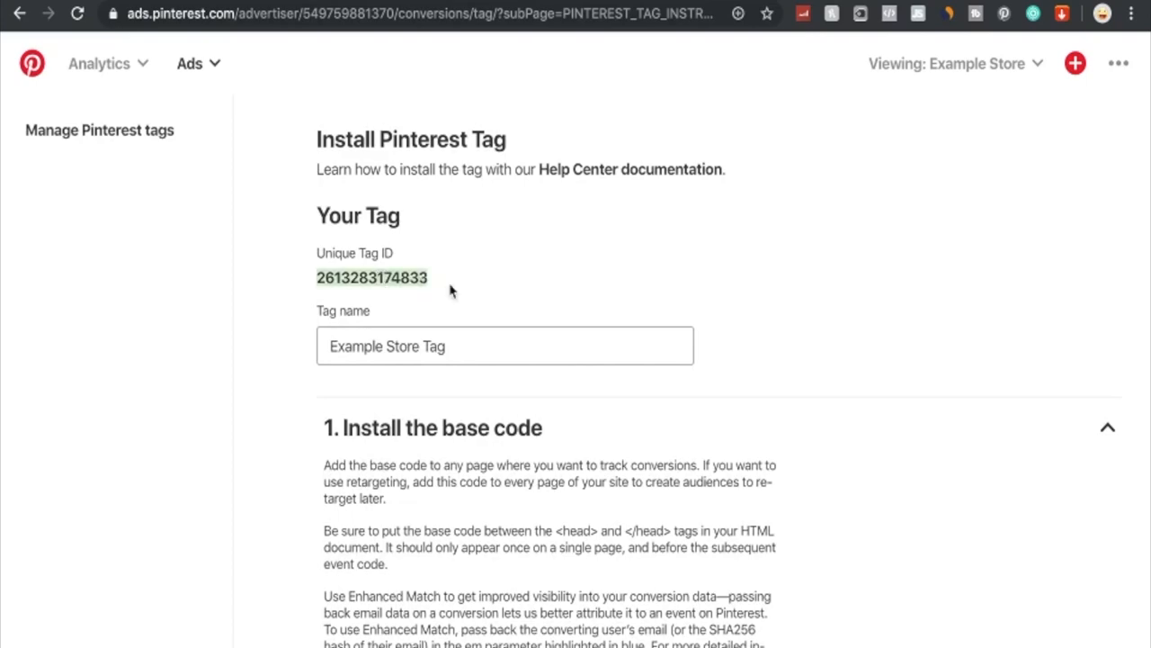
pyautogui.scroll(-3)
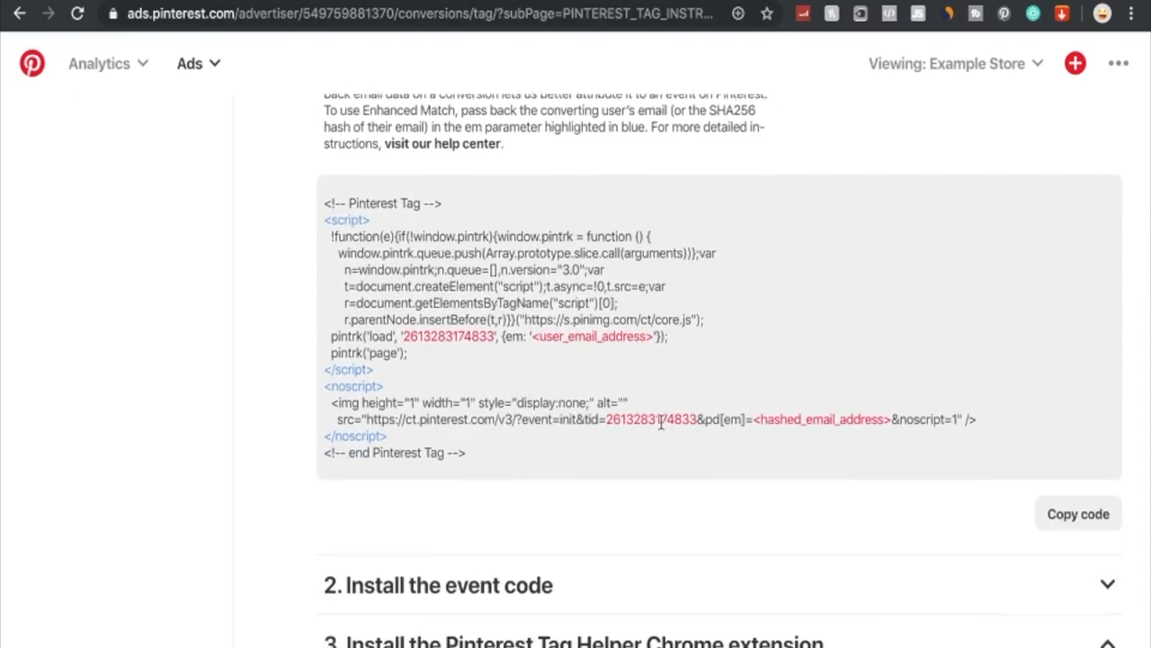
pyautogui.moveTo(857, 375)
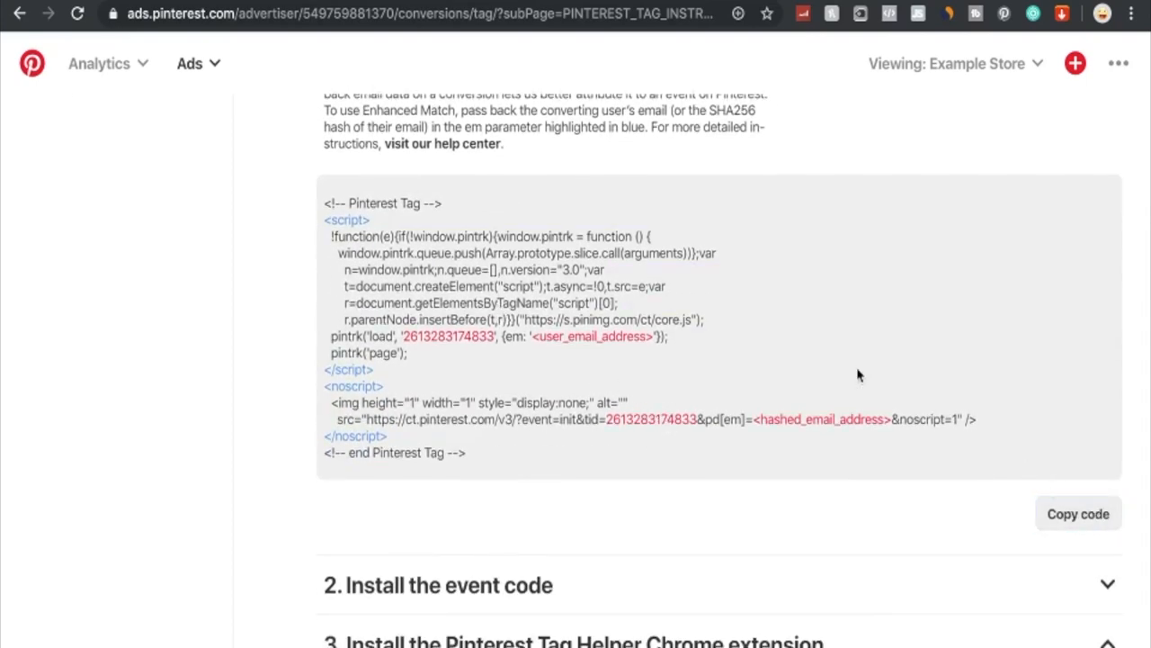
pyautogui.moveTo(778, 330)
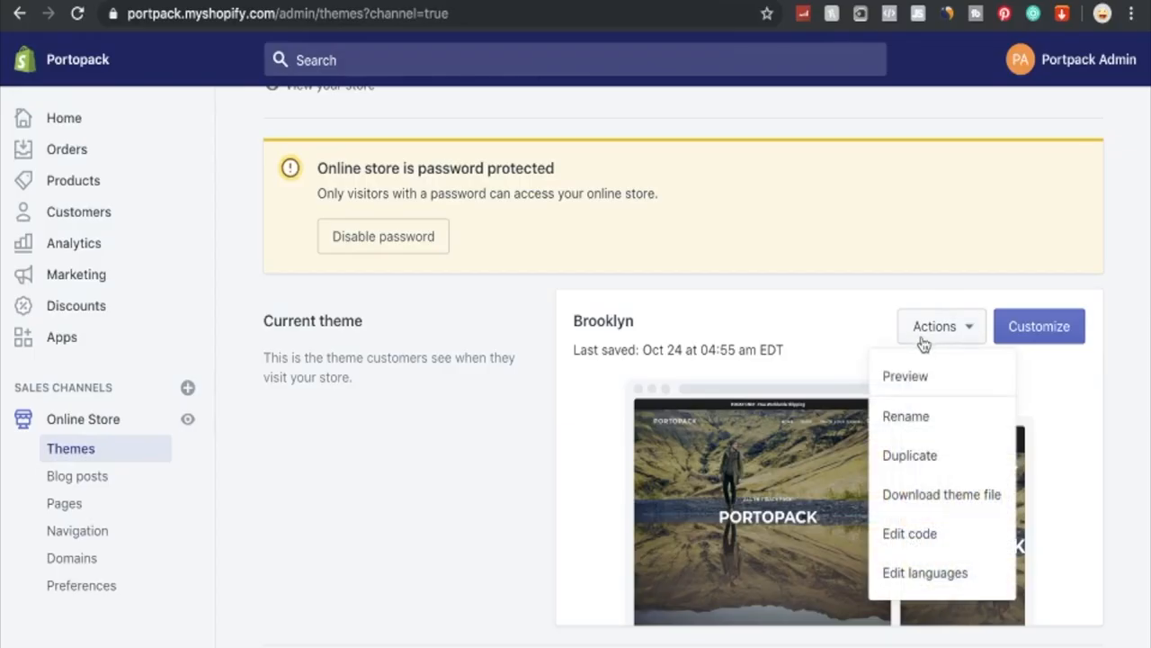
# Paste the Pinterest base code before </head> in the Brooklyn theme's theme.liquid.
pyautogui.click(909, 534)
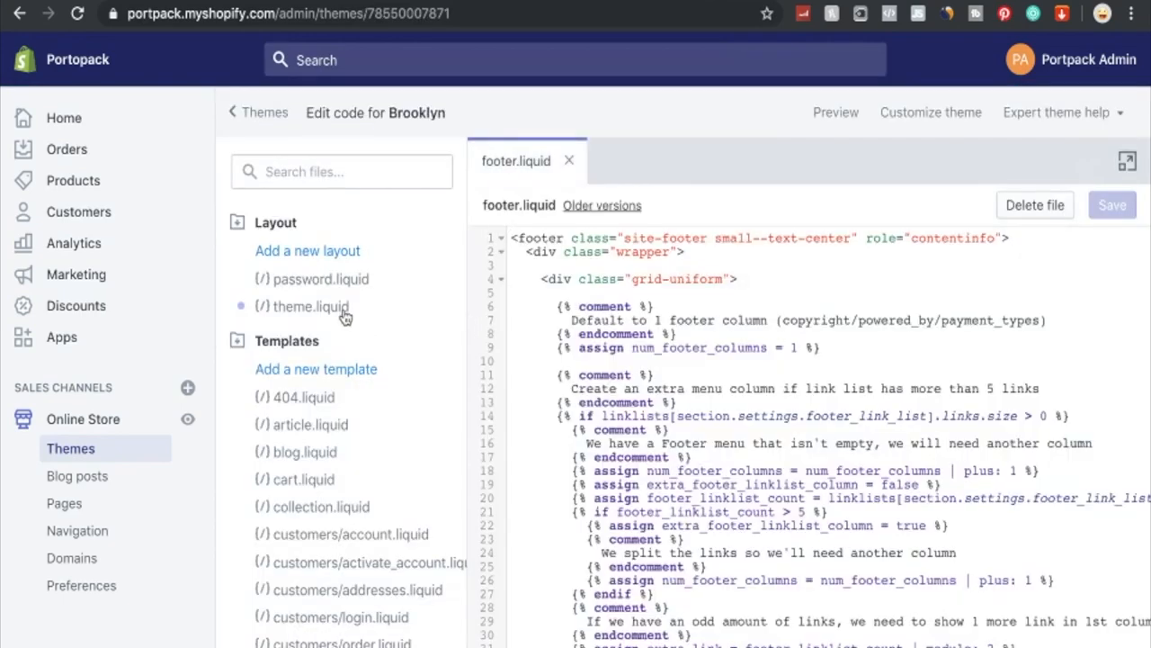
pyautogui.click(312, 307)
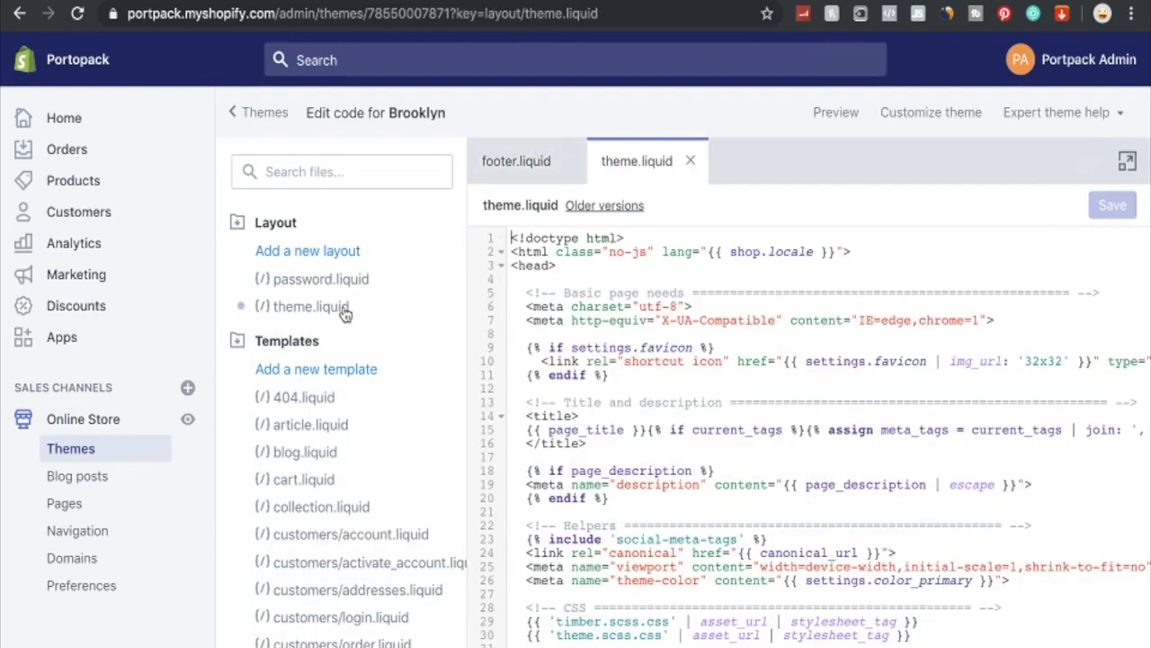
pyautogui.scroll(-3)
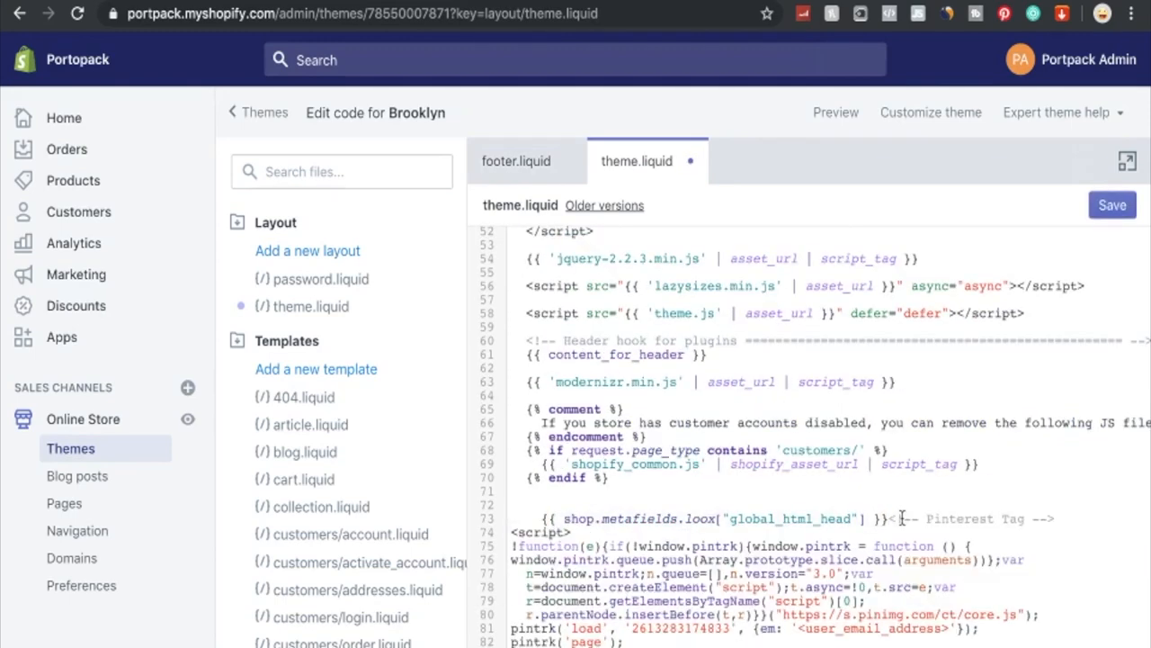
pyautogui.moveTo(890, 518); pyautogui.dragTo(1043, 518)
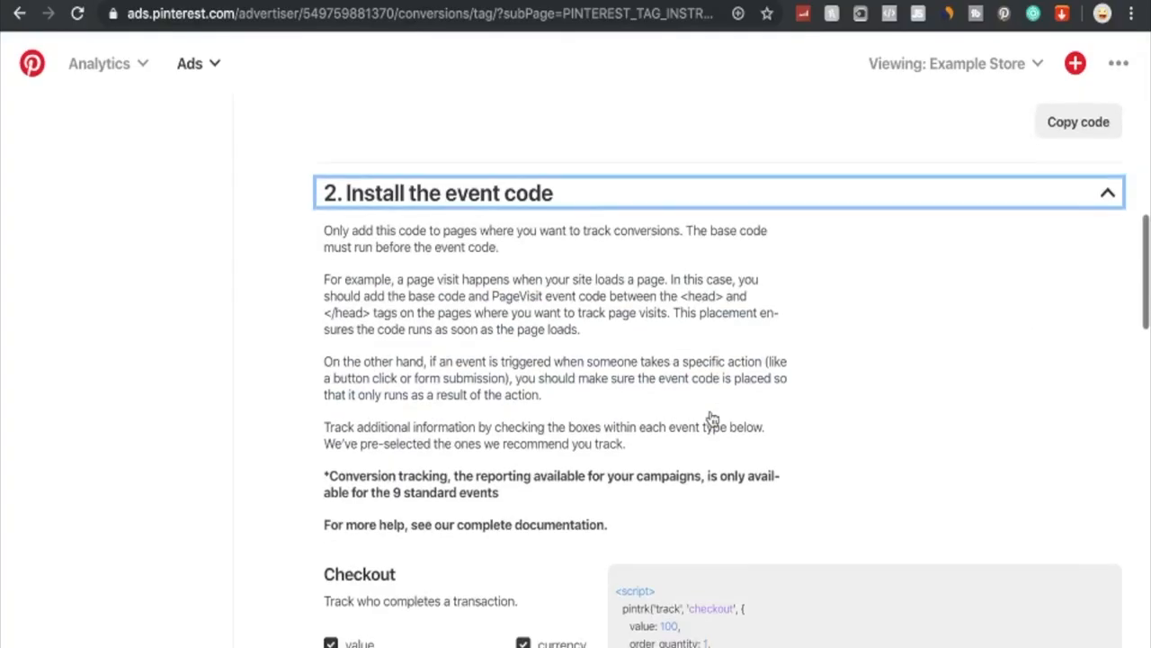
# Scroll through the Checkout, AddToCart, Signup, Search and other event code snippets.
pyautogui.scroll(-3)
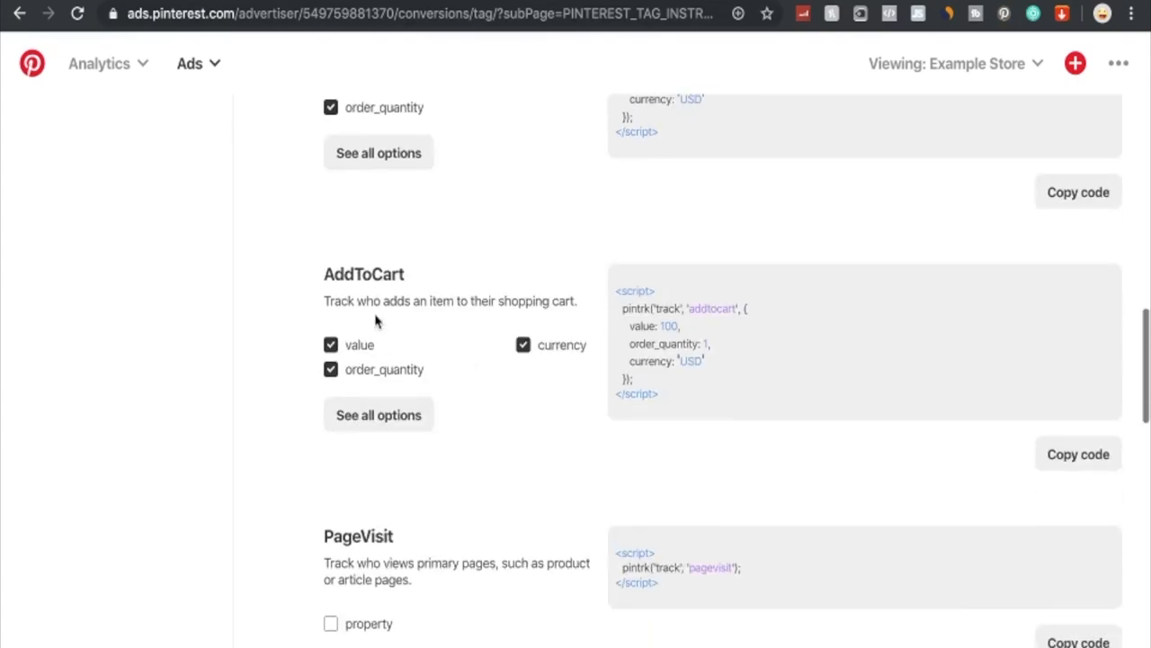
pyautogui.scroll(-3)
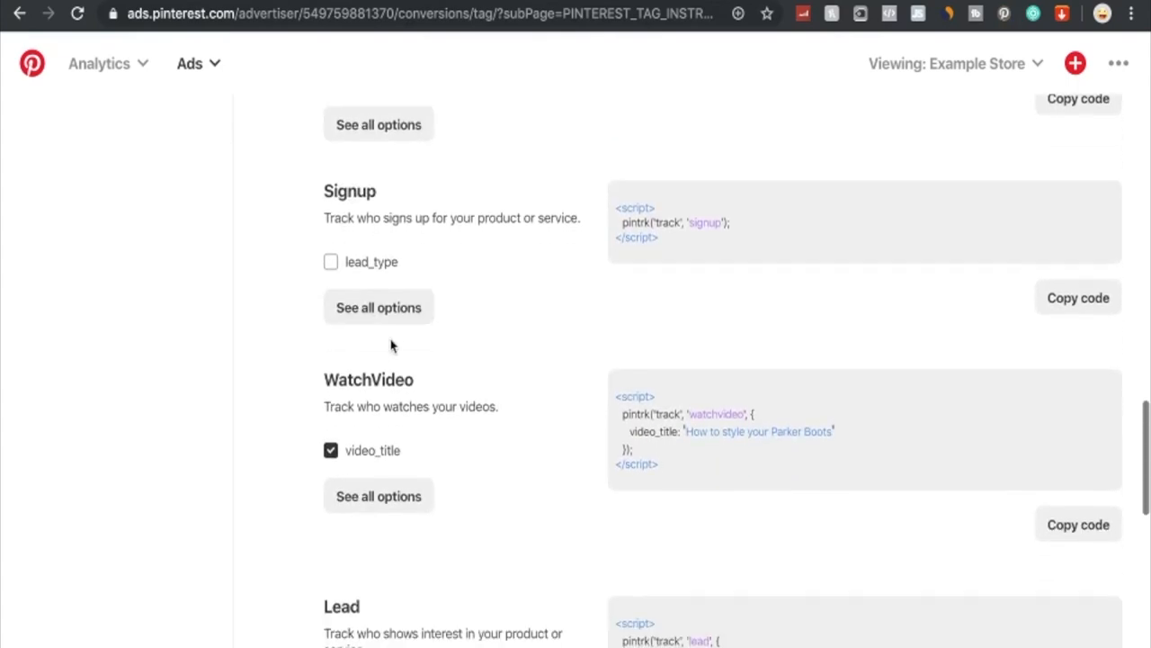
pyautogui.scroll(-3)
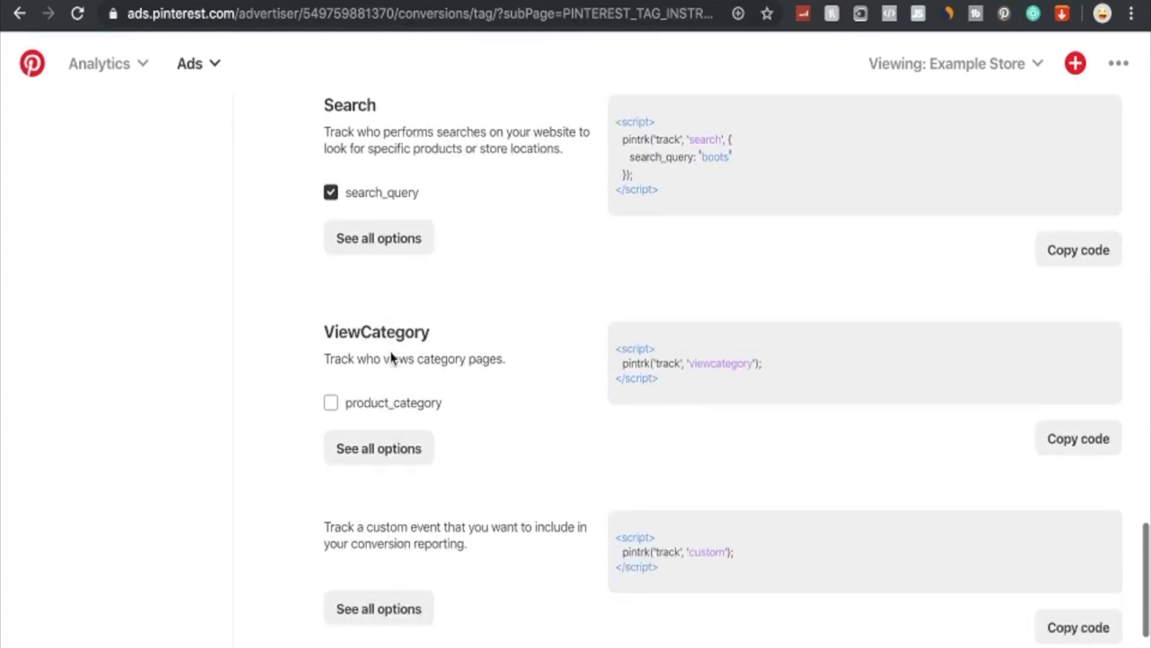
pyautogui.scroll(-3)
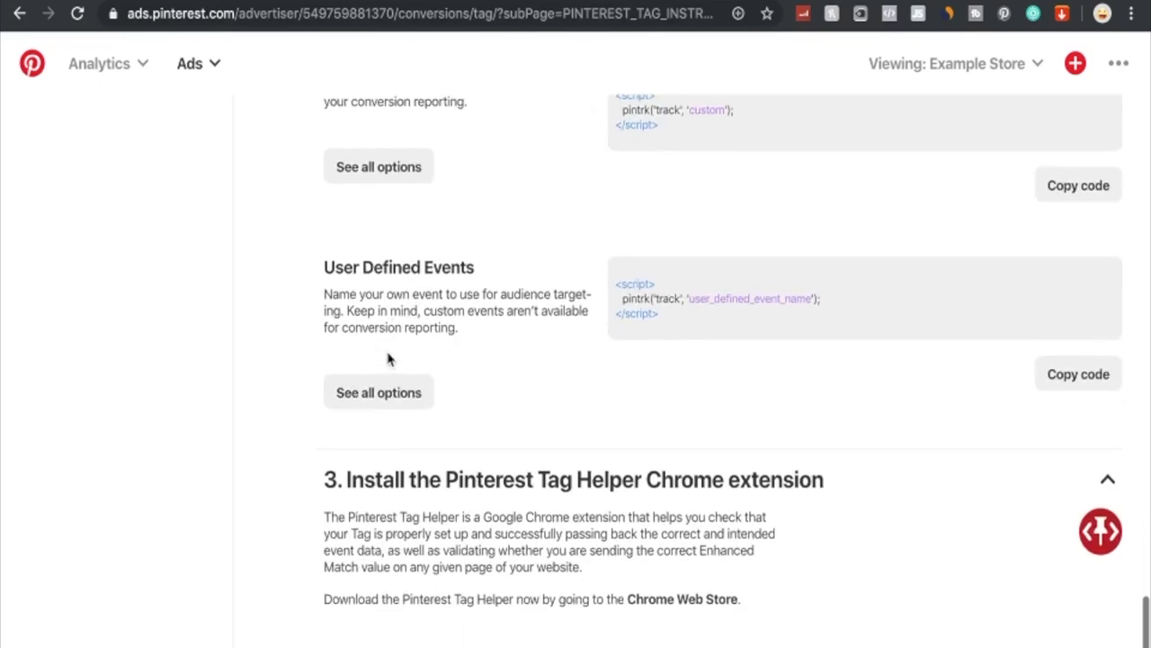
pyautogui.scroll(-3)
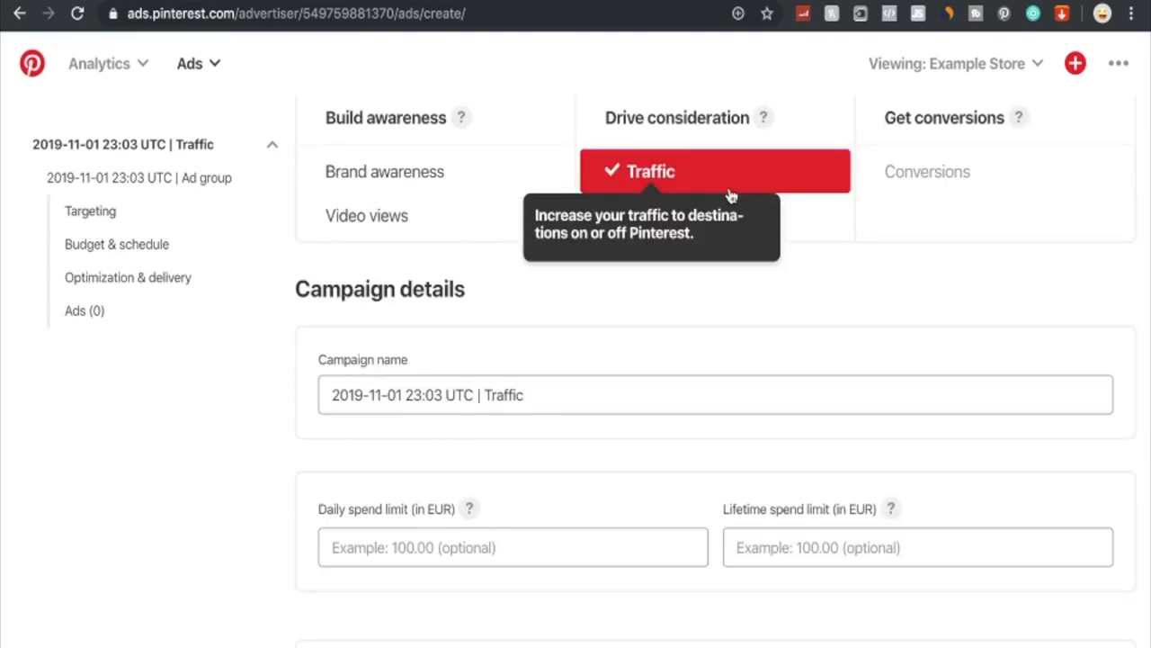
pyautogui.moveTo(718, 189)
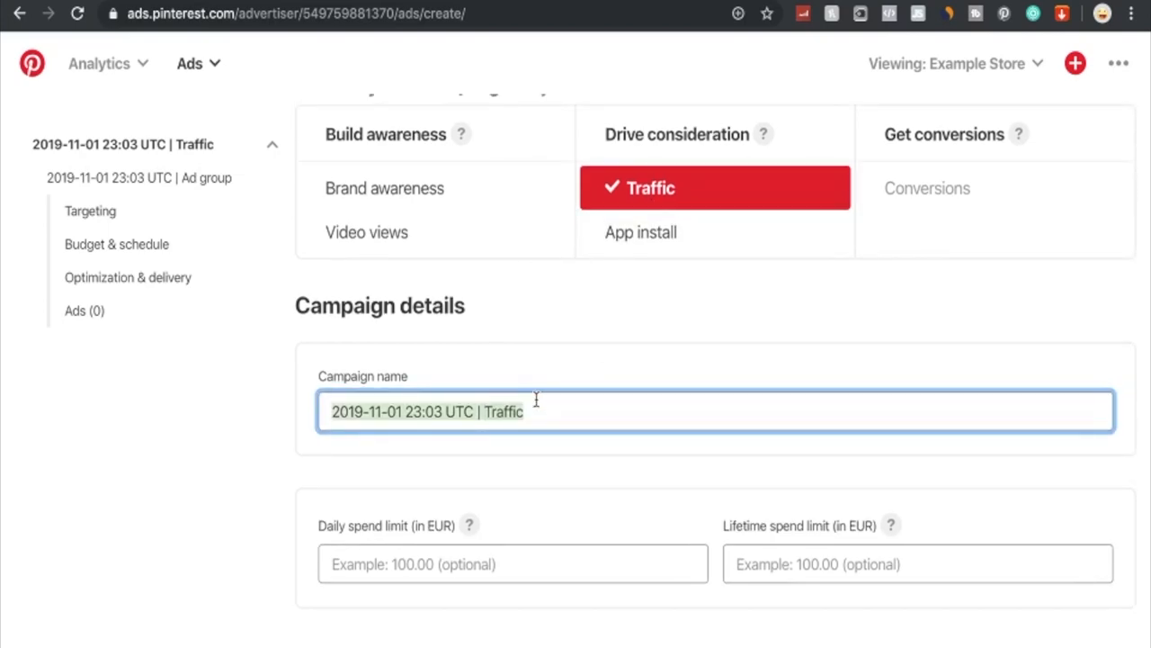
# Rename the campaign 'Traffic Campaign -Example', set a 10 EUR daily limit, and continue.
pyautogui.write('T')
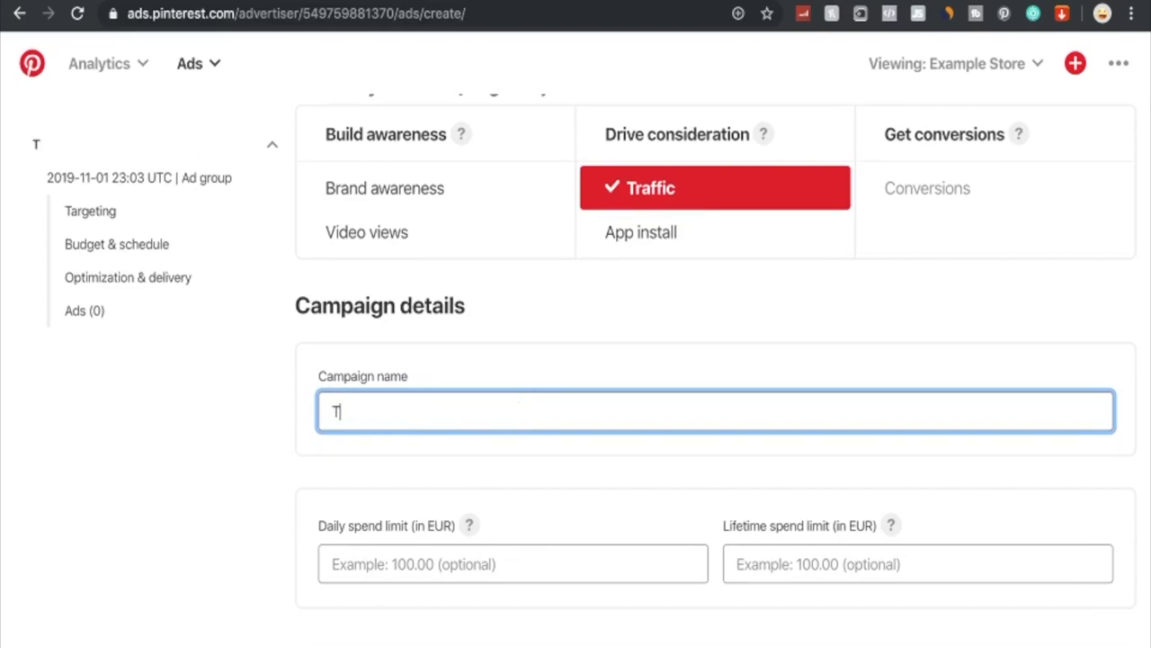
pyautogui.write('raffic Campaign -Example')
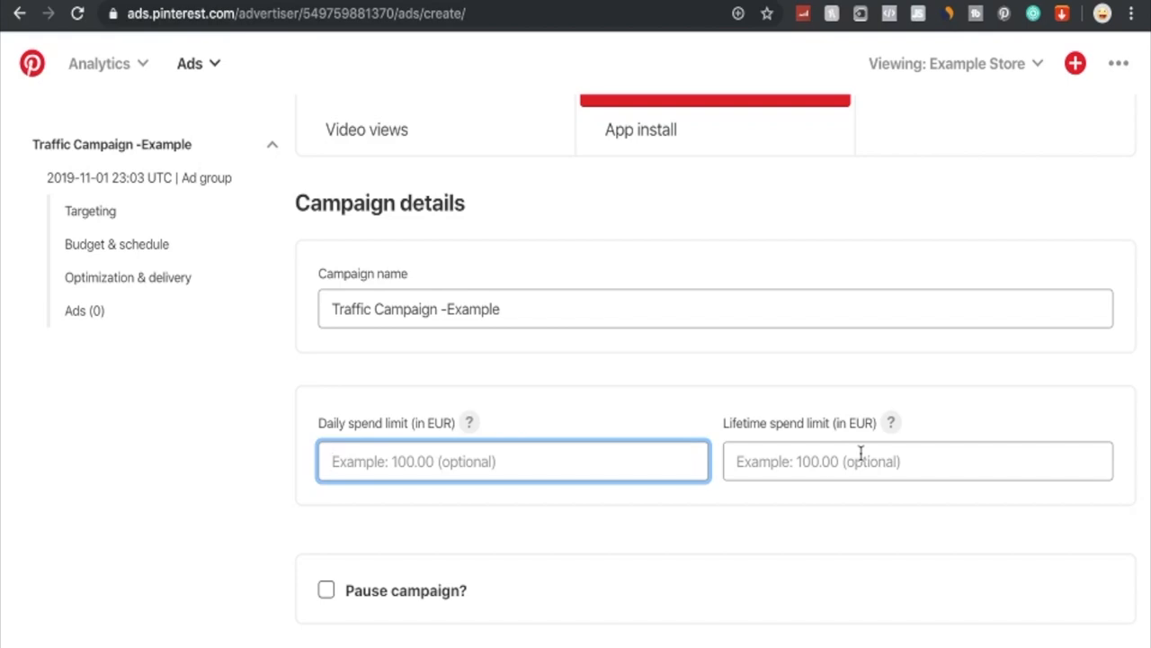
pyautogui.scroll(-3)
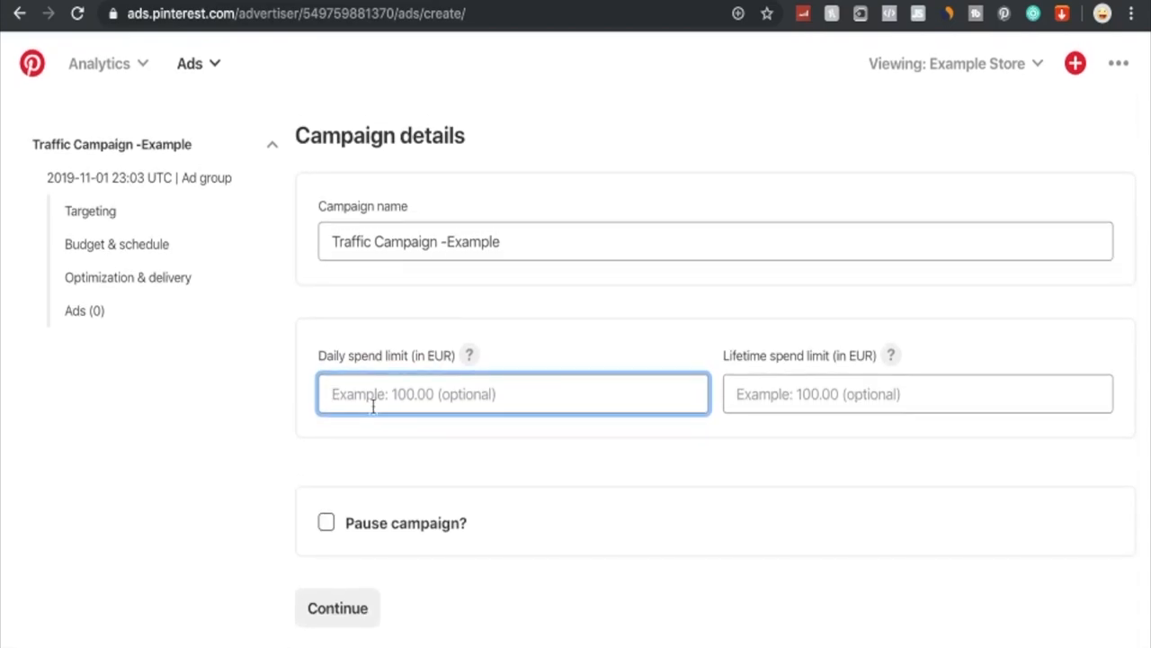
pyautogui.write('10')
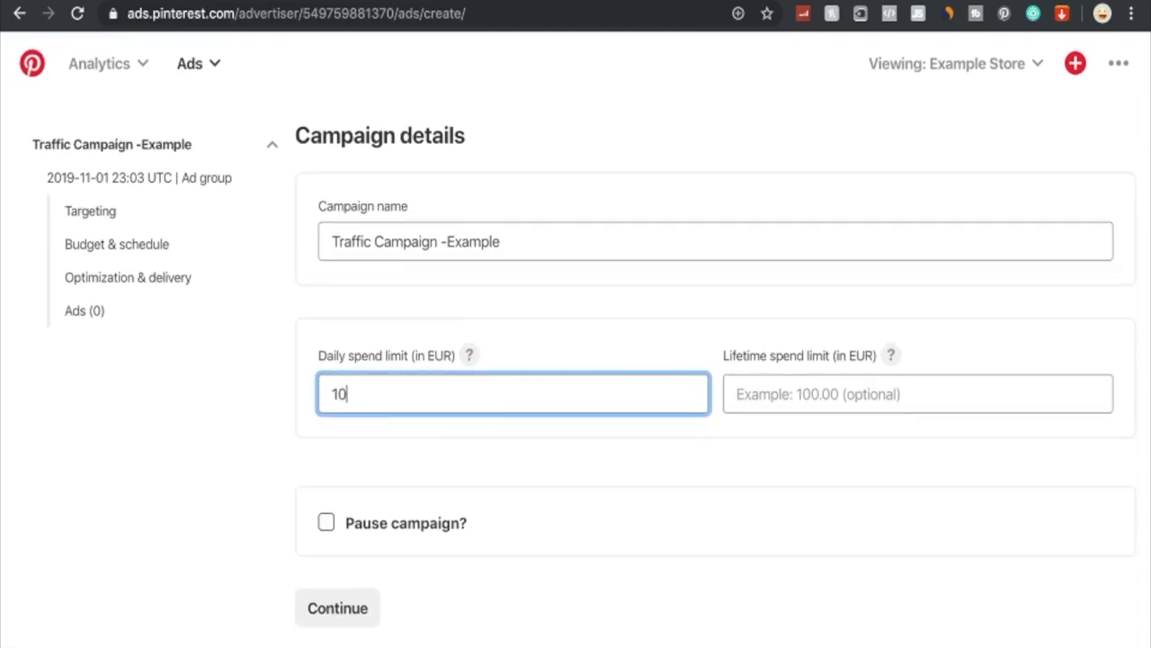
pyautogui.click(337, 607)
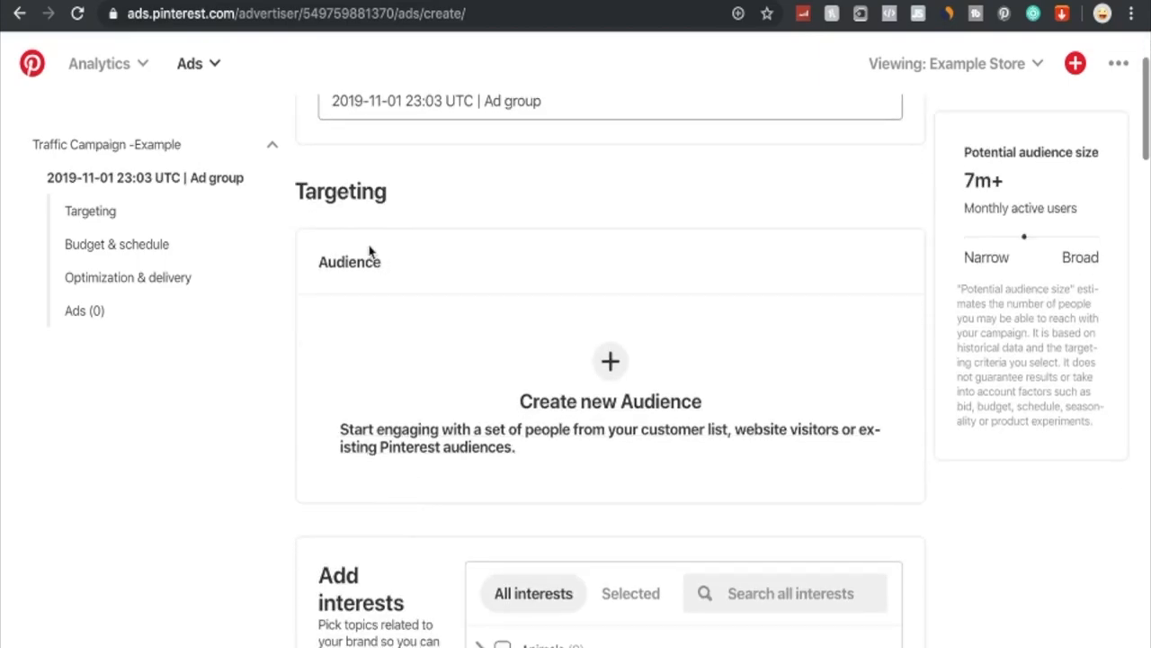
pyautogui.moveTo(385, 262)
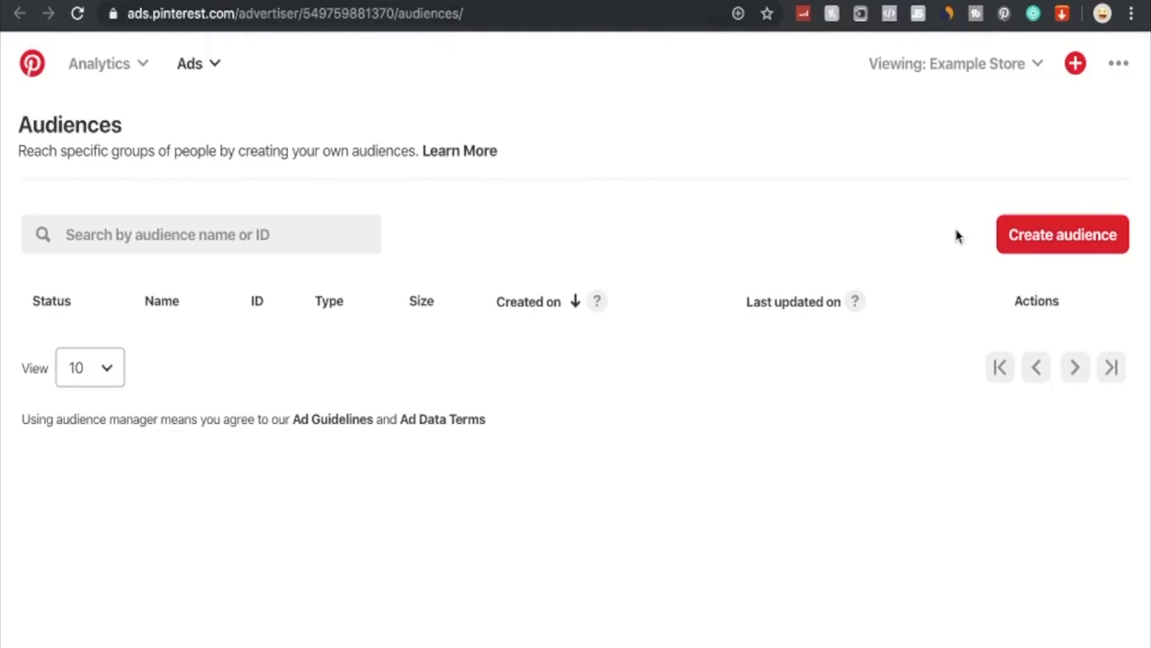
pyautogui.click(1062, 234)
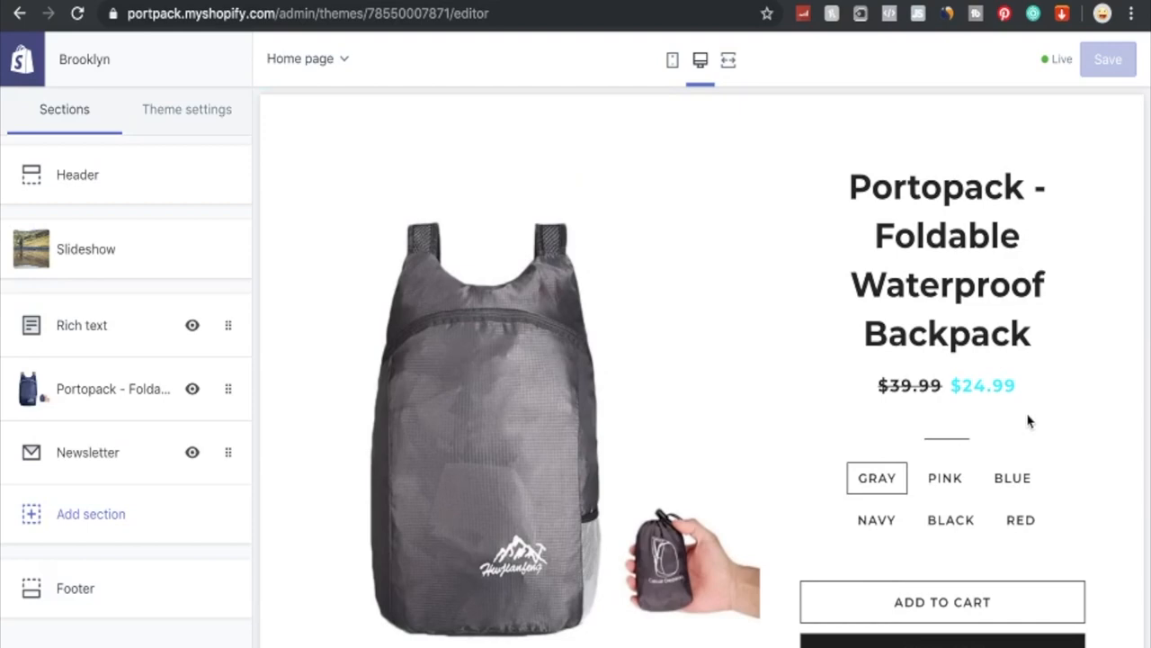
pyautogui.moveTo(585, 400)
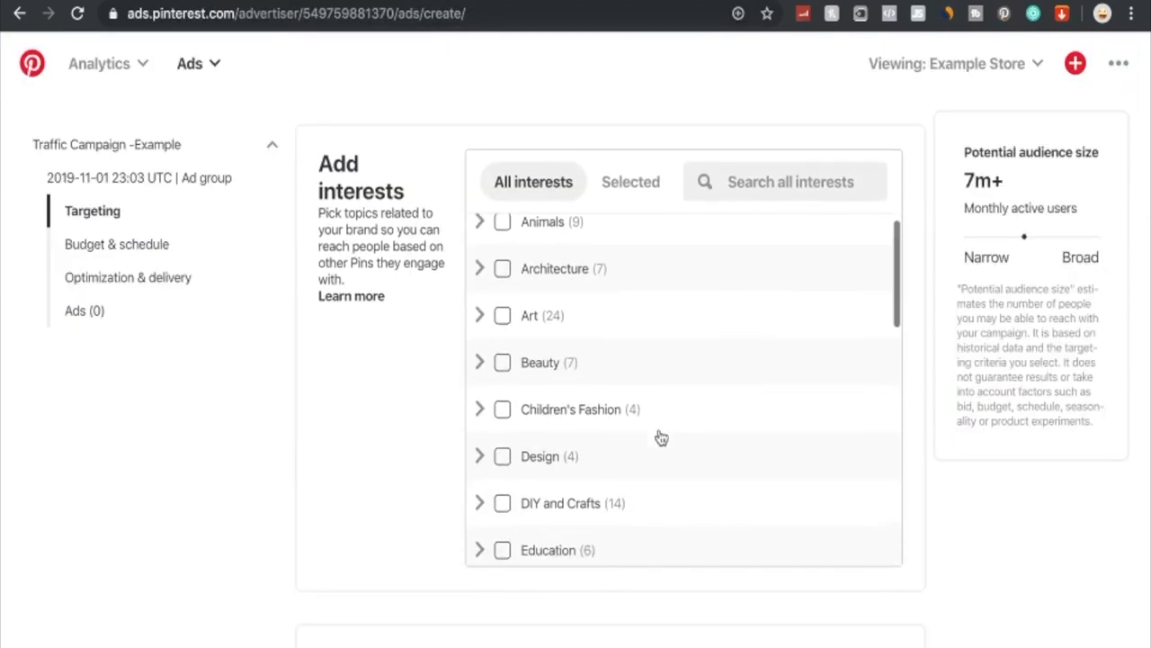
# Target the Men's Bag interest under Men's Fashion > Men's Accessories.
pyautogui.scroll(-3)
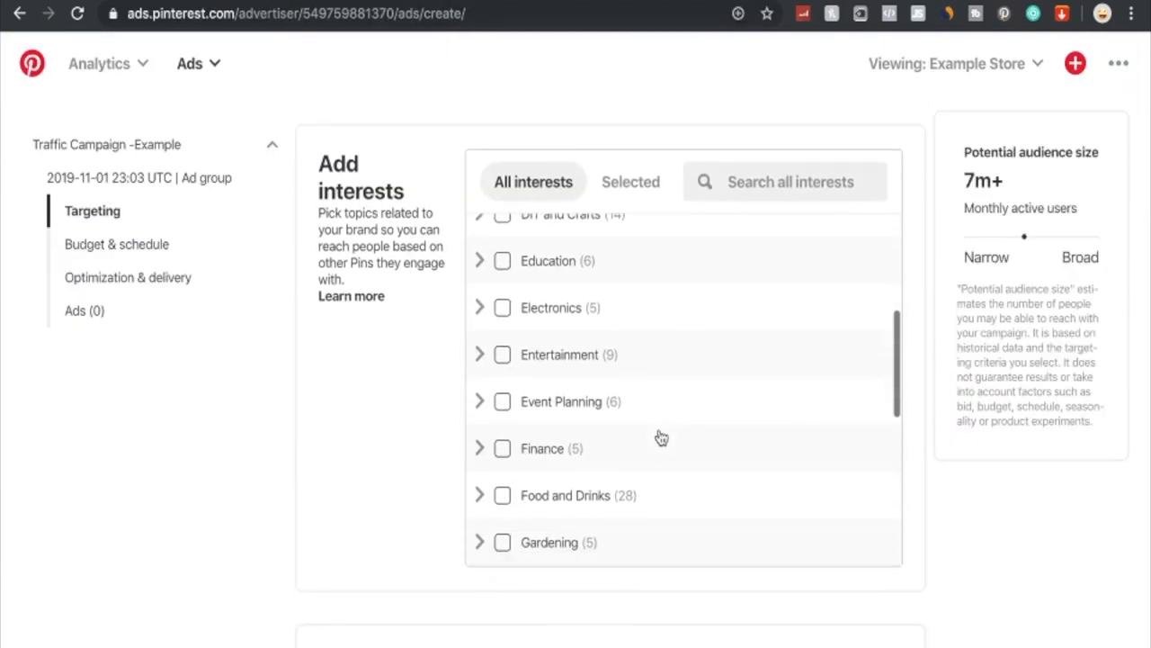
pyautogui.scroll(-3)
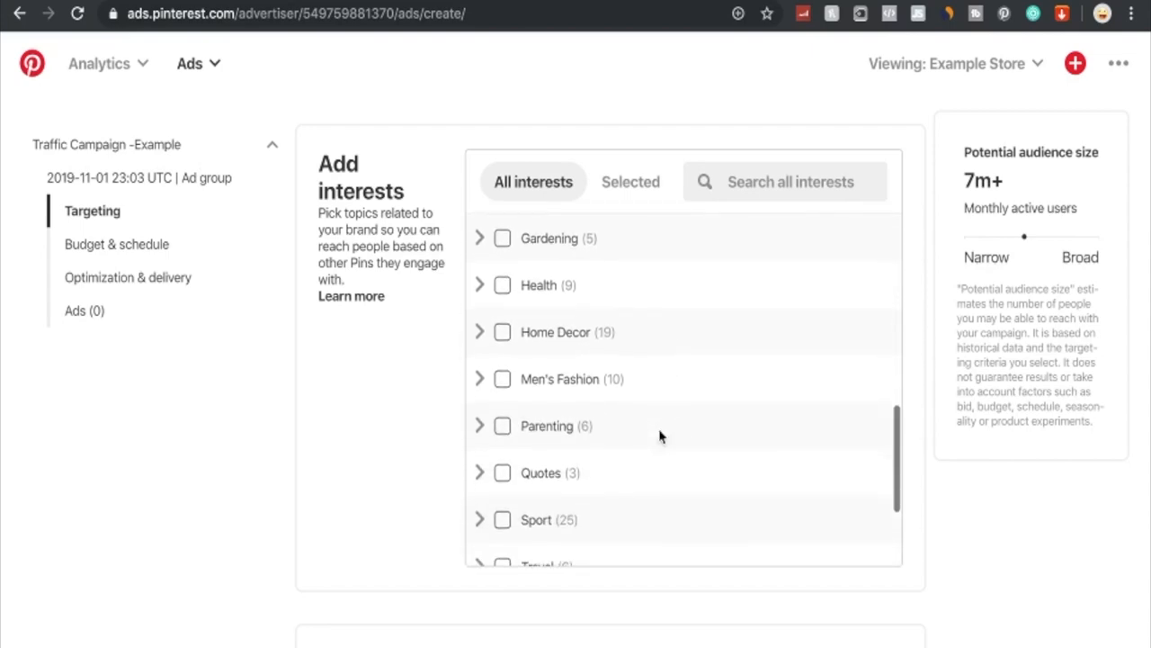
pyautogui.scroll(-3)
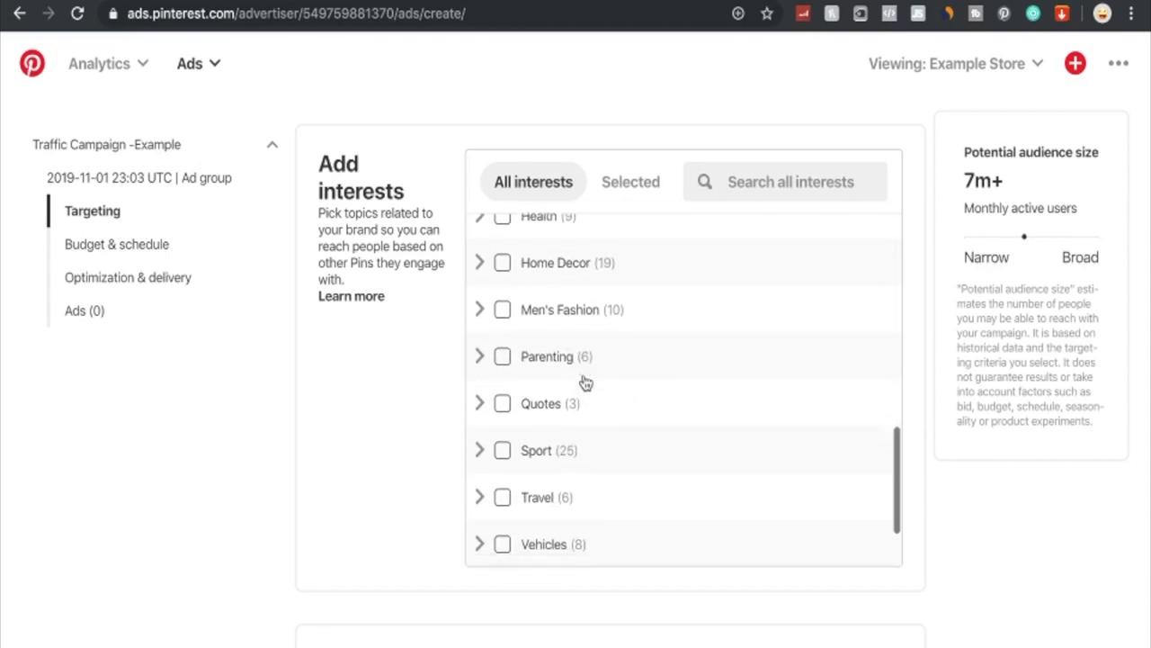
pyautogui.scroll(-3)
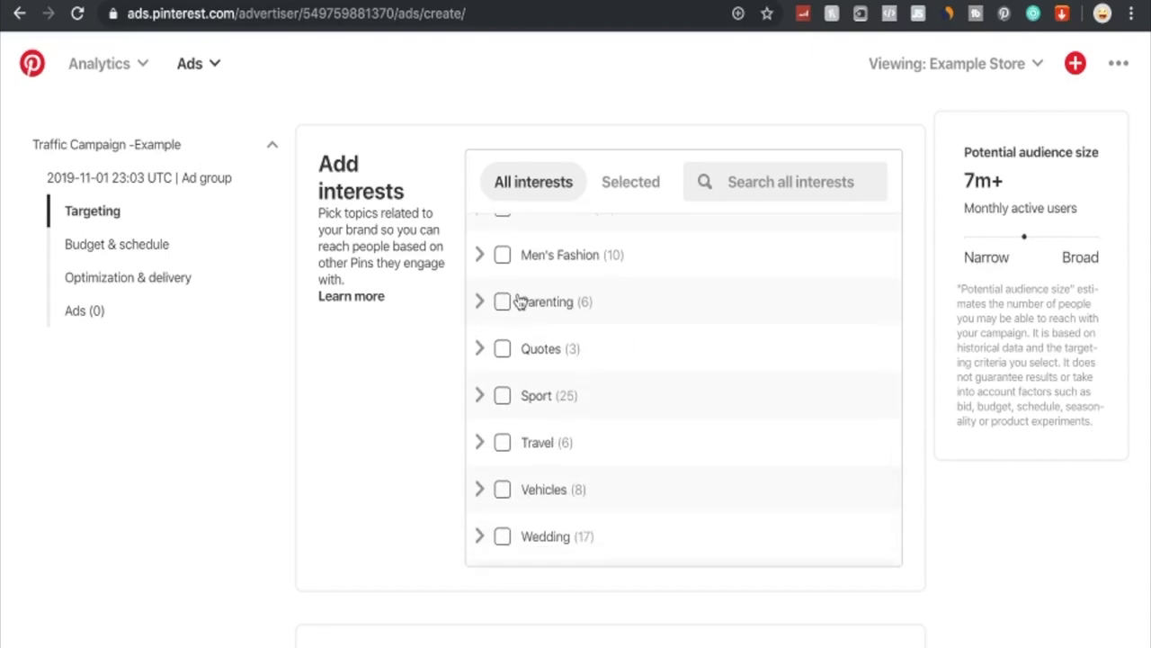
pyautogui.click(480, 254)
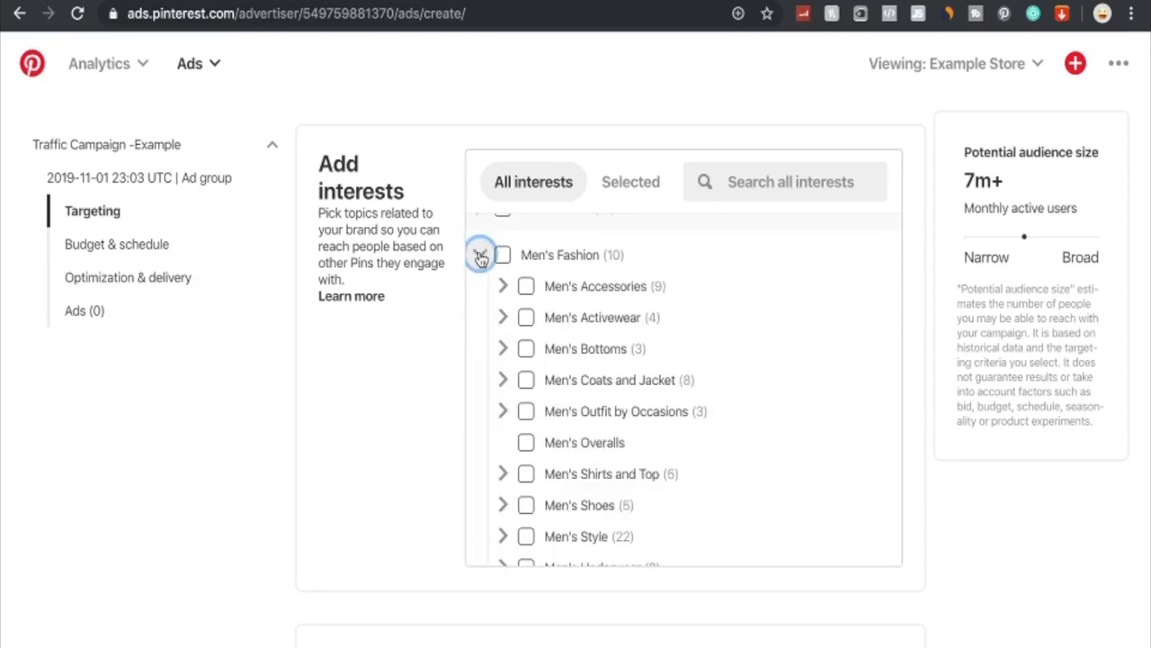
pyautogui.scroll(-3)
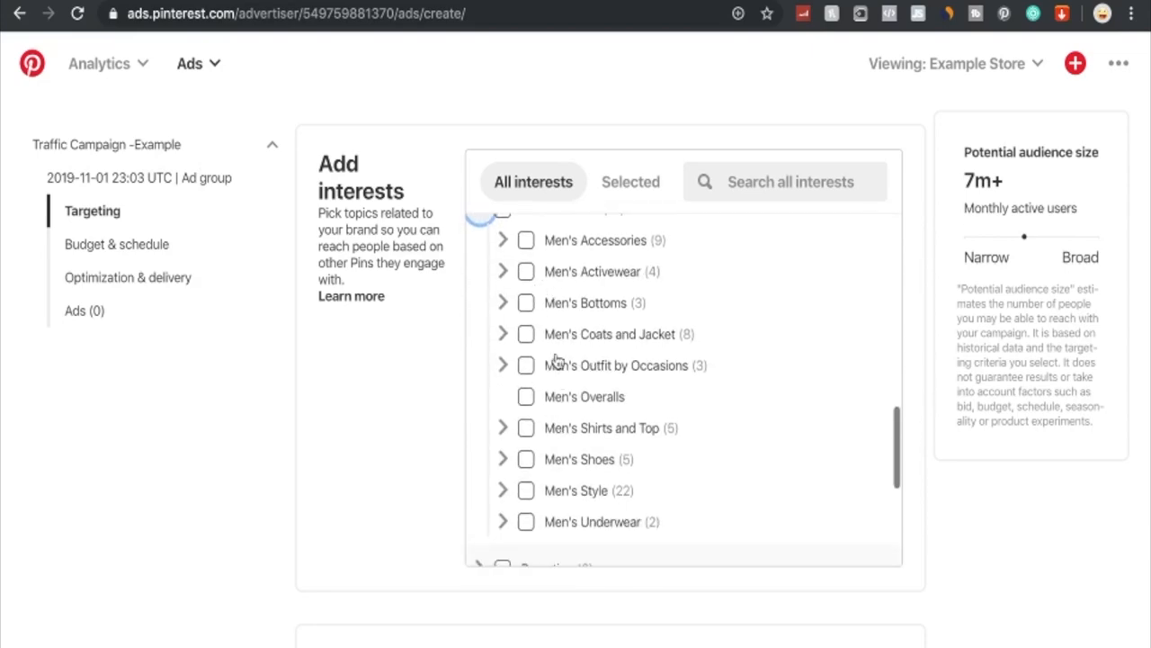
pyautogui.click(502, 261)
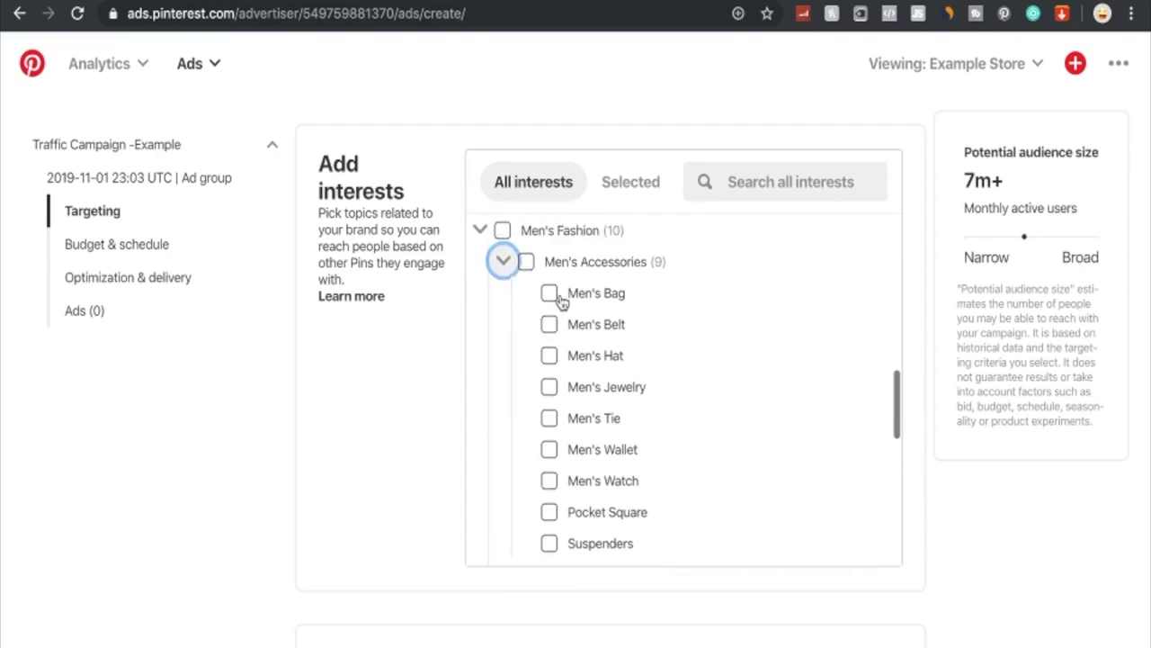
pyautogui.click(550, 293)
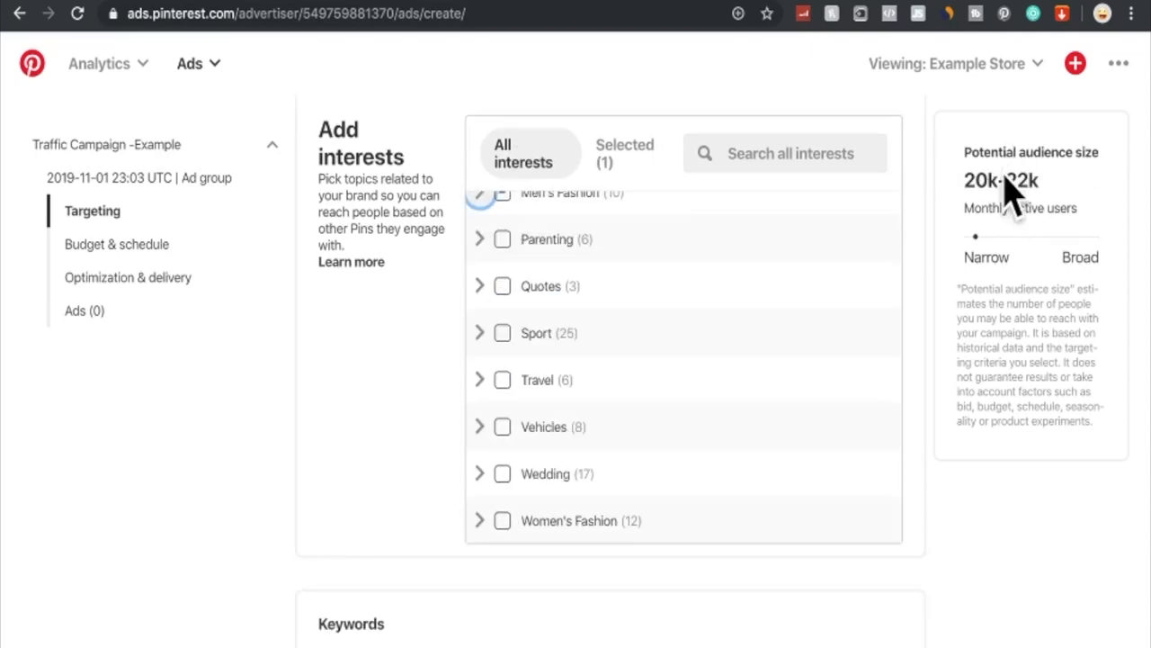
pyautogui.moveTo(989, 206)
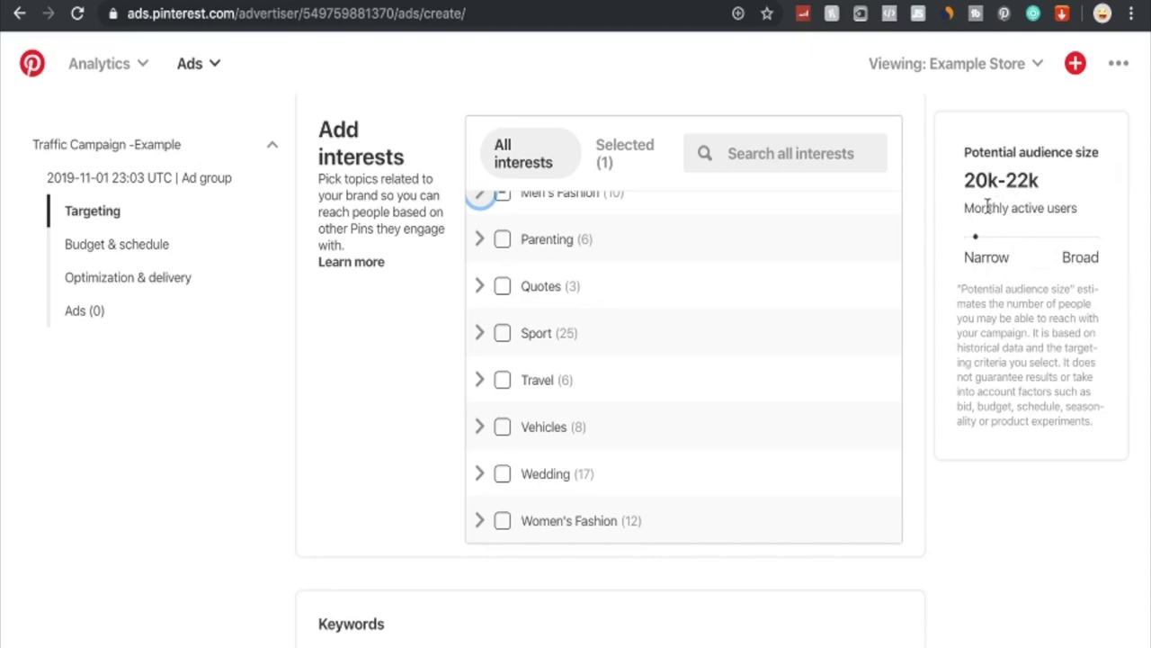
pyautogui.moveTo(976, 239)
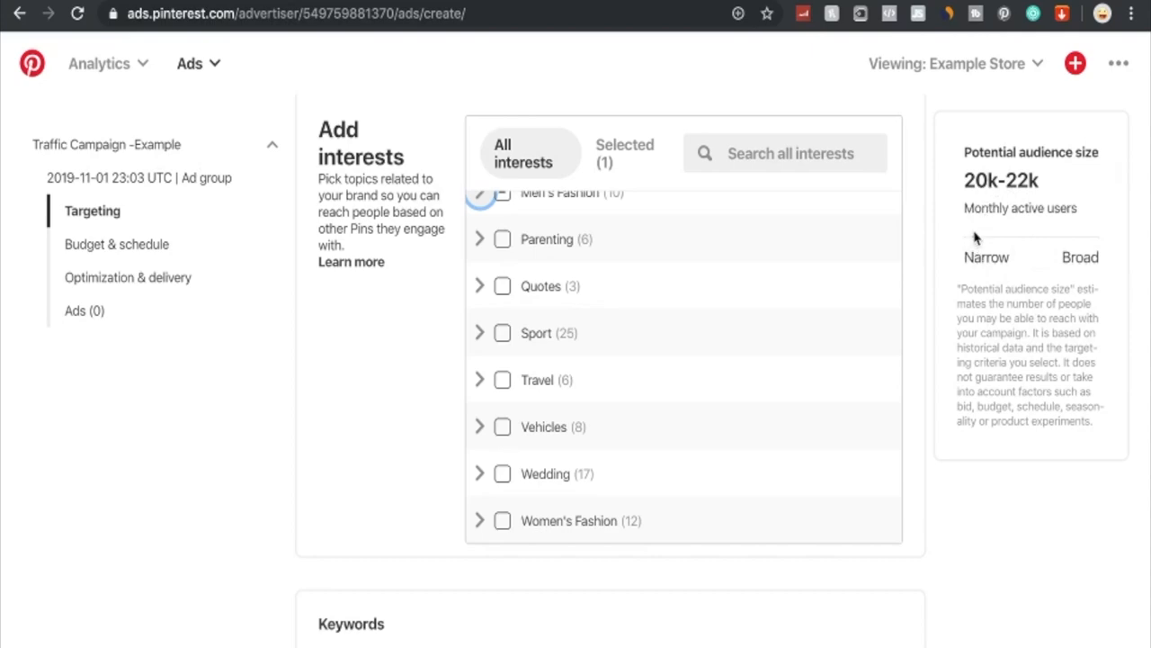
pyautogui.scroll(-3)
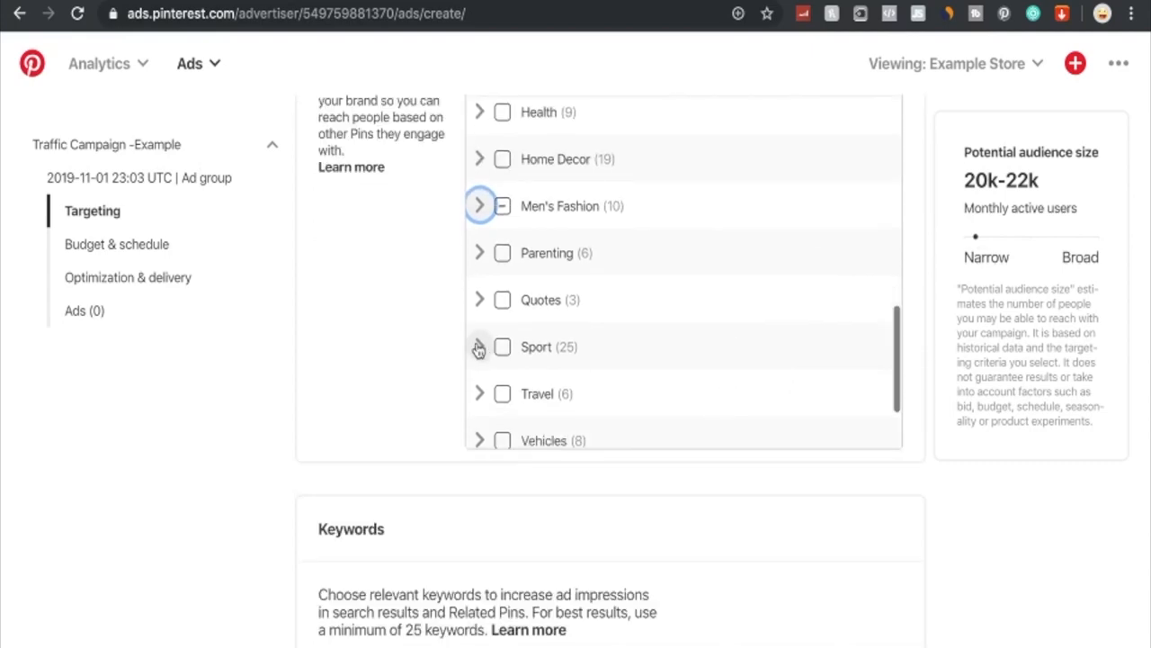
# Target Camping and Hiking, Climbing and Fishing under Sport > Outdoor Sport.
pyautogui.click(479, 346)
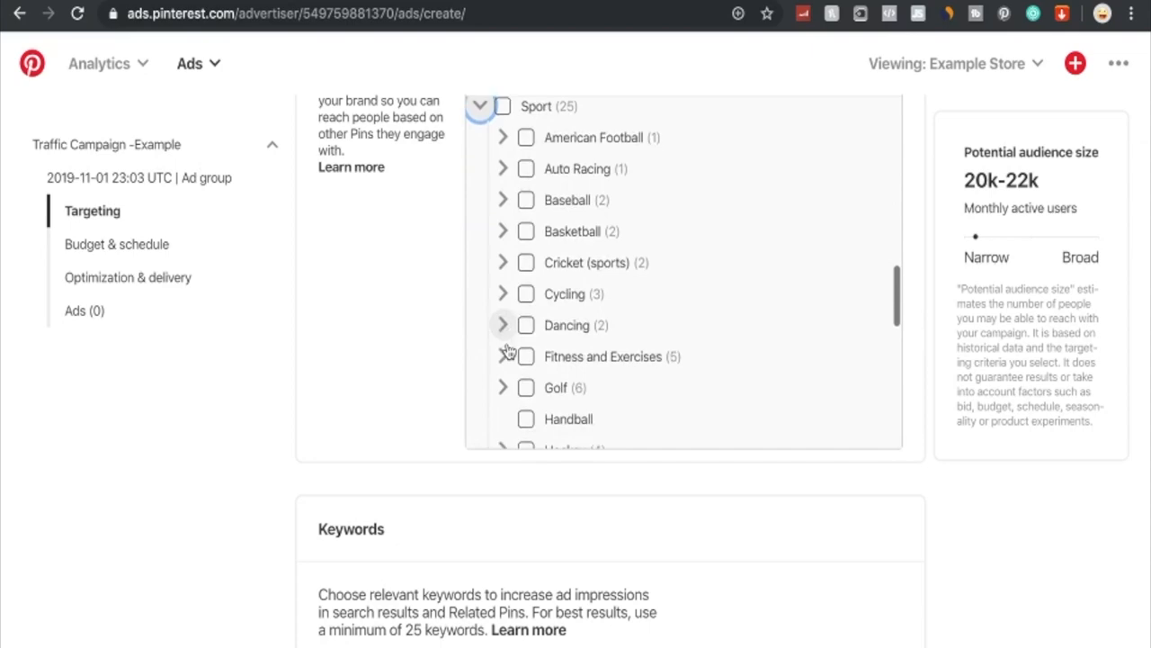
pyautogui.click(503, 253)
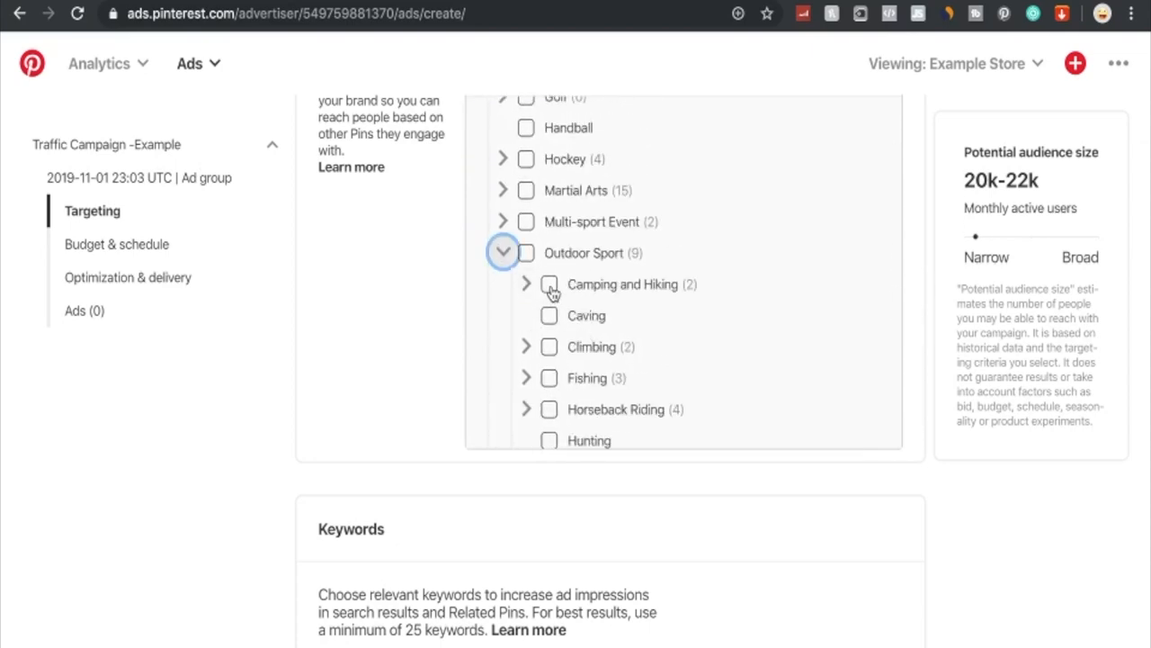
pyautogui.click(550, 283)
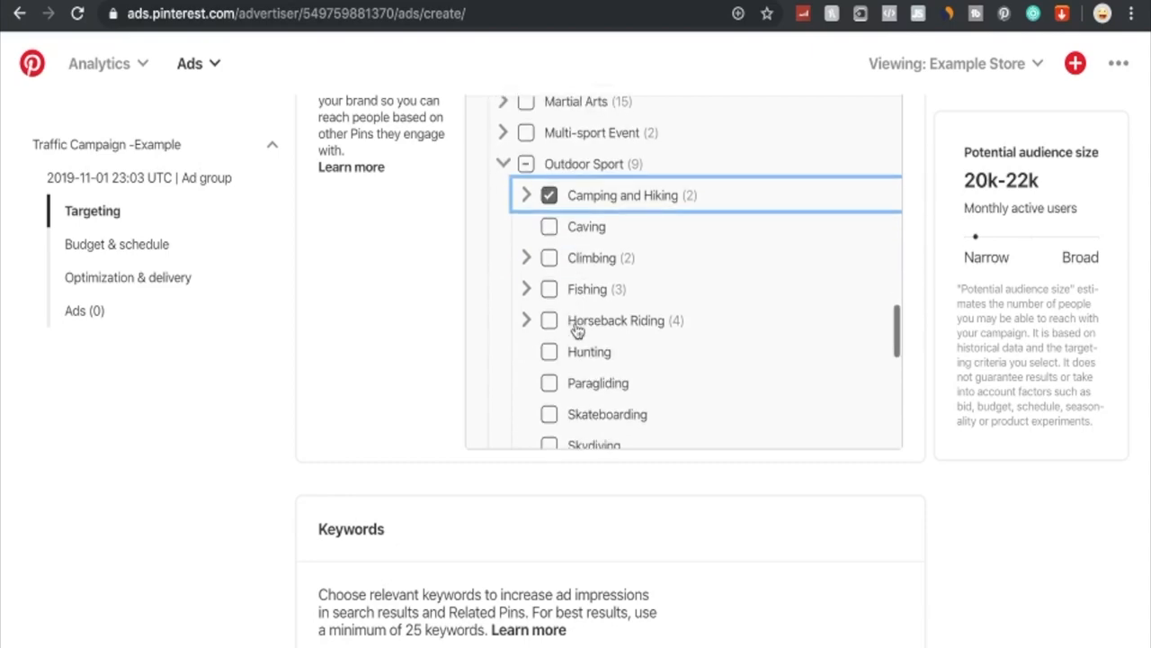
pyautogui.click(550, 257)
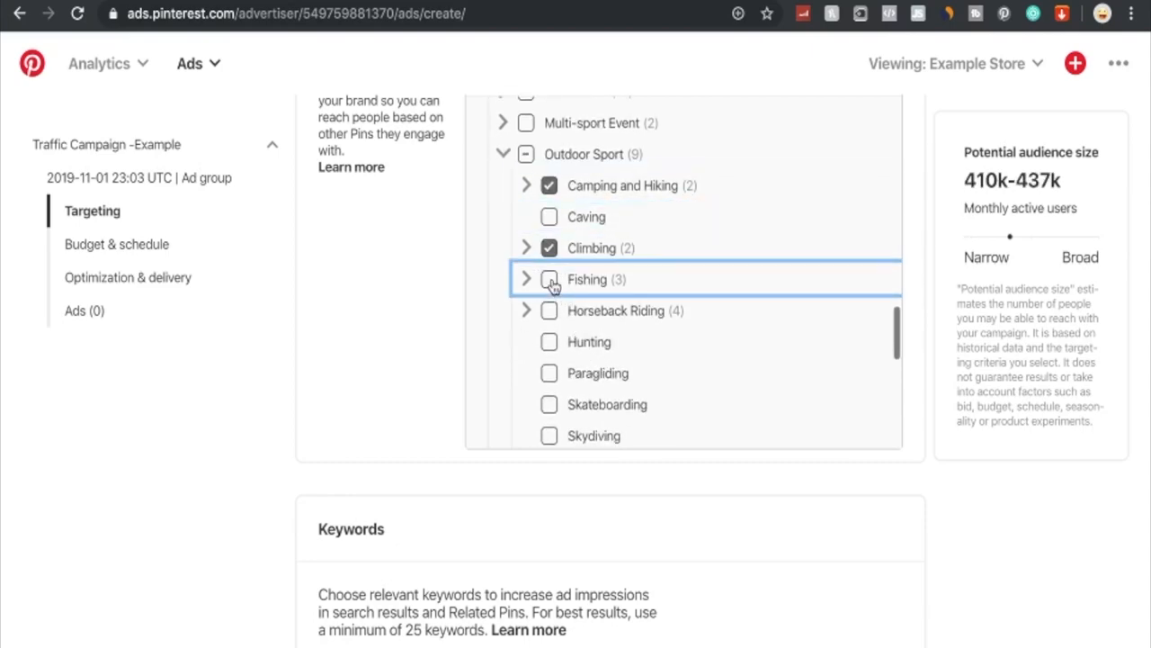
pyautogui.click(549, 279)
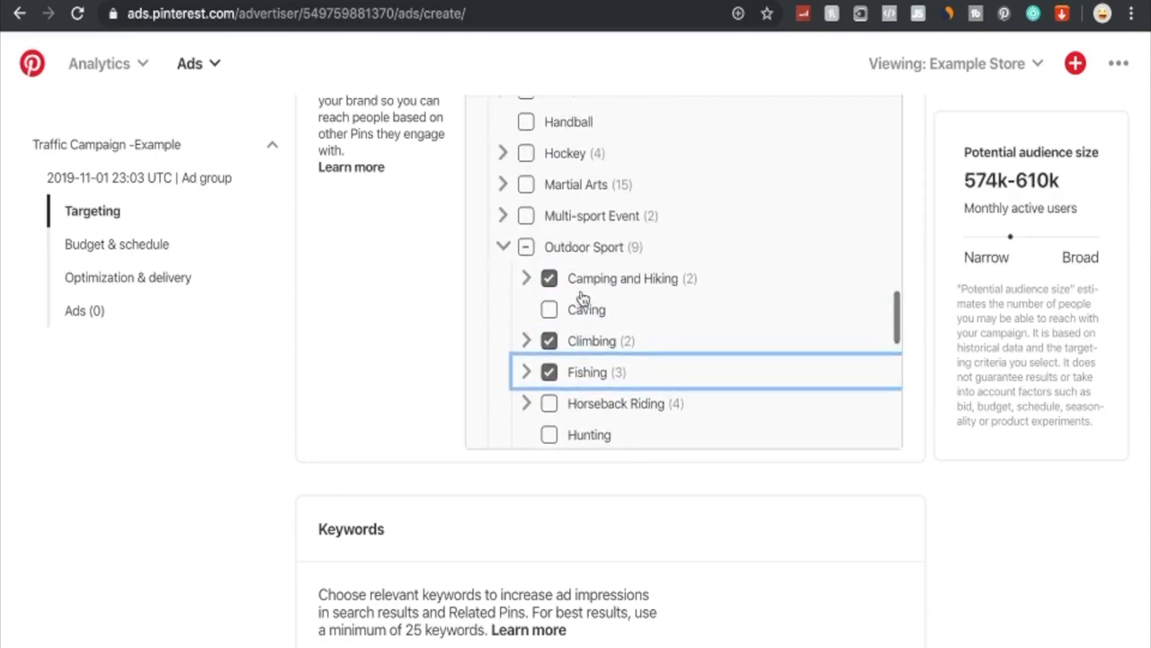
pyautogui.click(504, 246)
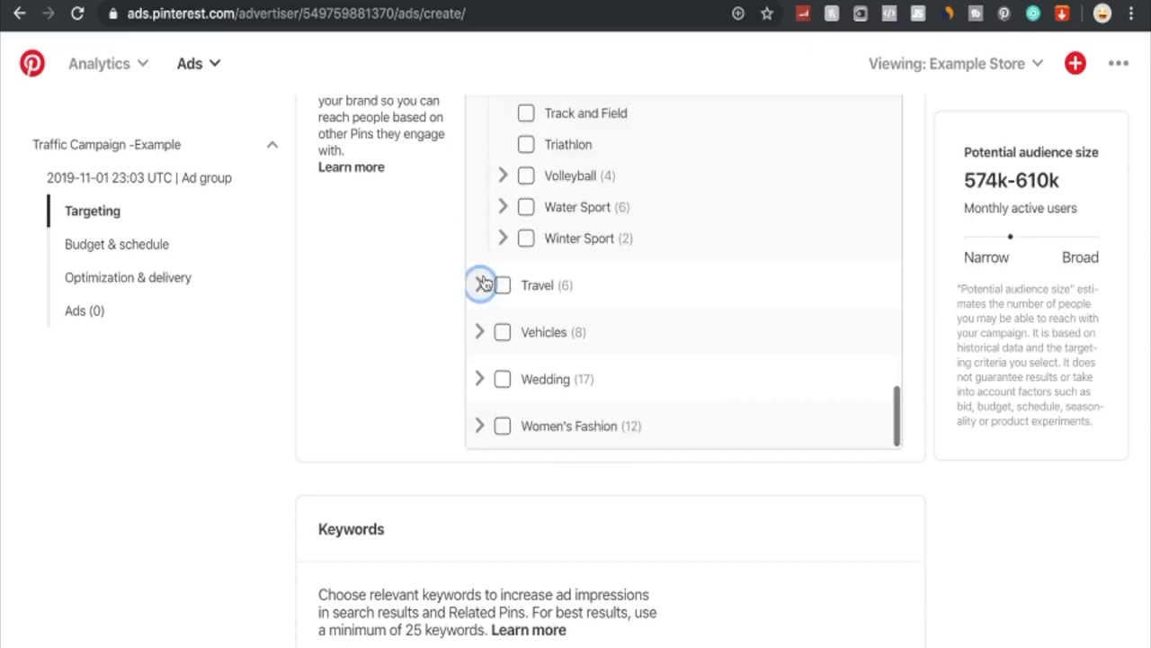
# Target Travel Packing and Camping Holiday under the Travel Tips and Travel Ideas categories.
pyautogui.click(479, 285)
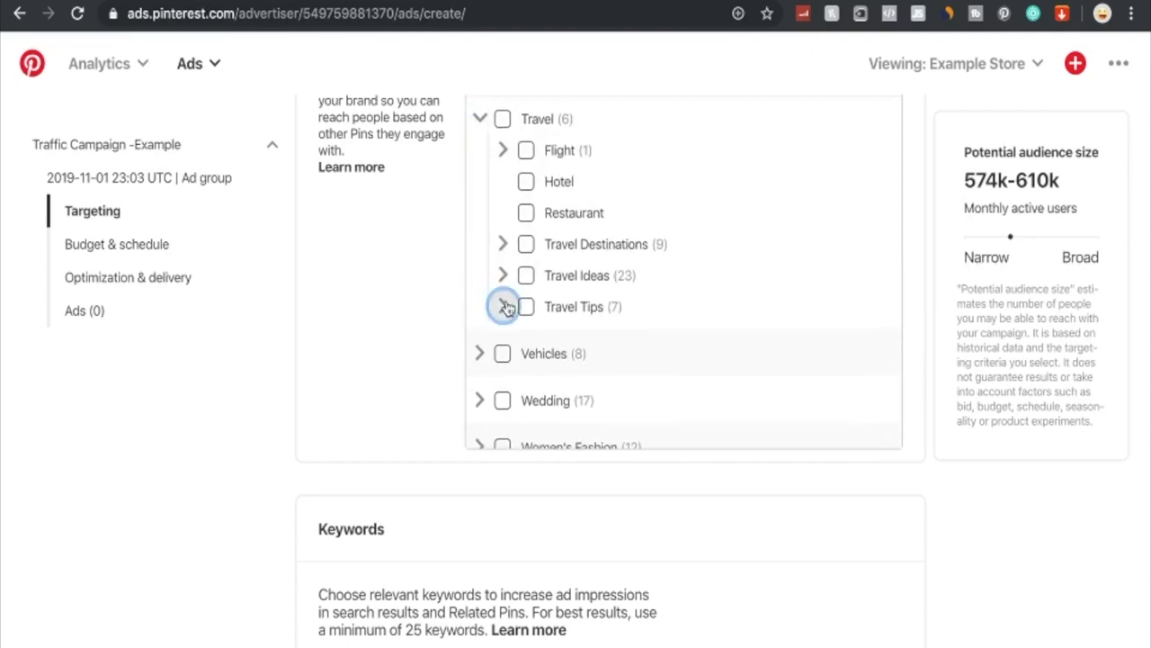
pyautogui.click(503, 306)
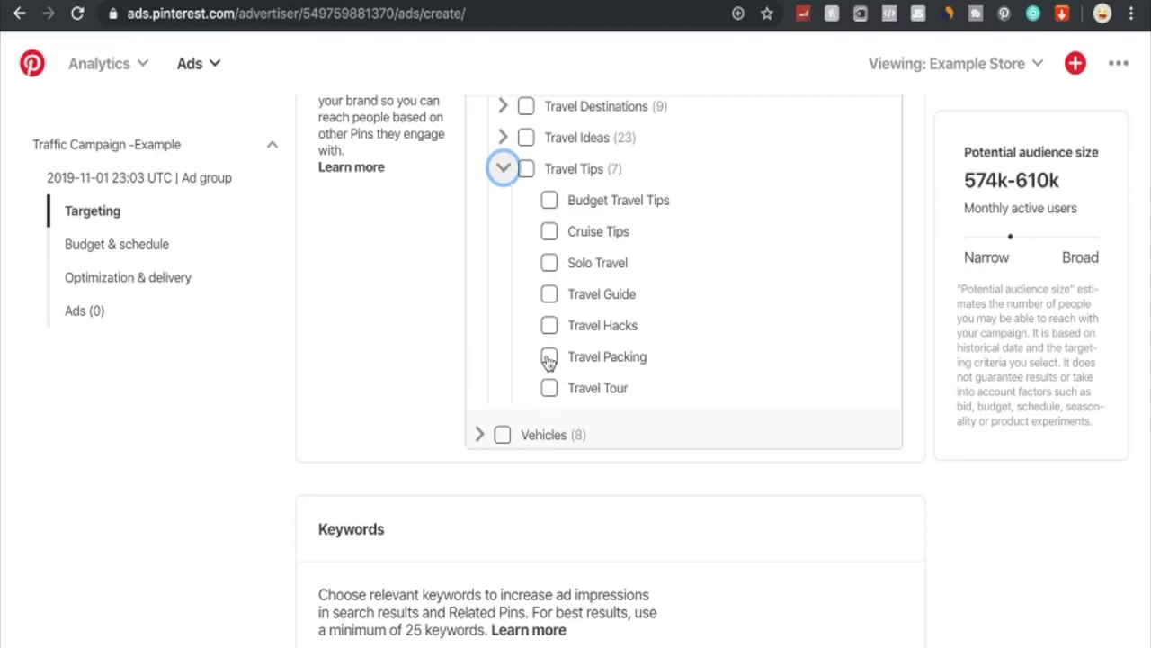
pyautogui.click(549, 356)
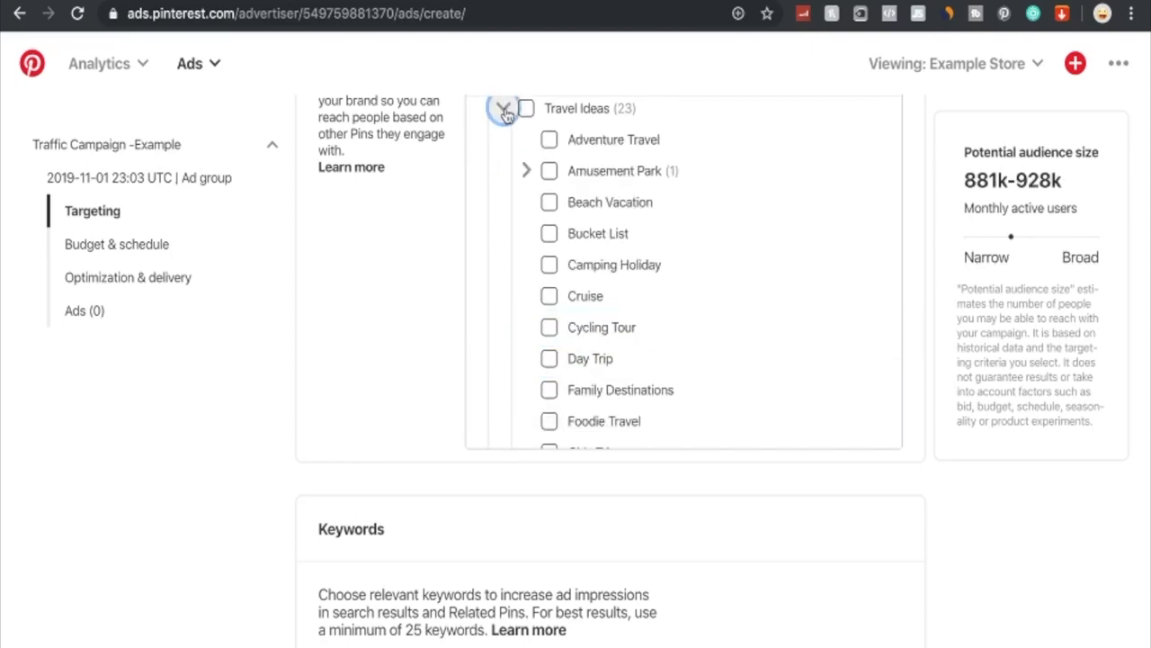
pyautogui.click(549, 264)
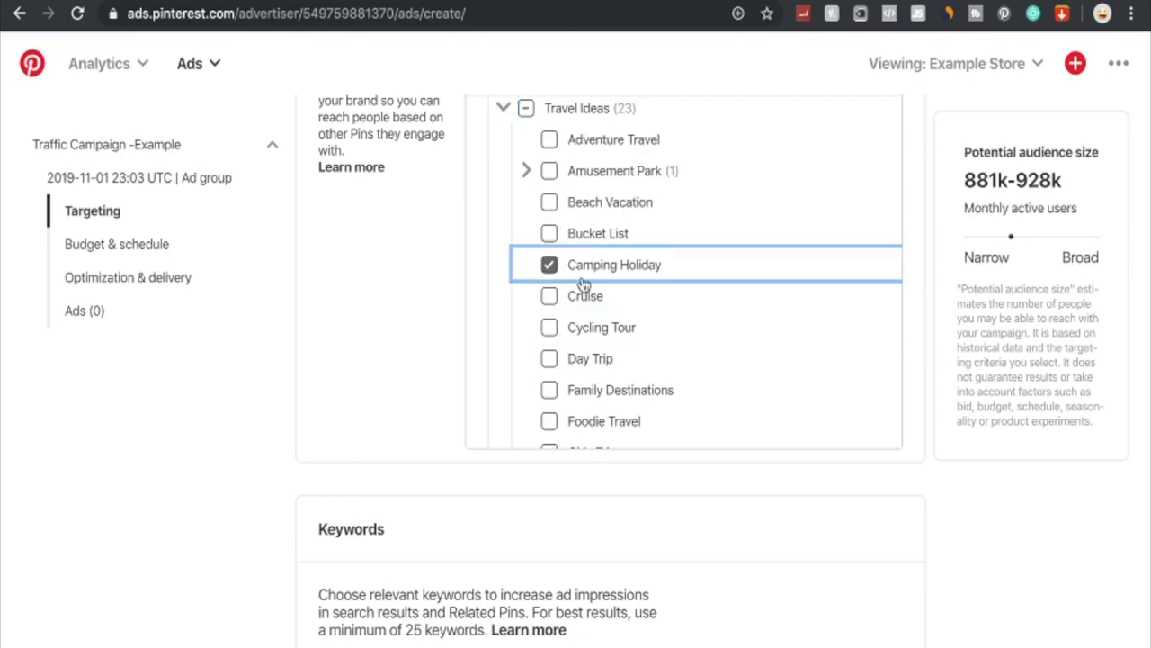
pyautogui.click(549, 293)
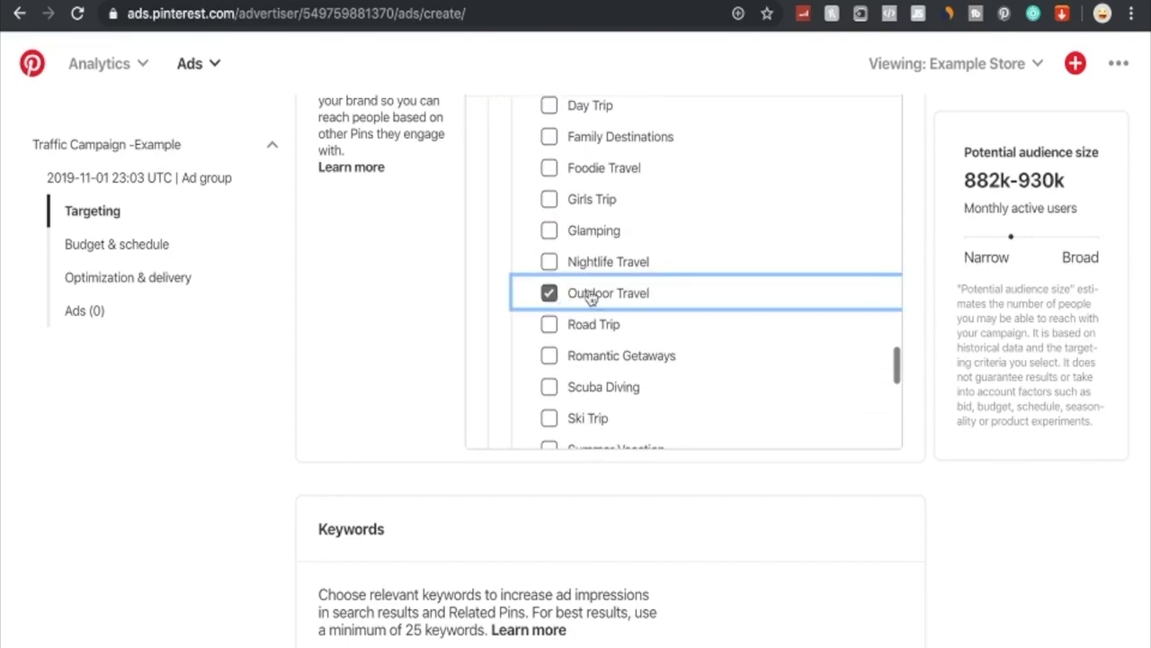
pyautogui.scroll(-3)
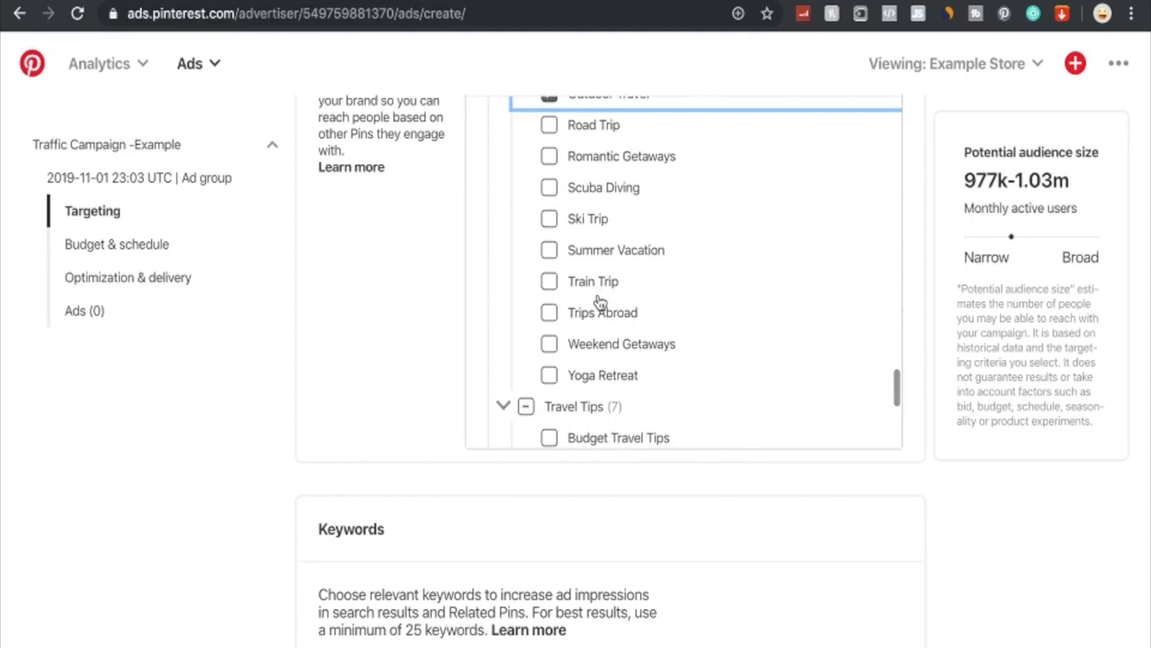
pyautogui.scroll(-3)
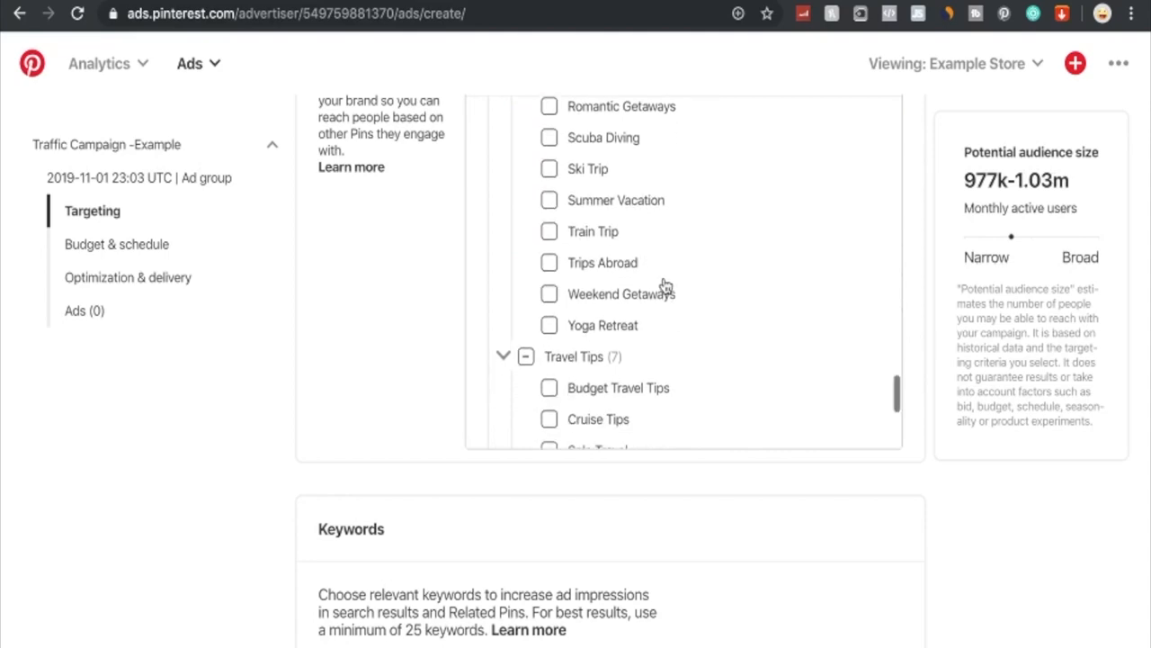
pyautogui.scroll(-3)
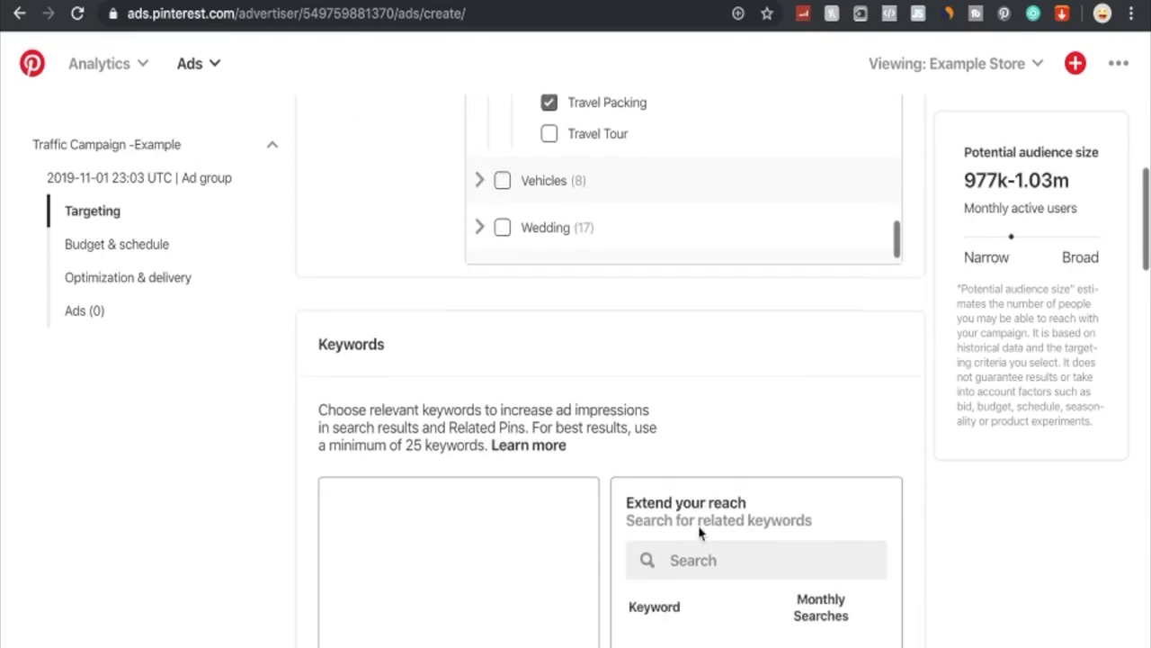
# Search 'outdo', 'trekking' and 'camping' and add keywords like outdoor spaces.
pyautogui.scroll(-3)
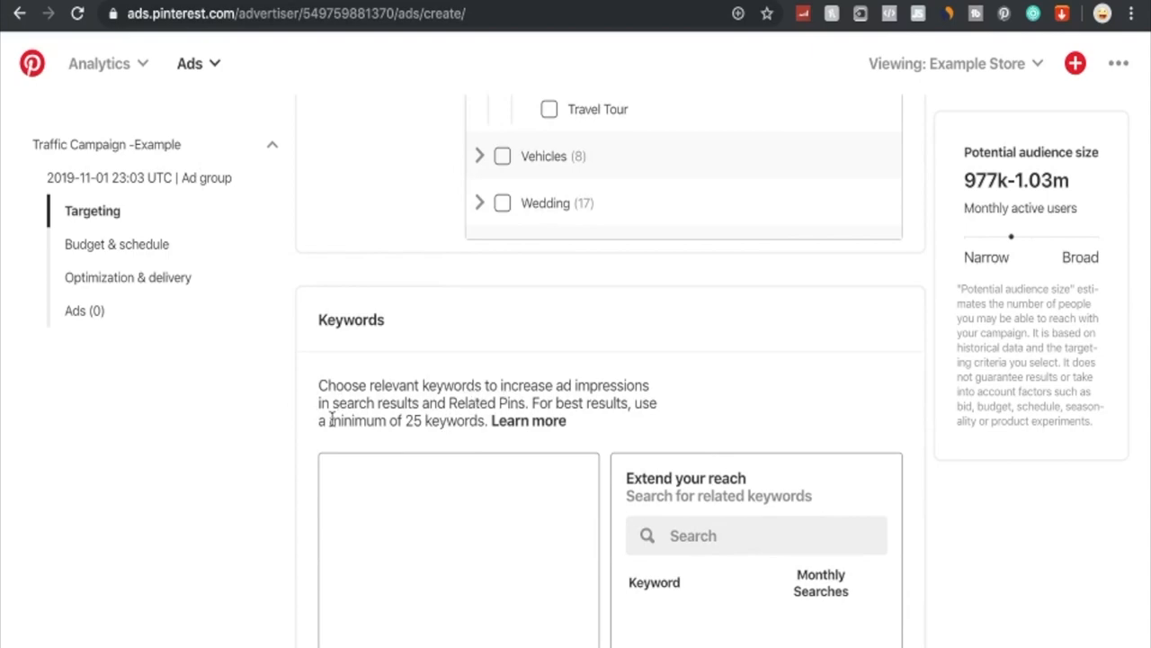
pyautogui.scroll(-3)
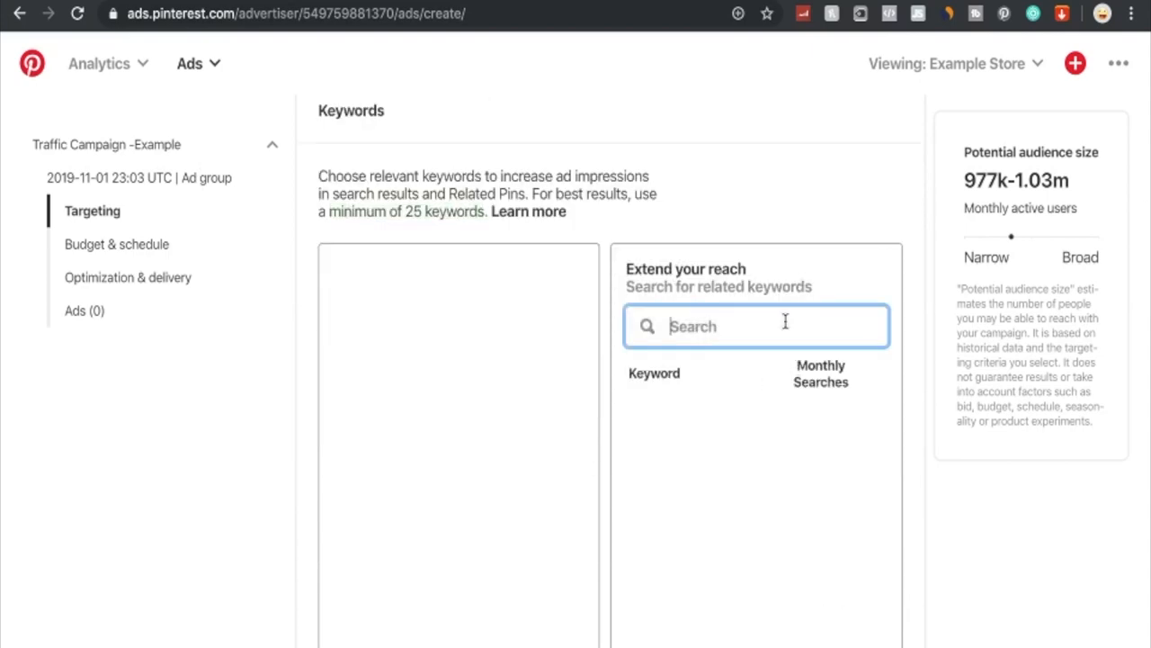
pyautogui.write('outdoor camping')
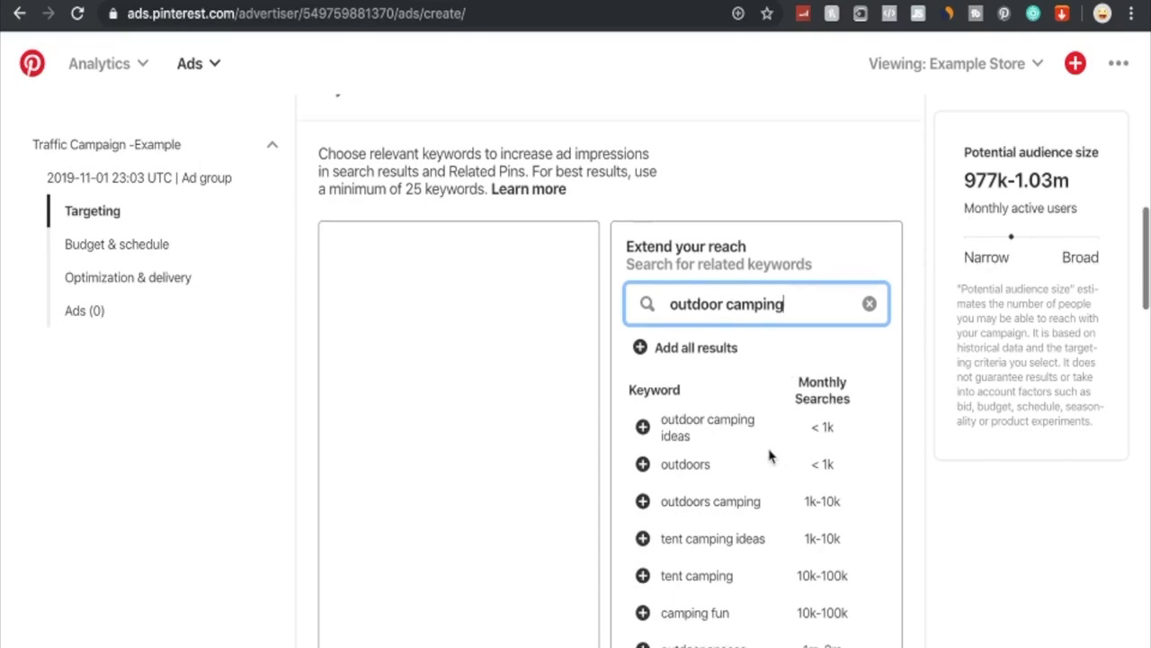
pyautogui.scroll(-3)
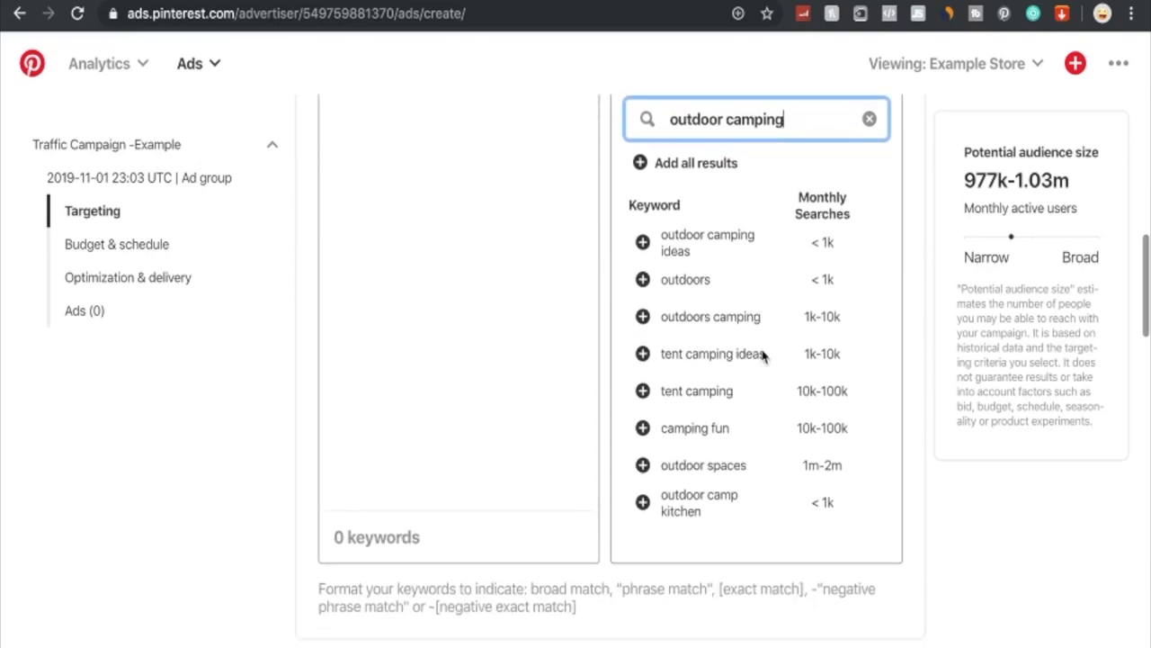
pyautogui.click(643, 465)
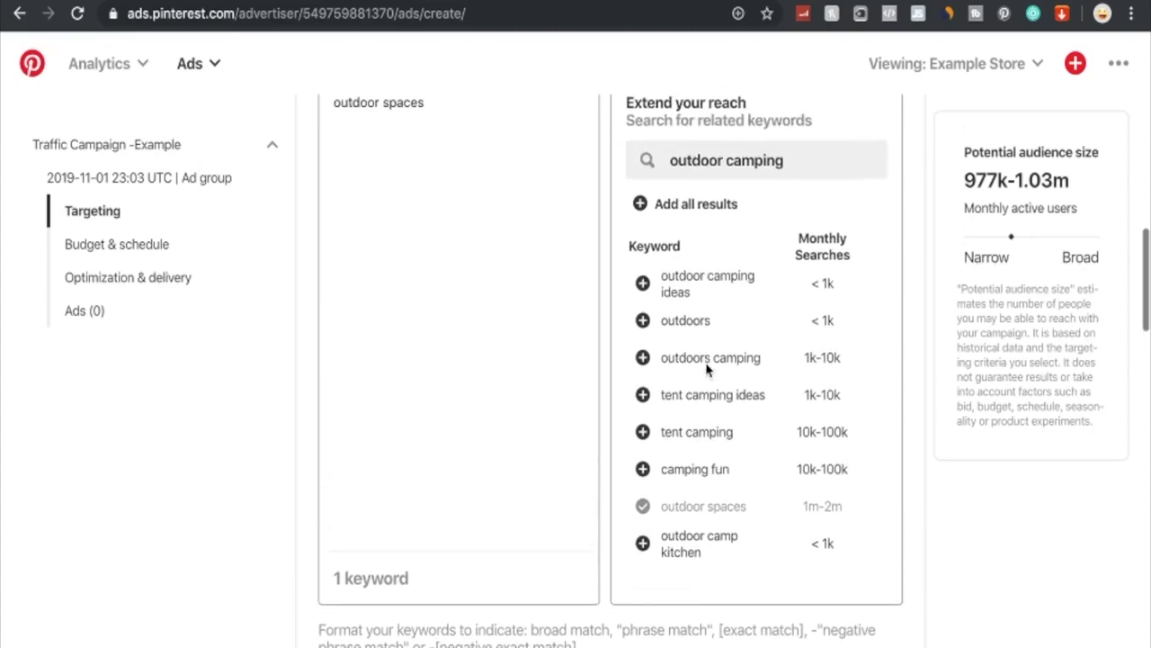
pyautogui.write('trekking')
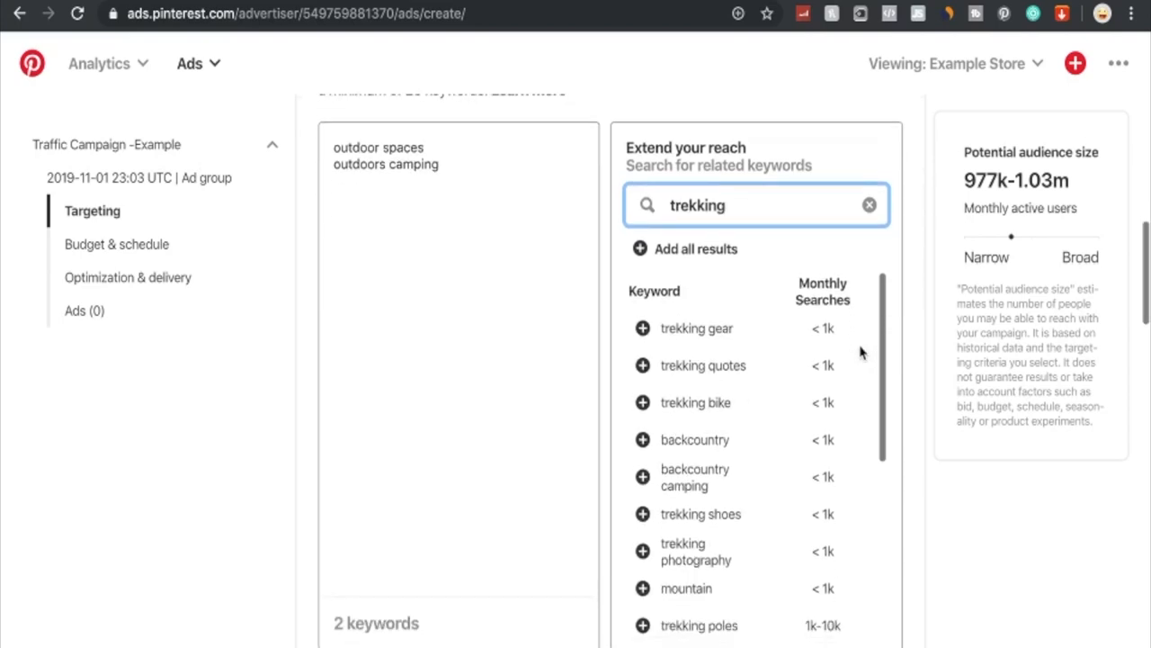
pyautogui.scroll(-3)
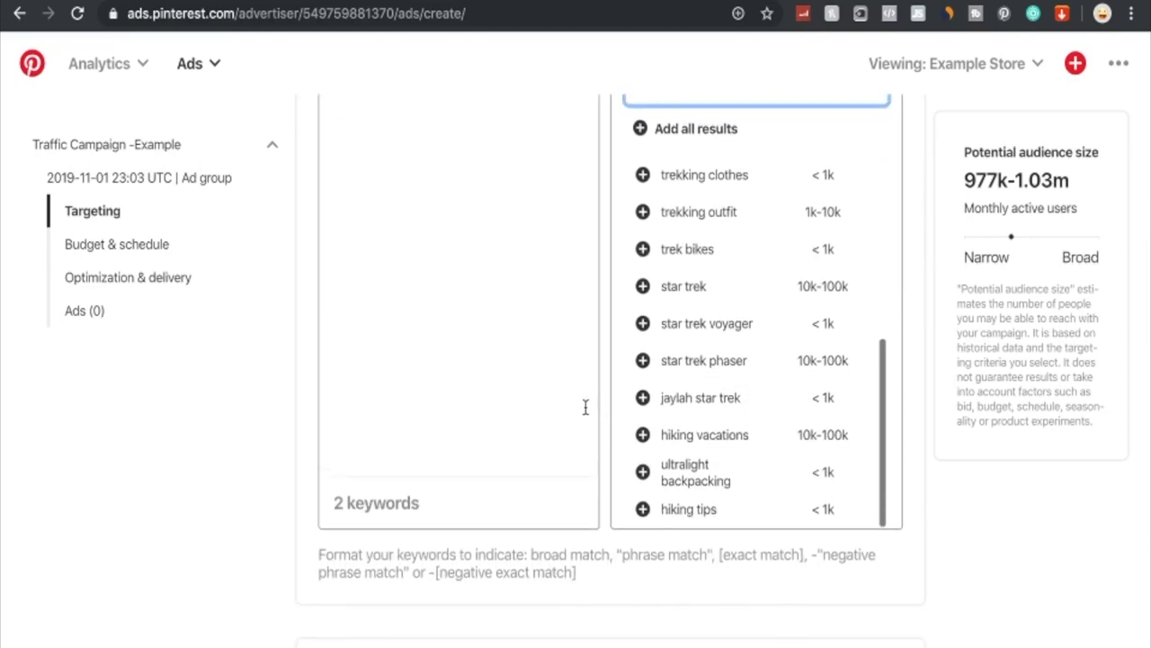
pyautogui.write('camping')
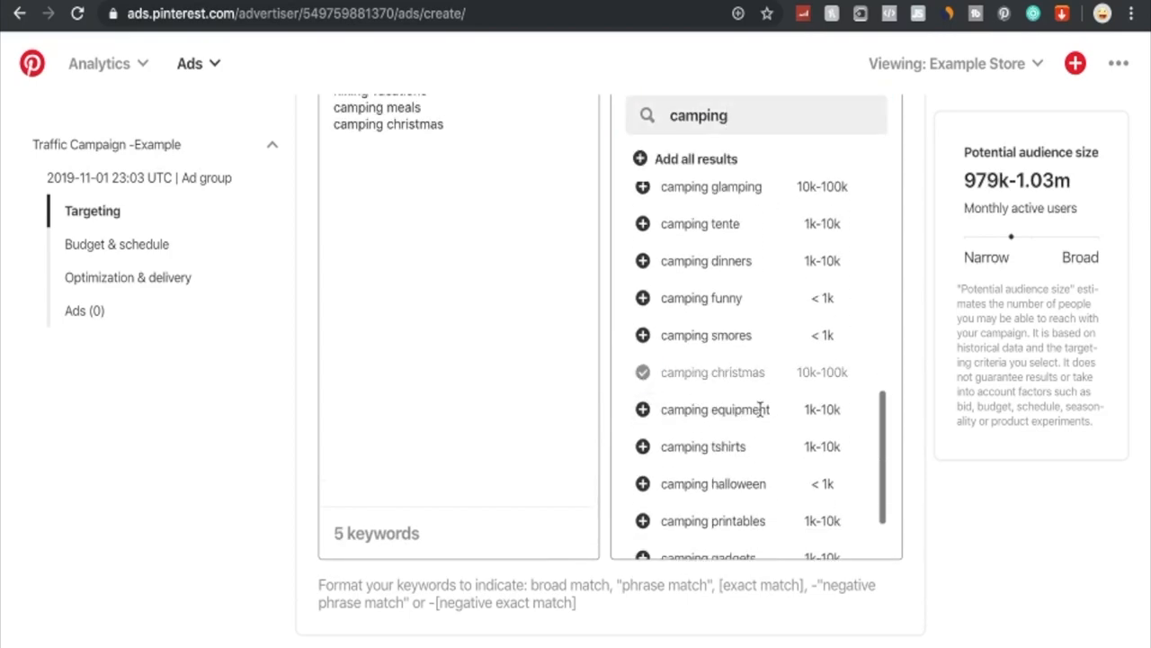
pyautogui.scroll(-3)
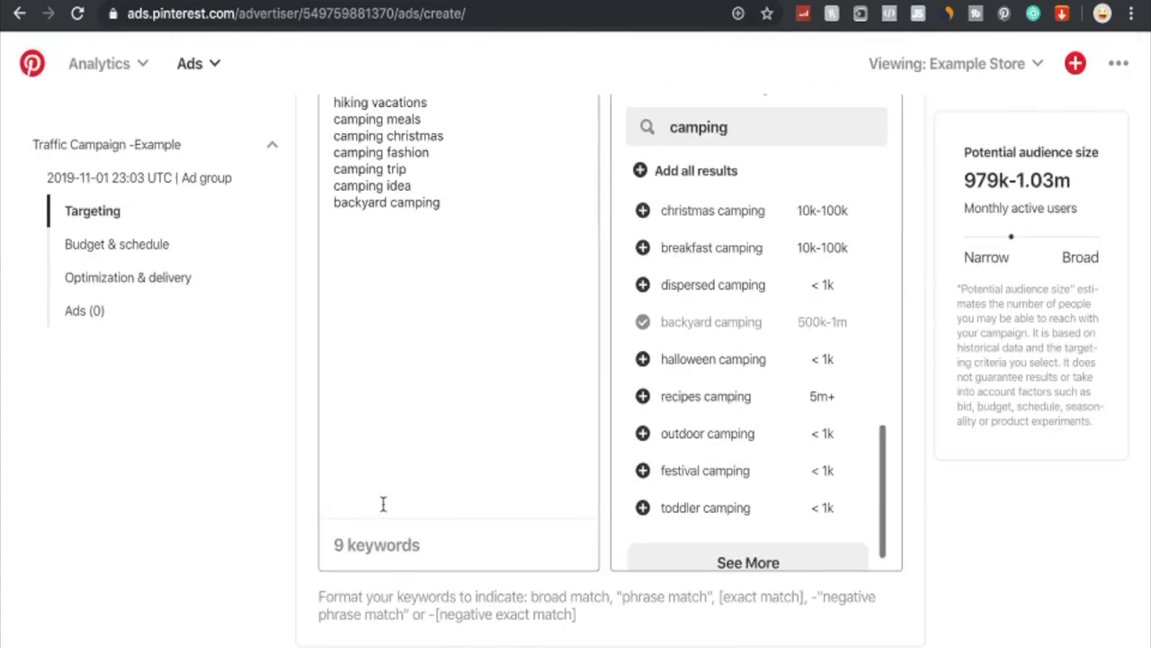
# Keep all genders and target ages 18-24 through 50-54, excluding 55-64 and 65+.
pyautogui.scroll(-3)
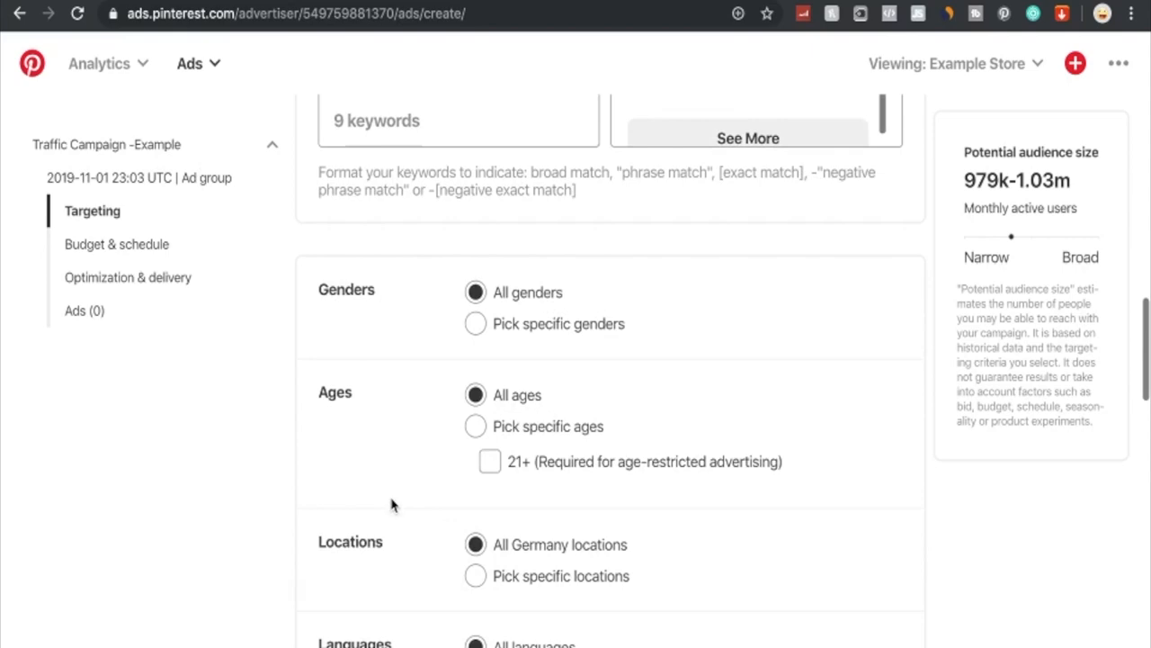
pyautogui.moveTo(394, 529)
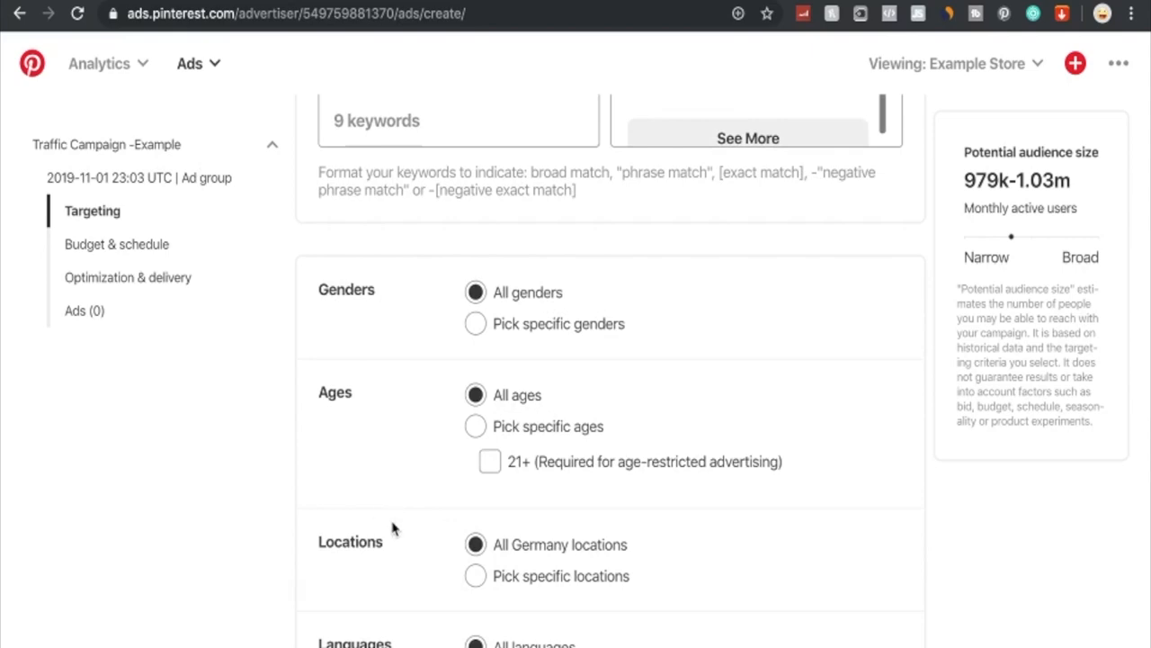
pyautogui.moveTo(374, 279)
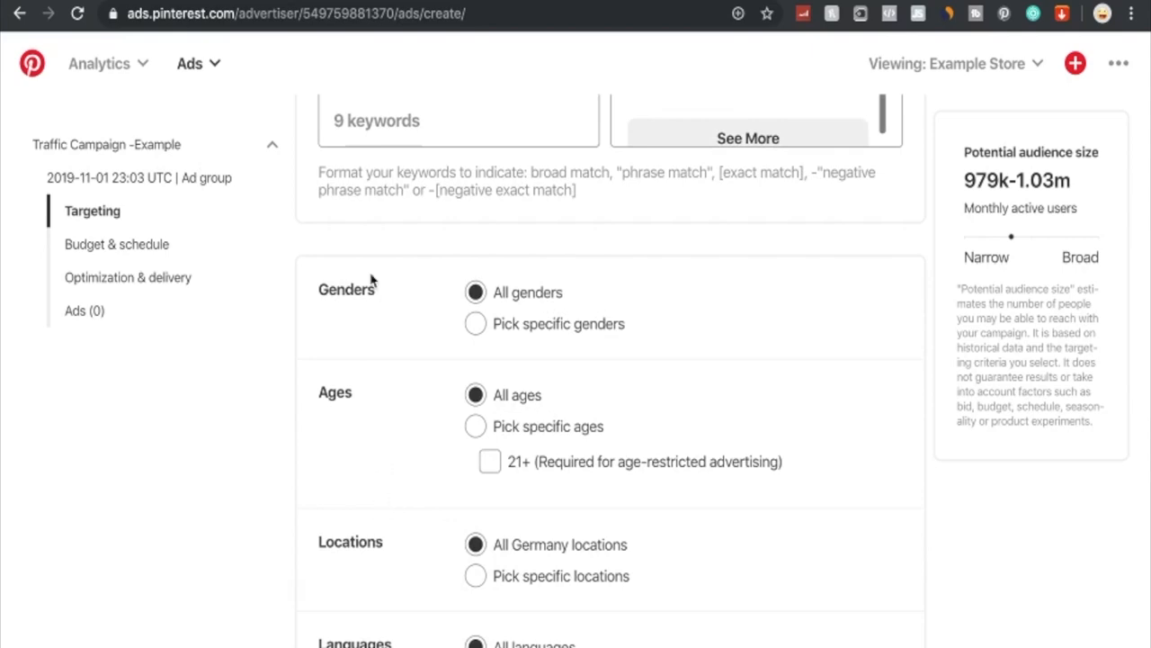
pyautogui.click(475, 323)
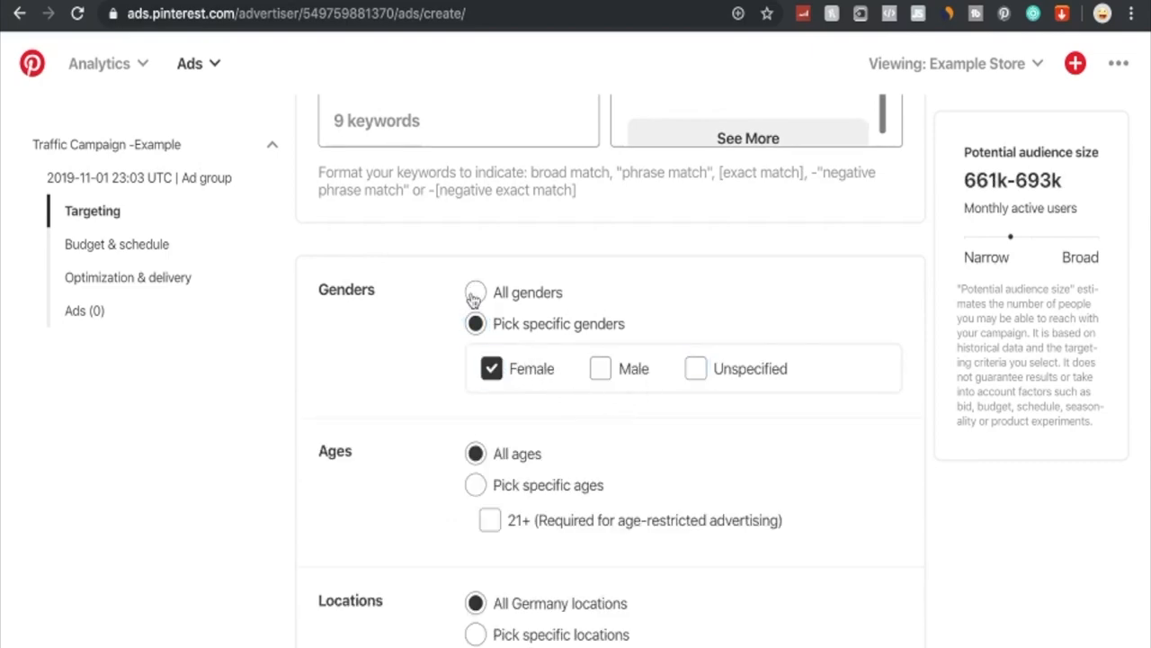
pyautogui.click(475, 292)
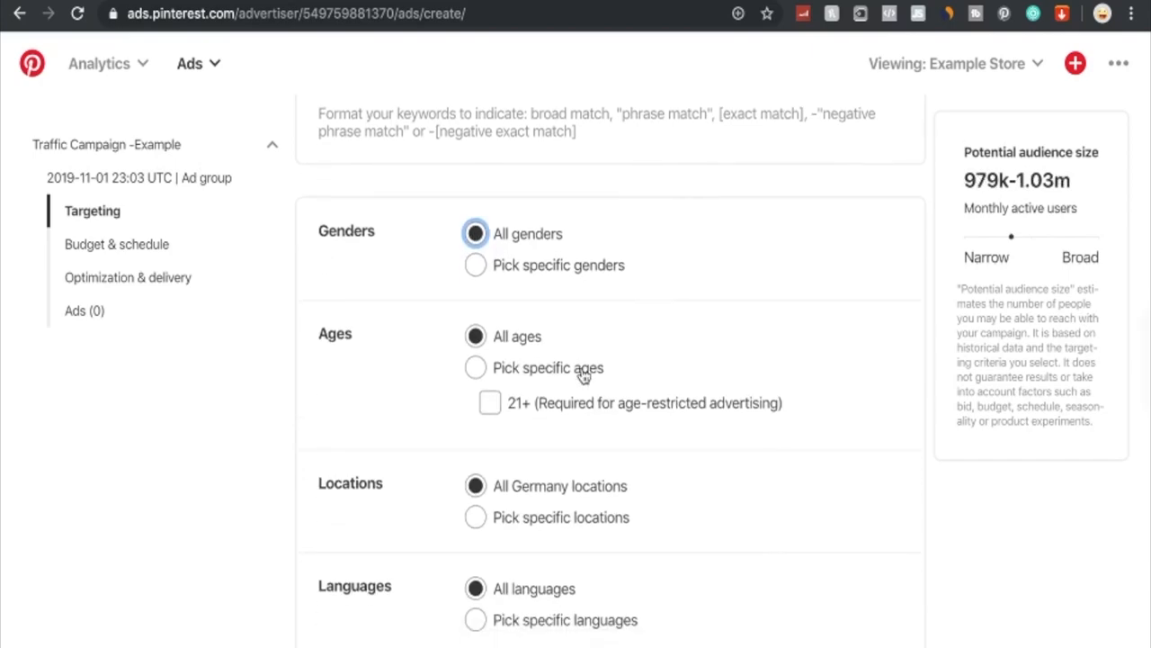
pyautogui.moveTo(501, 351)
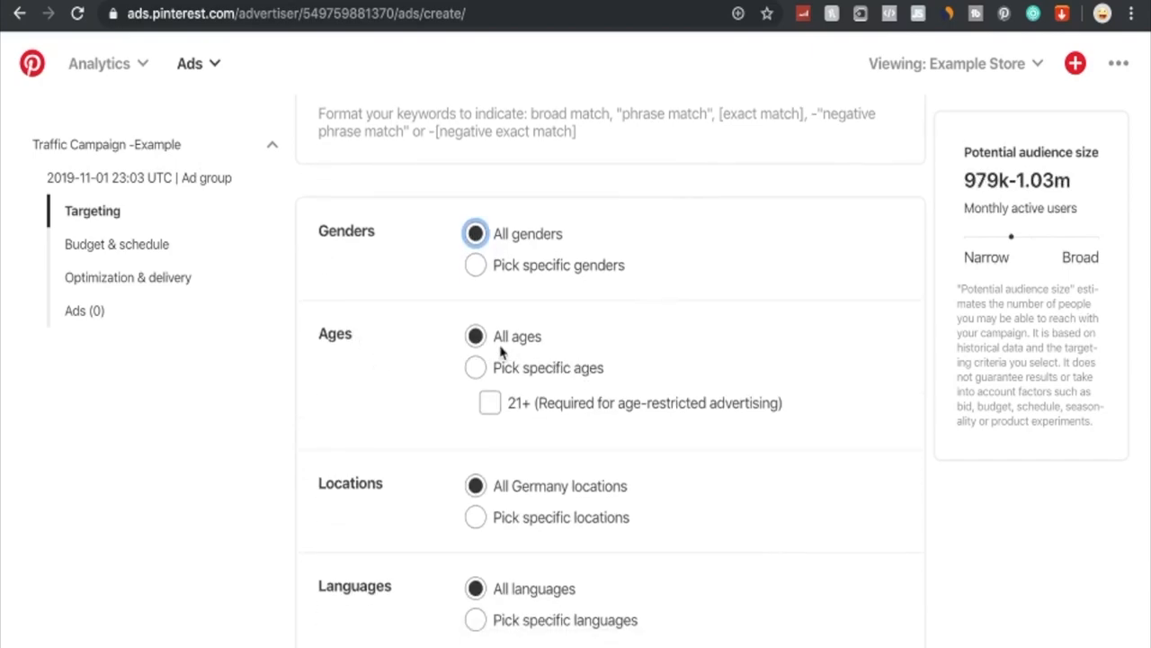
pyautogui.moveTo(515, 376)
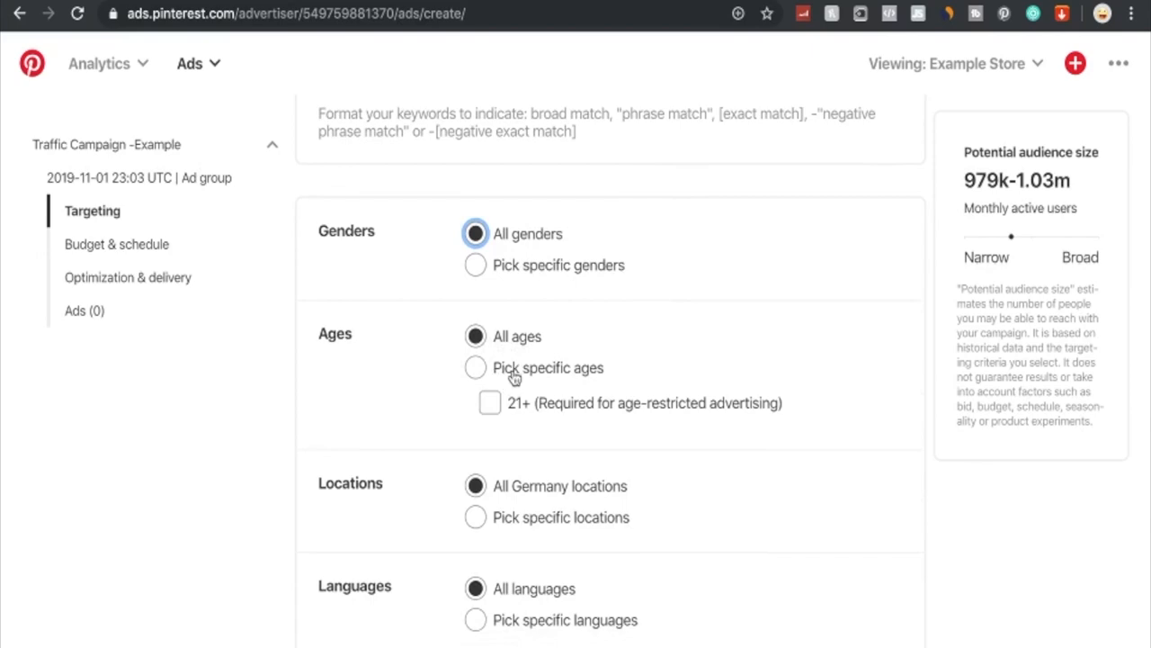
pyautogui.moveTo(603, 415)
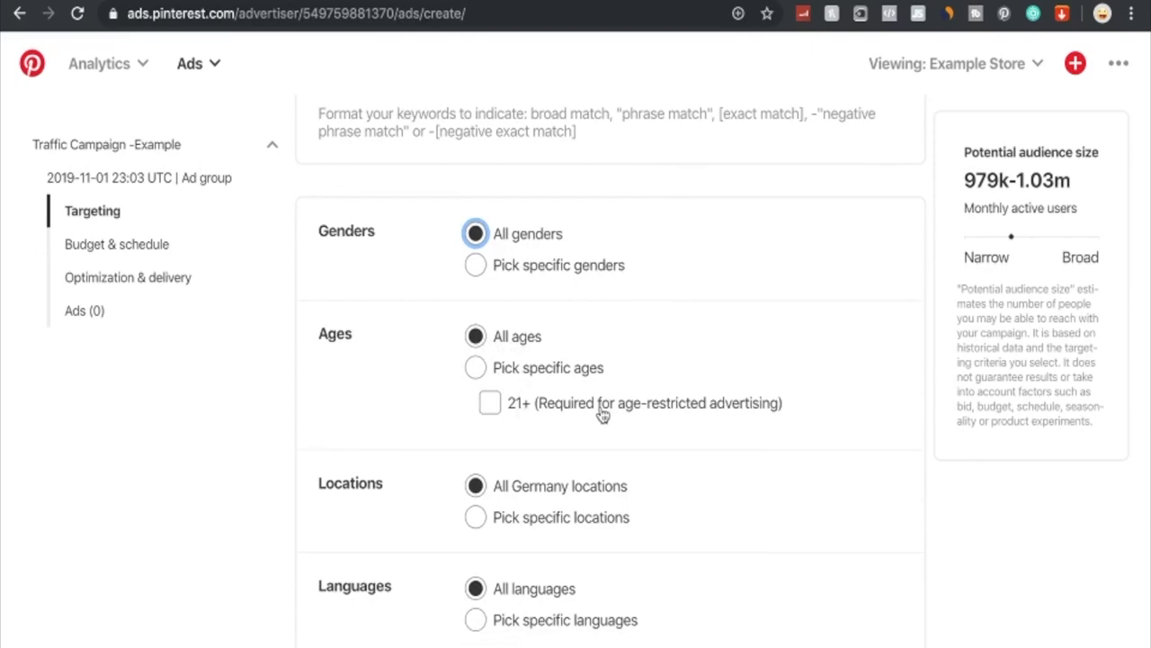
pyautogui.click(475, 367)
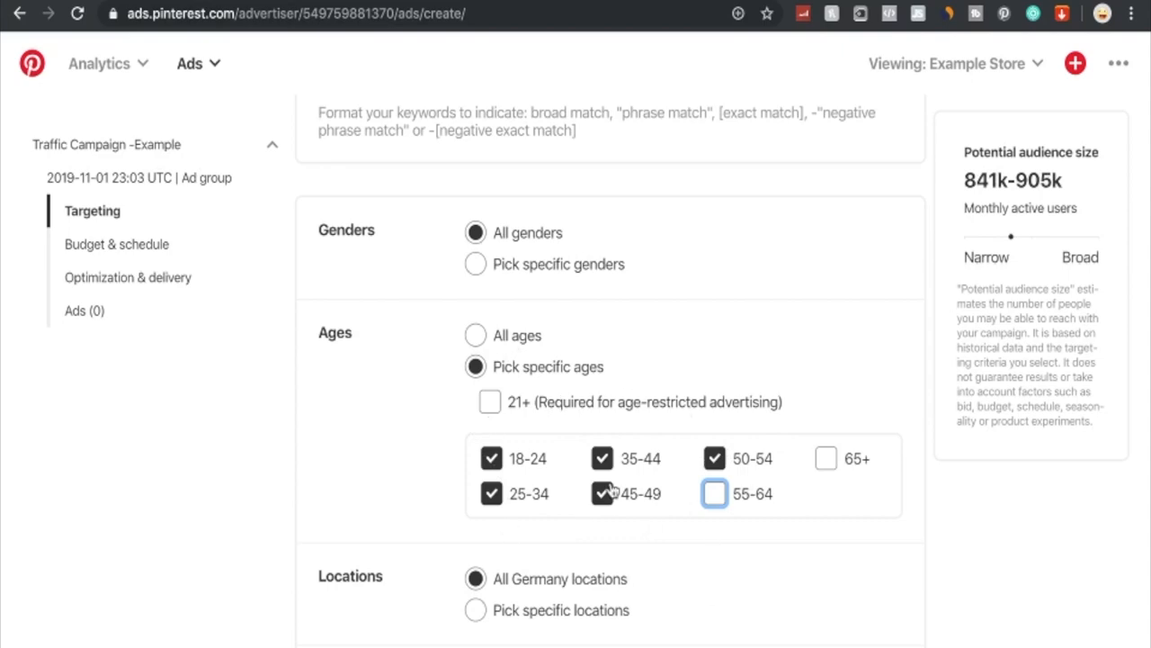
pyautogui.scroll(-3)
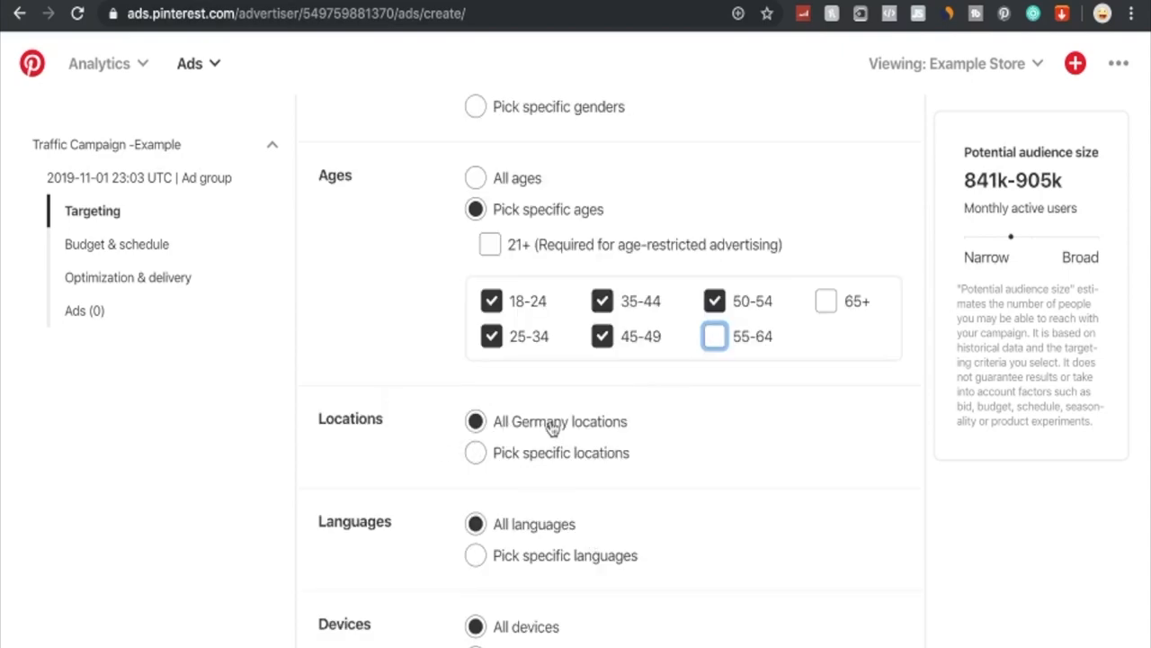
pyautogui.moveTo(519, 426)
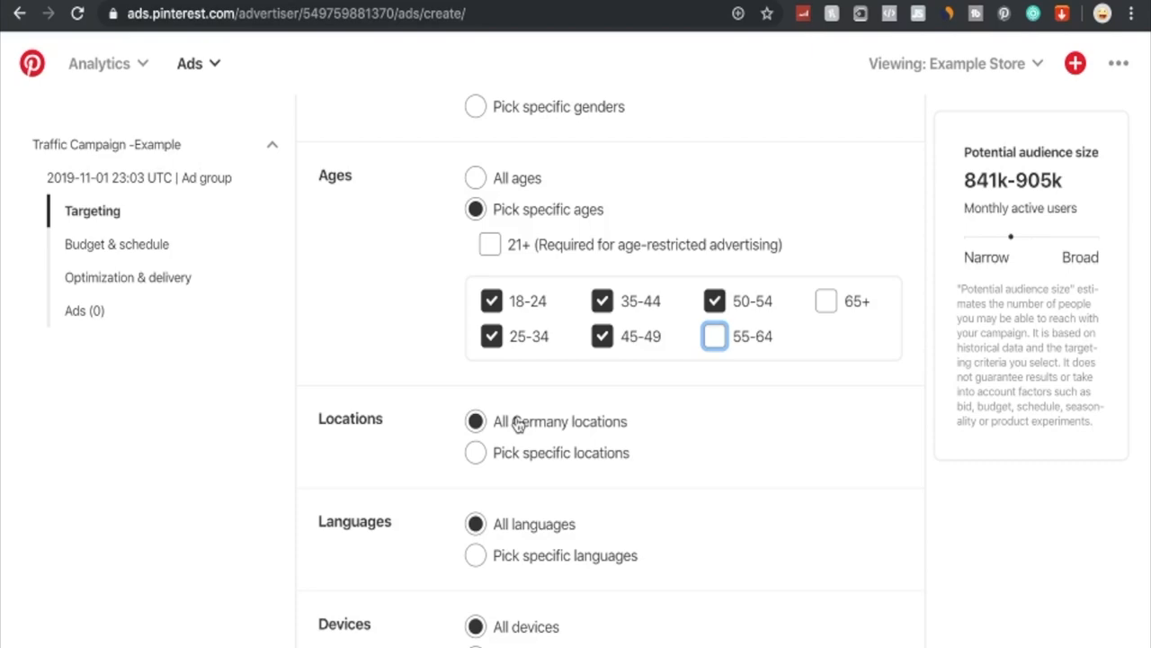
pyautogui.moveTo(504, 477)
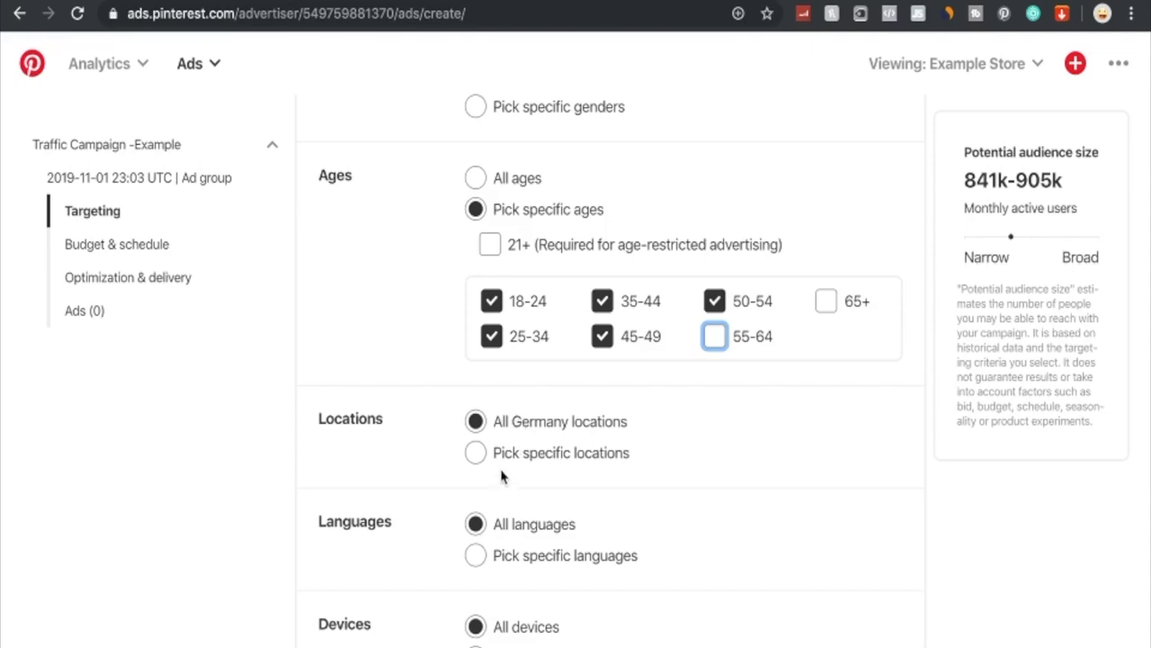
# Target specific locations, keeping the preselected countries and regions checked.
pyautogui.click(475, 452)
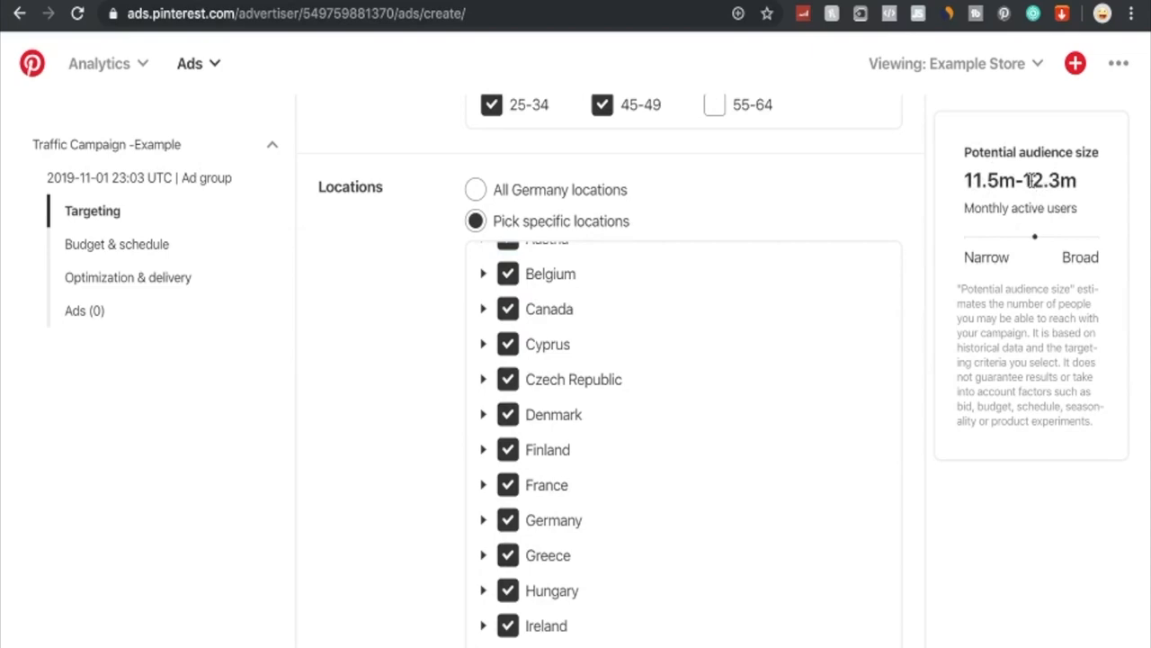
pyautogui.moveTo(1036, 248)
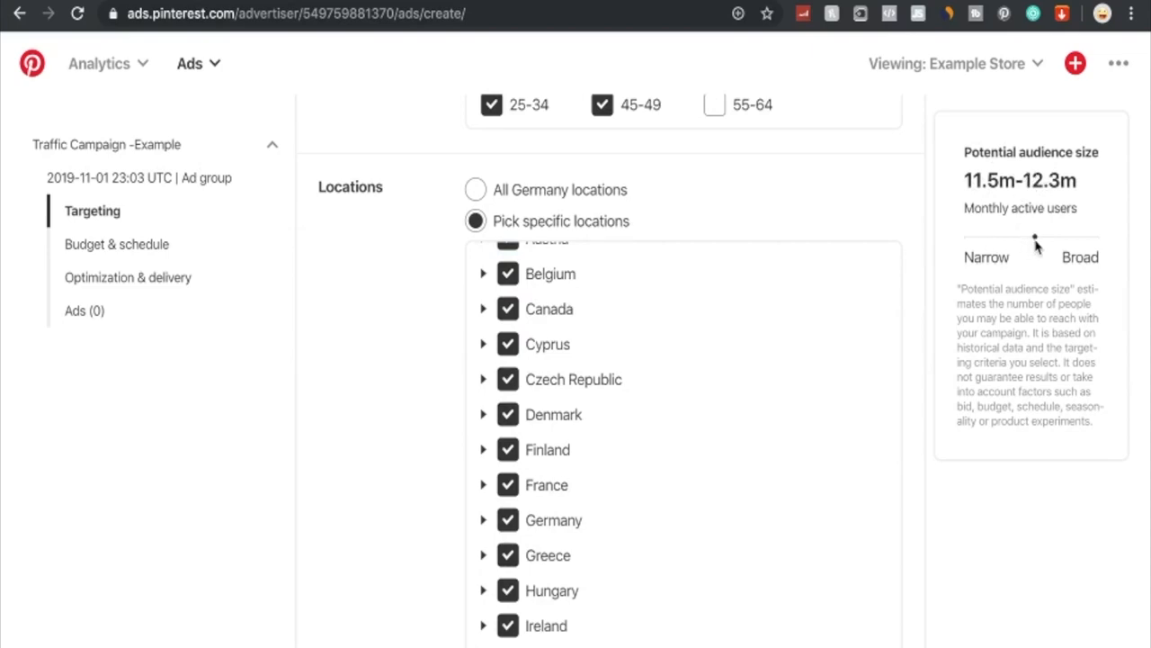
pyautogui.moveTo(994, 319)
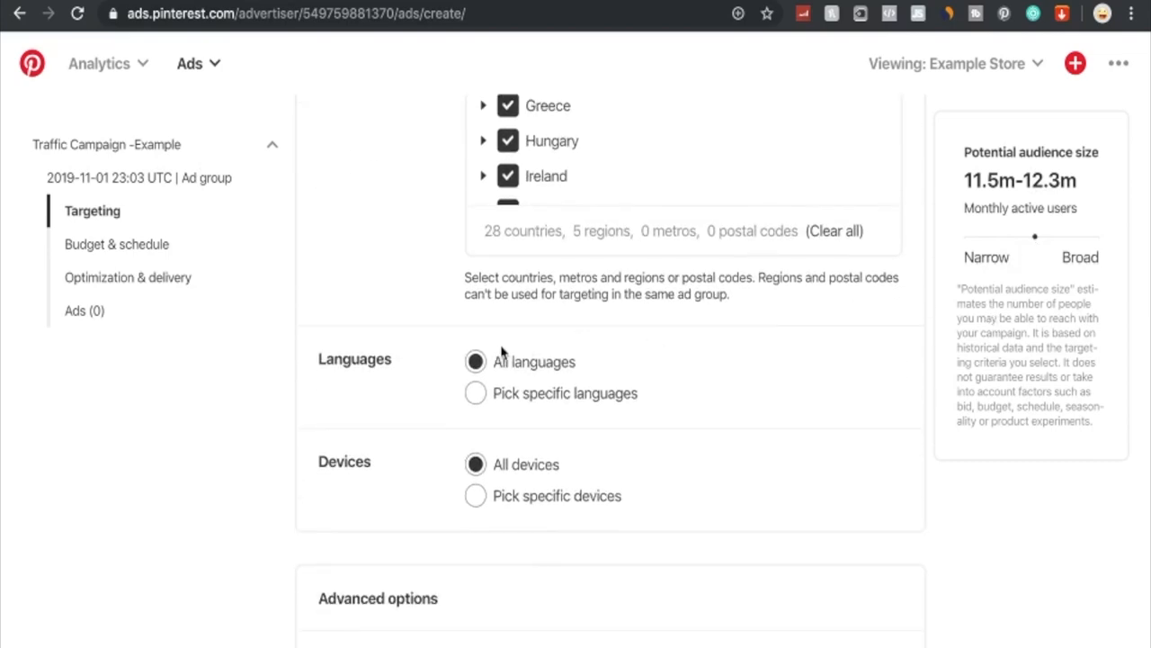
# Limit languages to English only, leaving all devices and placements unchanged.
pyautogui.click(475, 393)
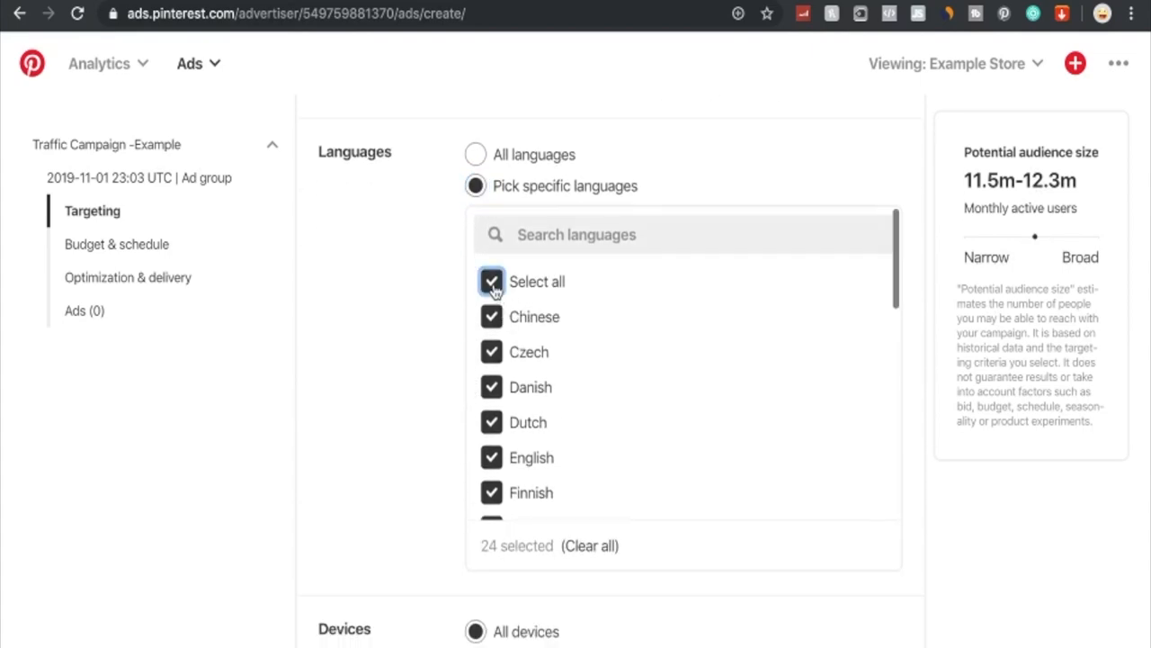
pyautogui.click(491, 281)
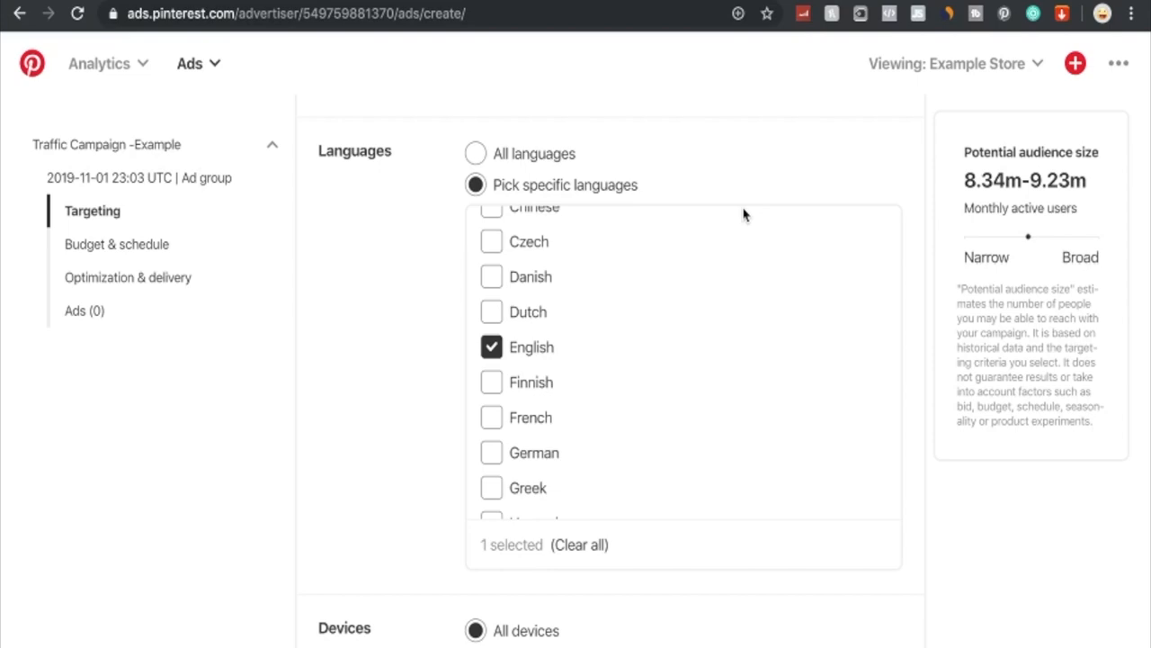
pyautogui.moveTo(497, 486)
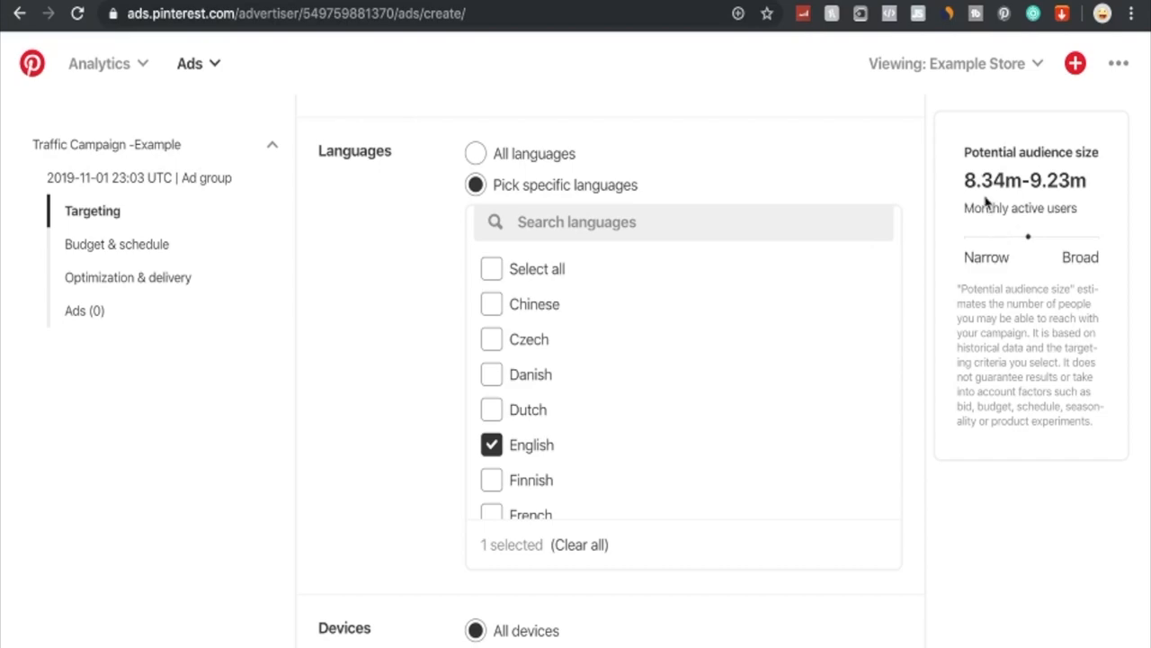
pyautogui.moveTo(980, 189)
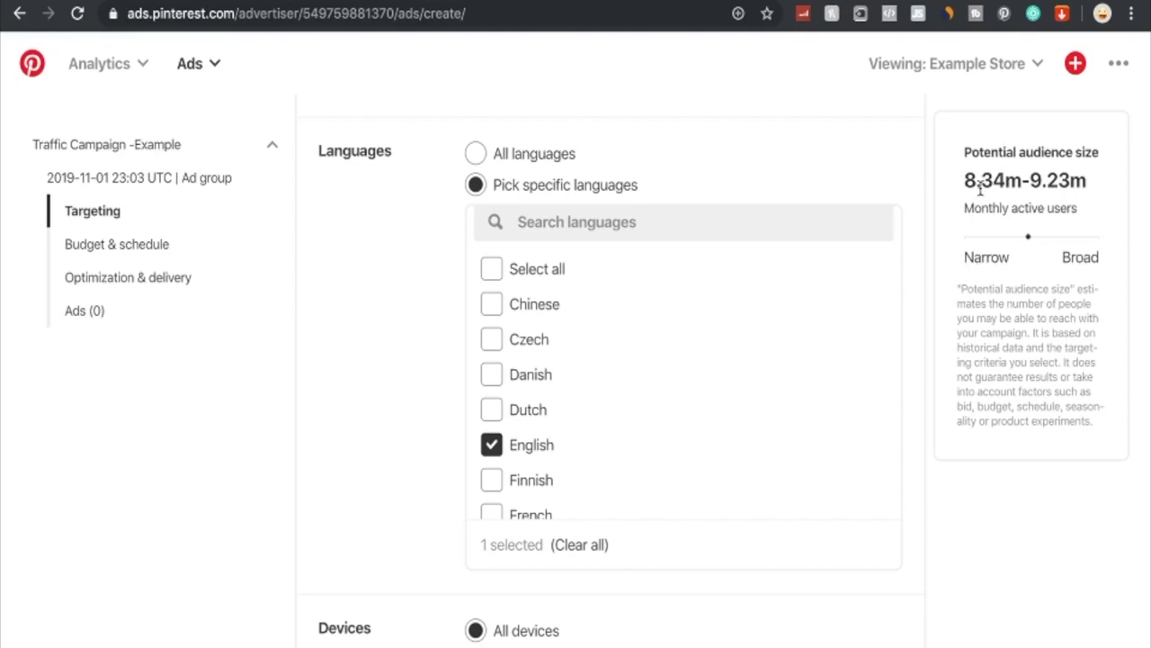
pyautogui.scroll(-3)
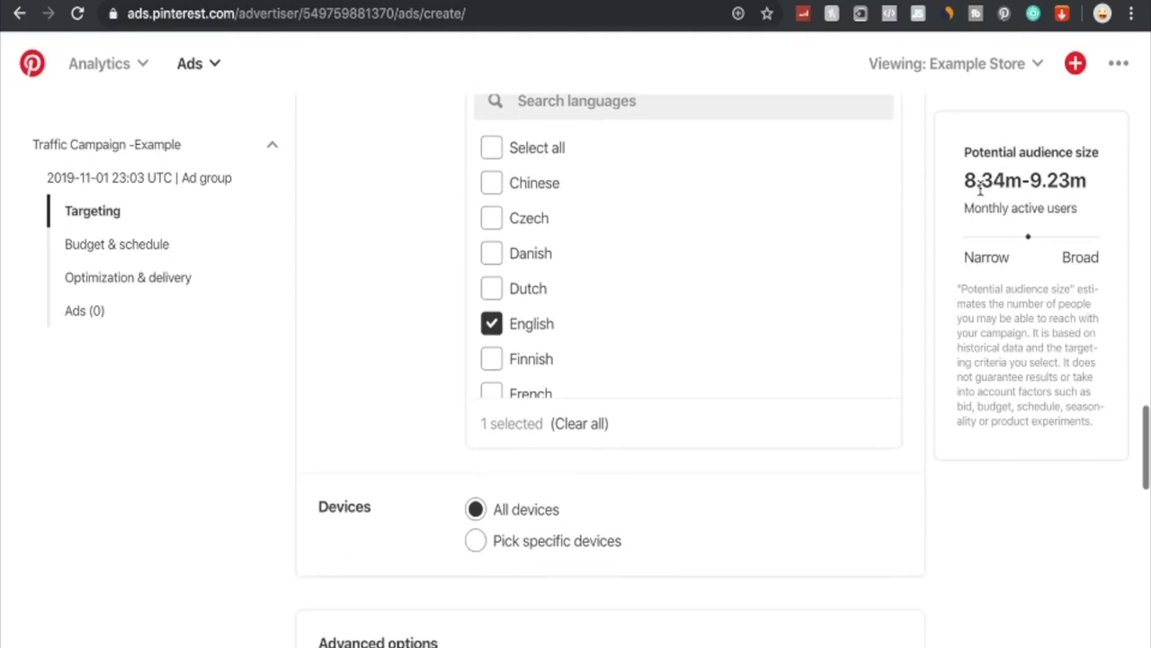
pyautogui.scroll(-3)
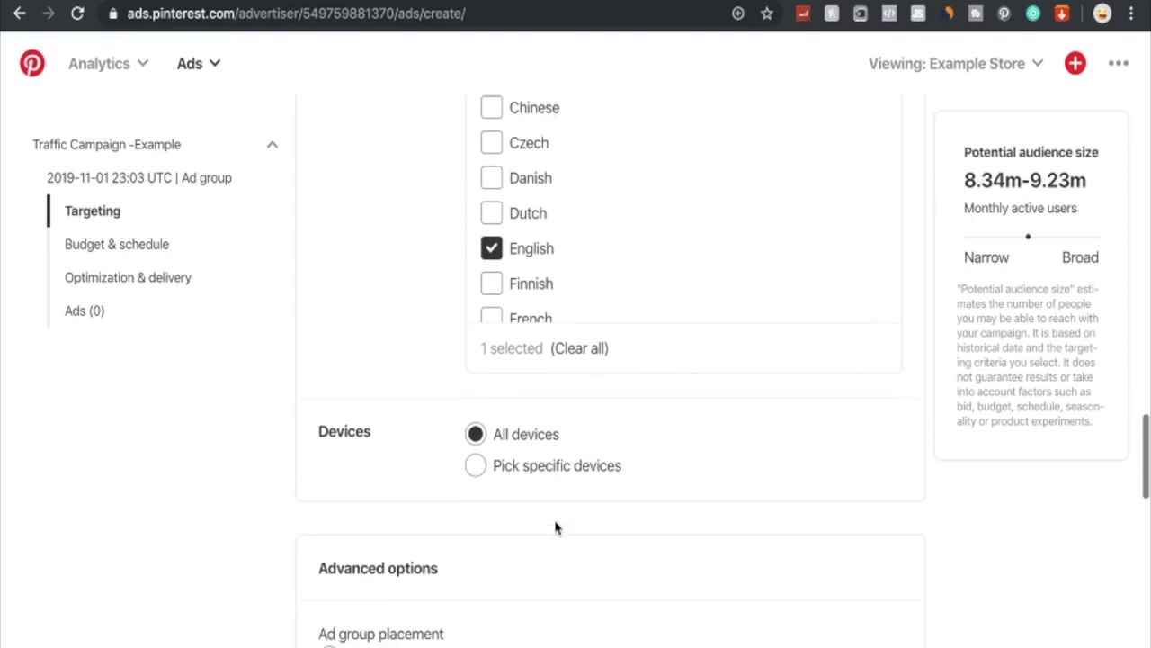
pyautogui.scroll(-3)
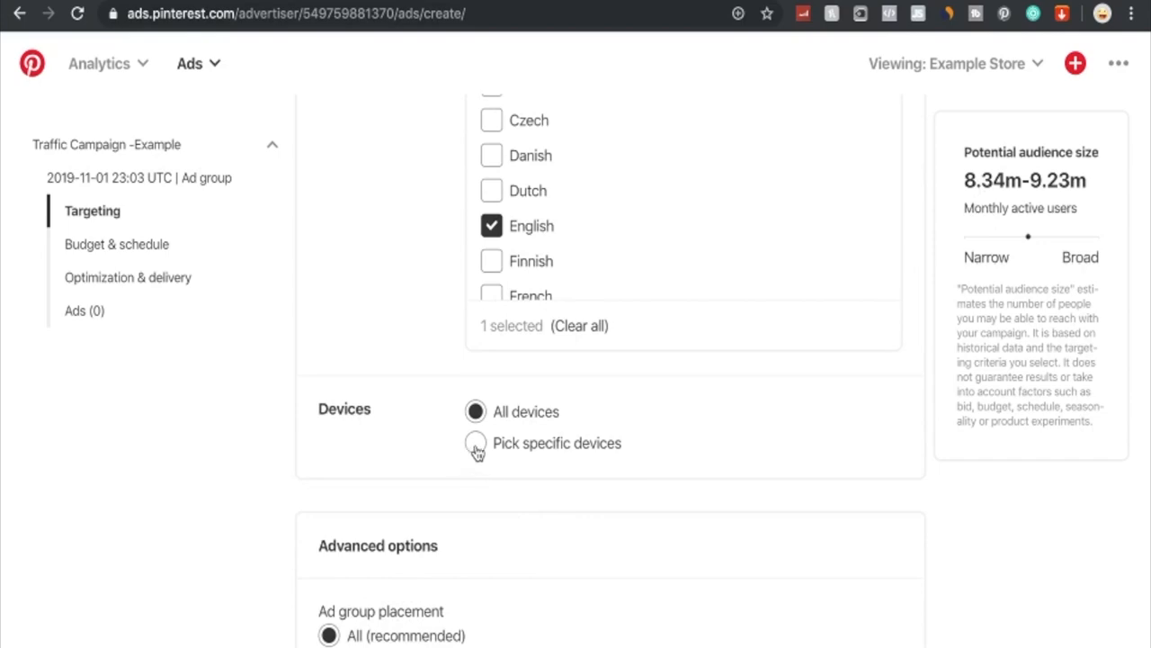
pyautogui.scroll(-3)
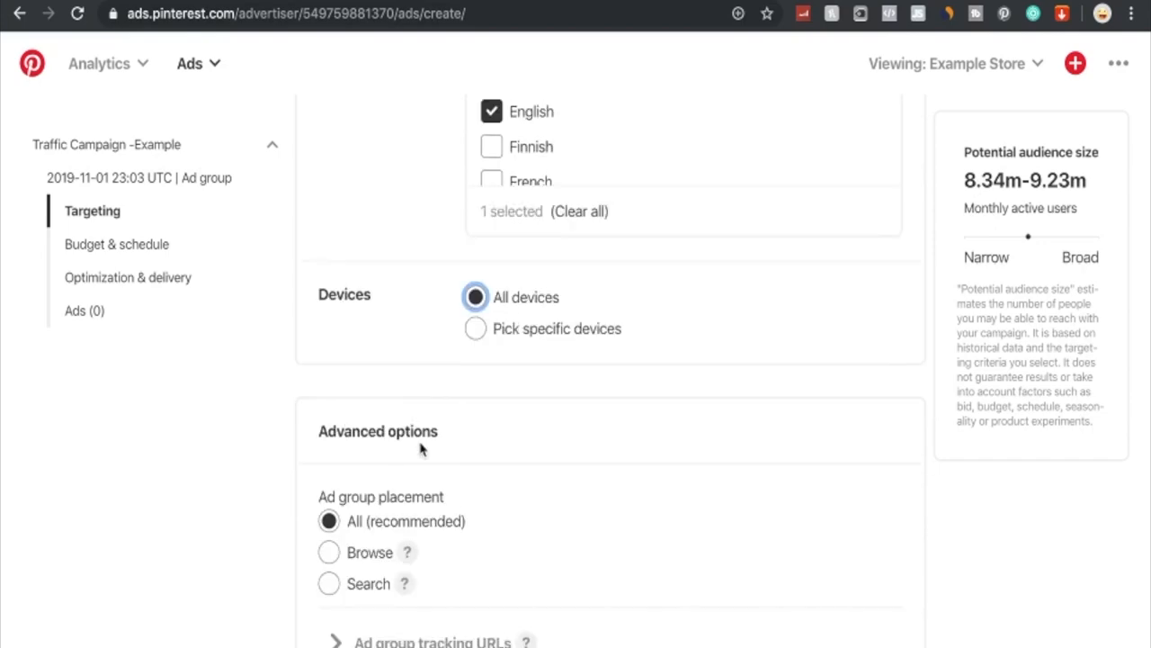
pyautogui.scroll(-3)
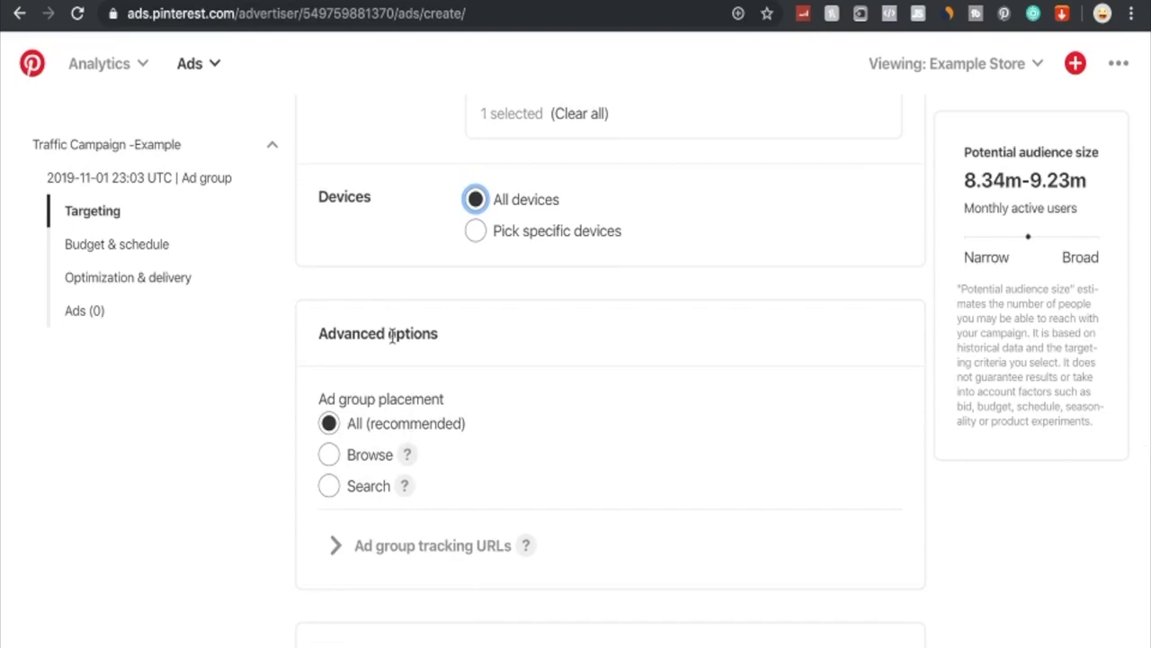
pyautogui.moveTo(382, 430)
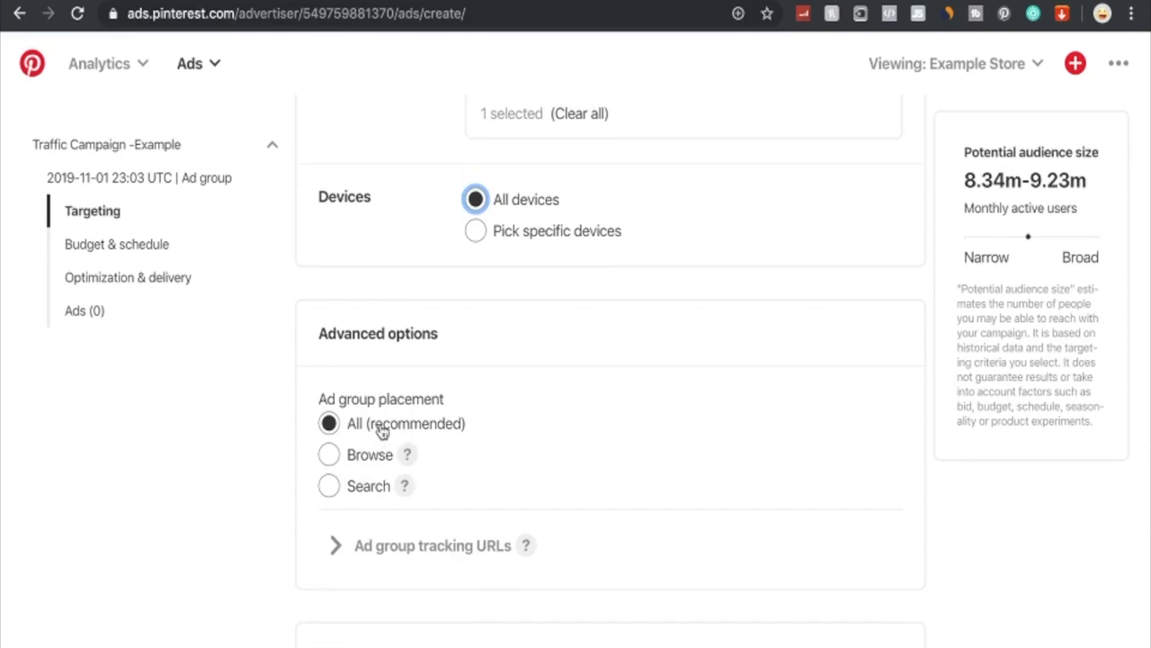
pyautogui.moveTo(378, 472)
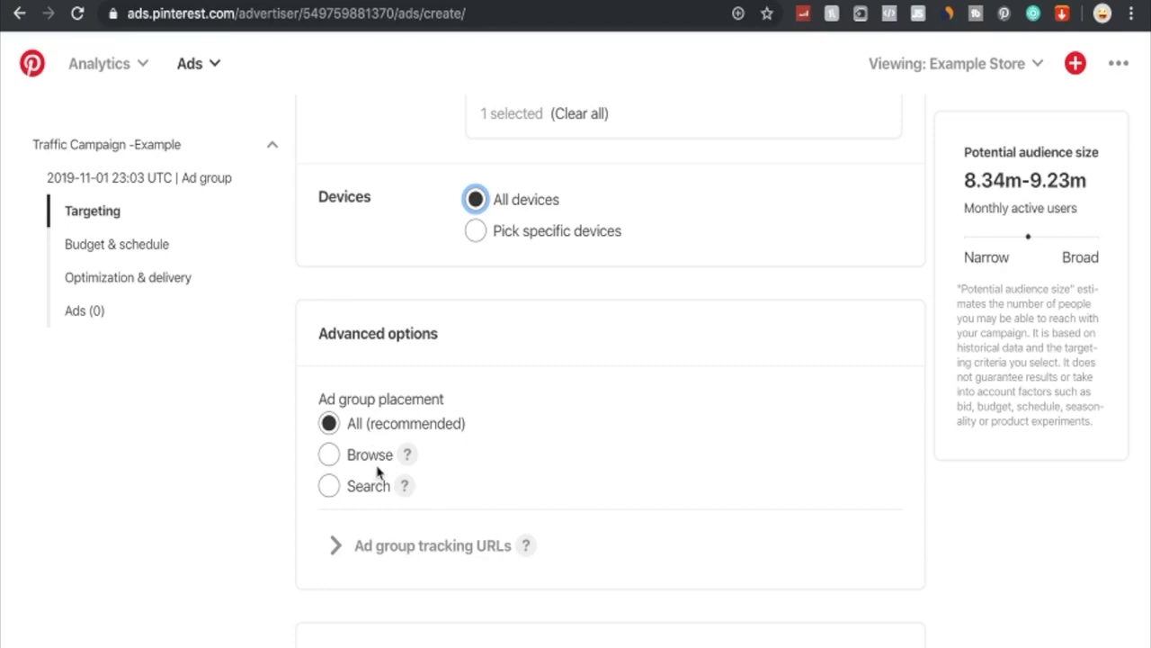
pyautogui.moveTo(375, 491)
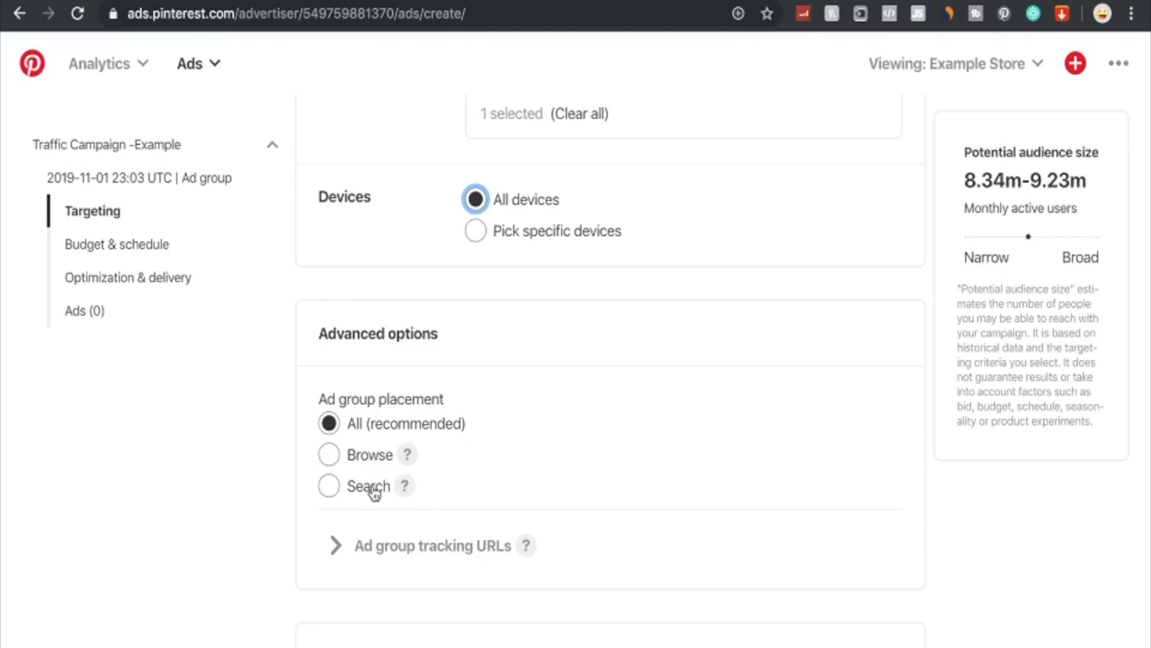
pyautogui.scroll(-3)
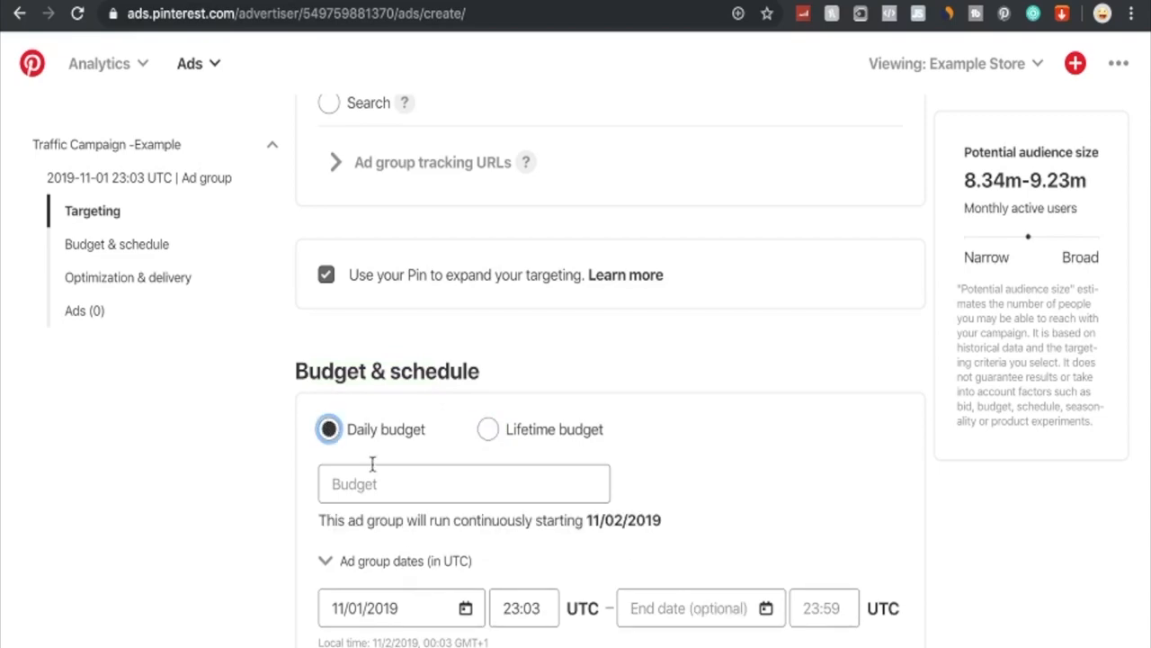
# Switch the ad group to a lifetime budget of 100 euros.
pyautogui.scroll(-3)
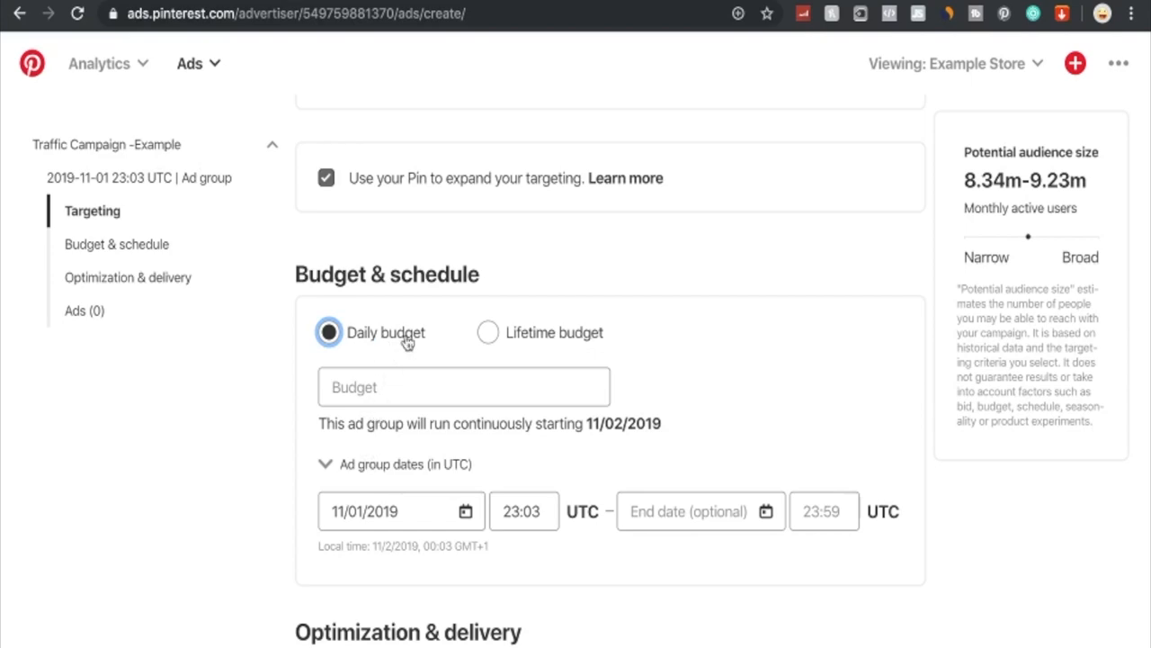
pyautogui.moveTo(493, 335)
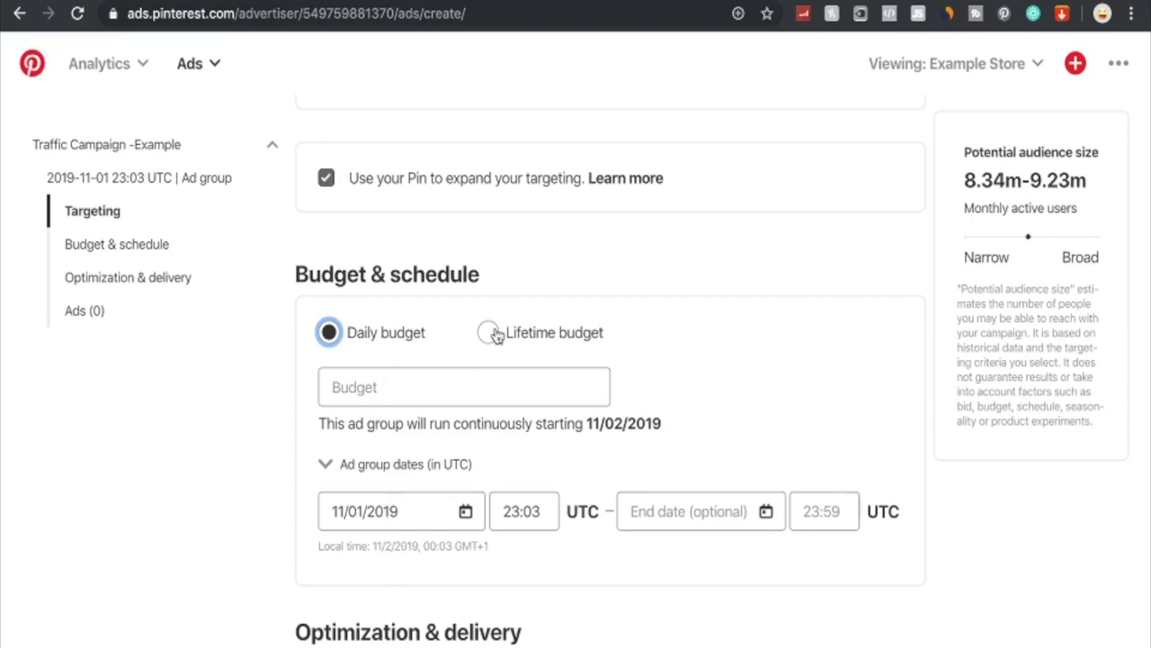
pyautogui.click(488, 332)
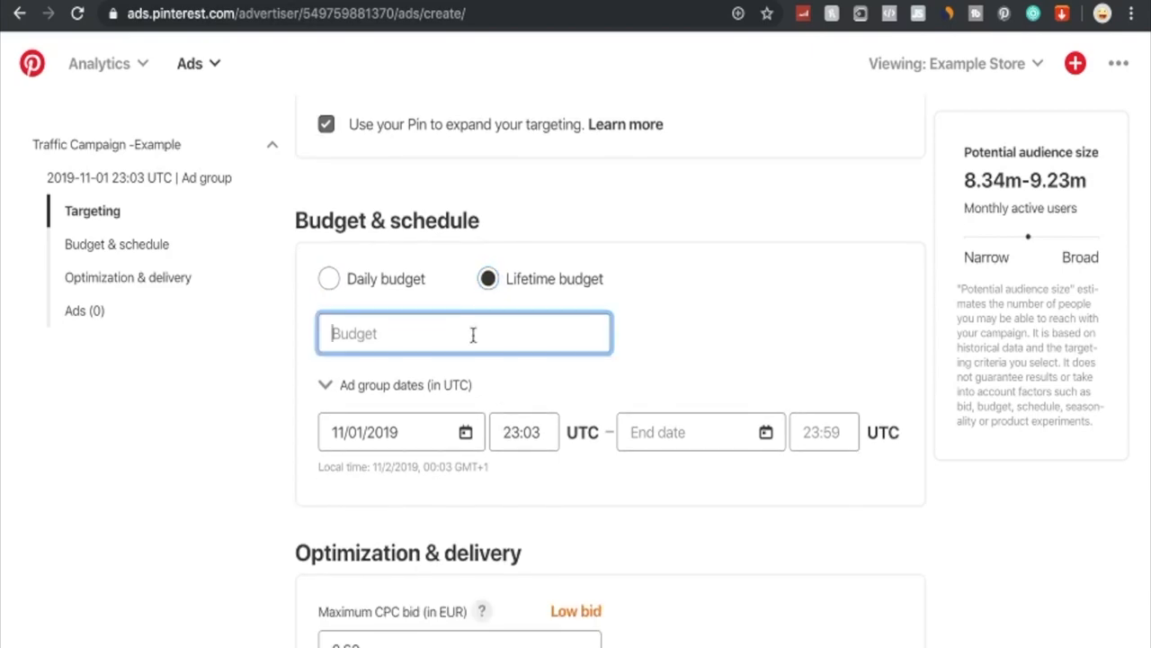
pyautogui.write('1000')
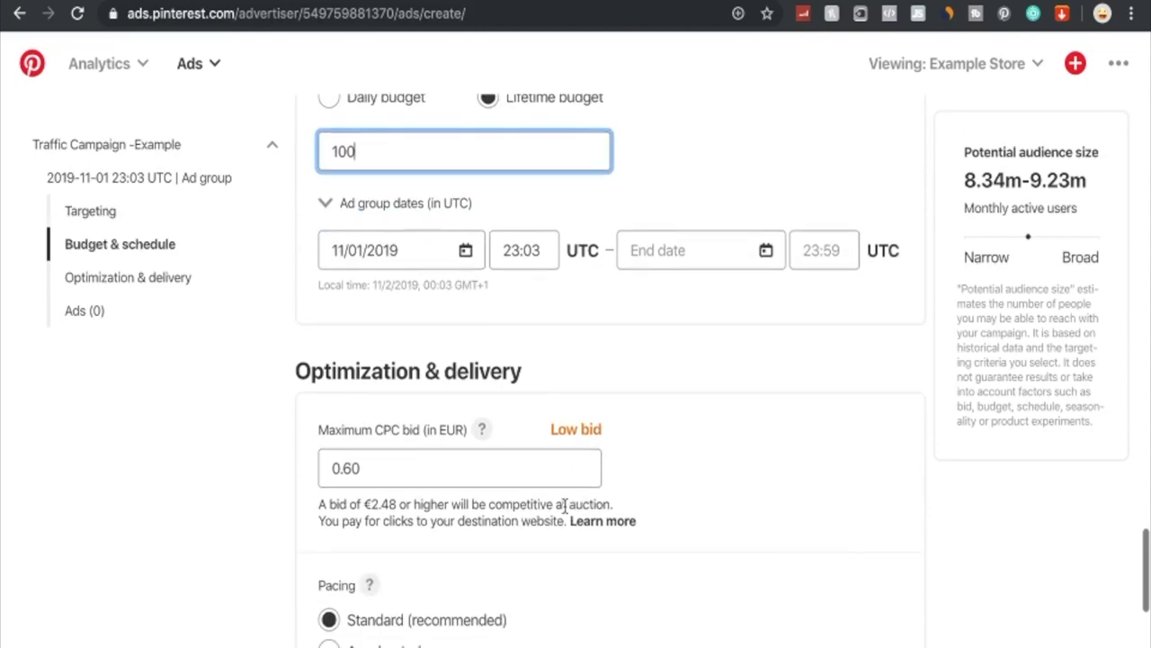
pyautogui.moveTo(454, 464)
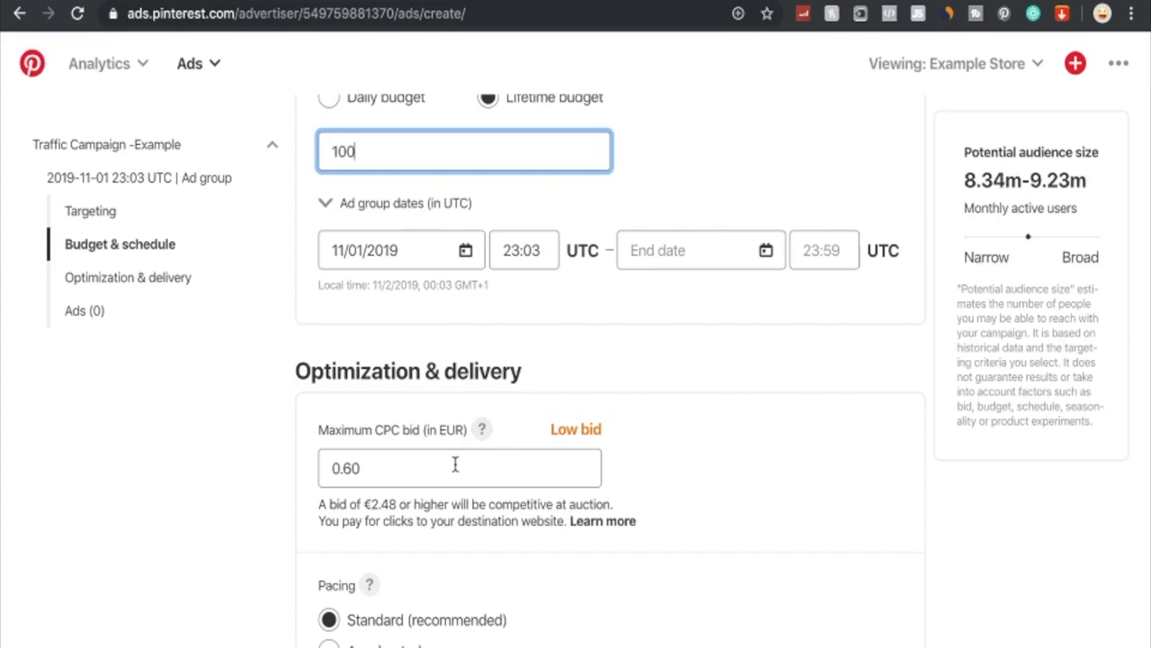
pyautogui.moveTo(400, 464)
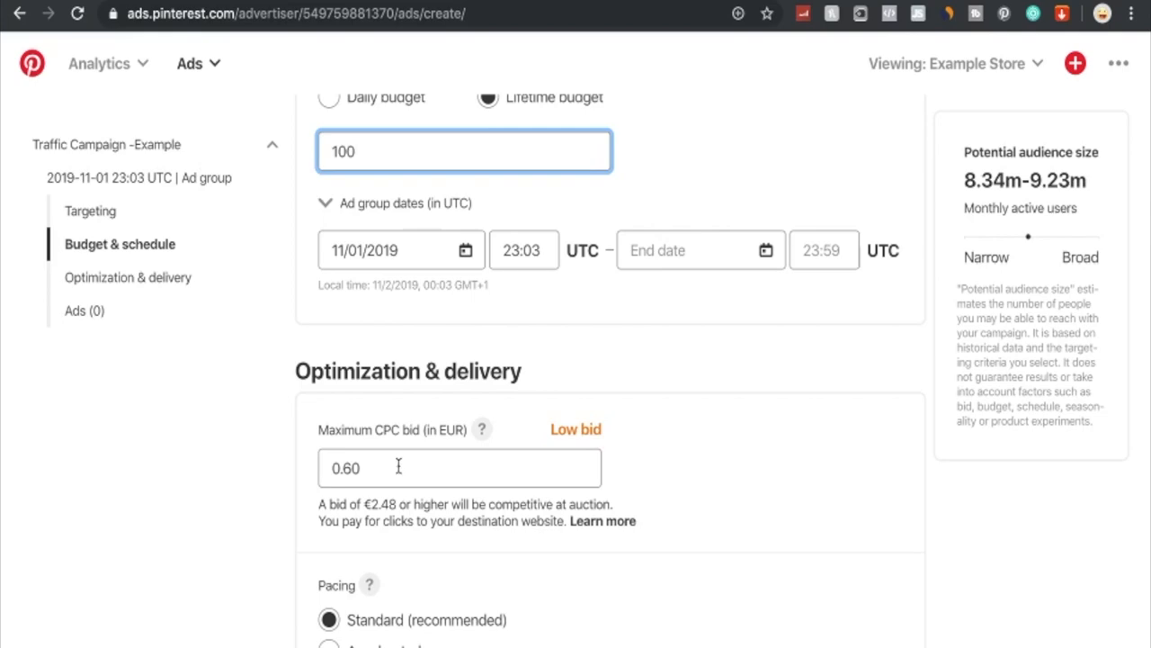
pyautogui.moveTo(399, 466)
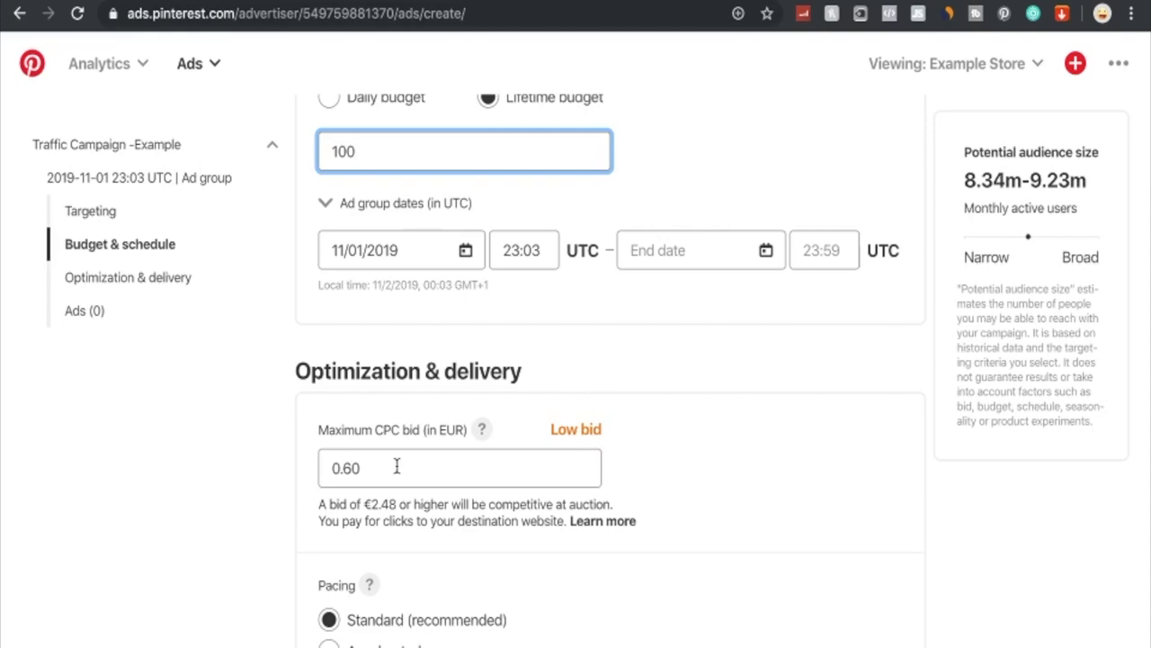
# Set the maximum CPC bid to 2.50 EUR and review the standard pacing.
pyautogui.write('2.')
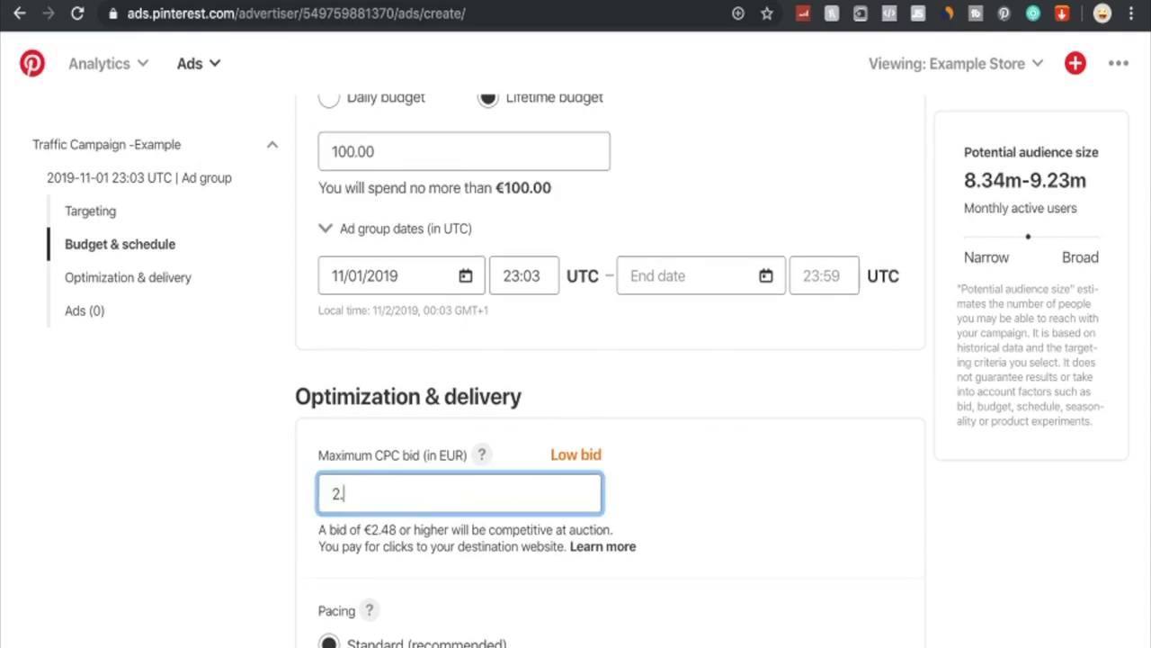
pyautogui.write('50')
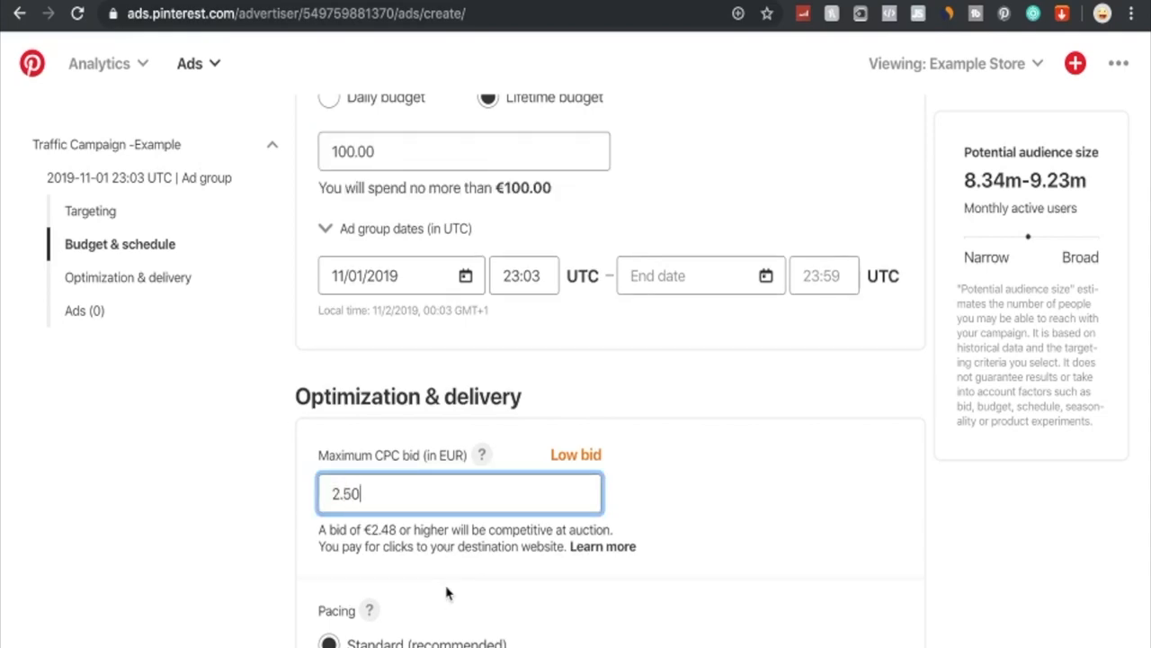
pyautogui.scroll(-3)
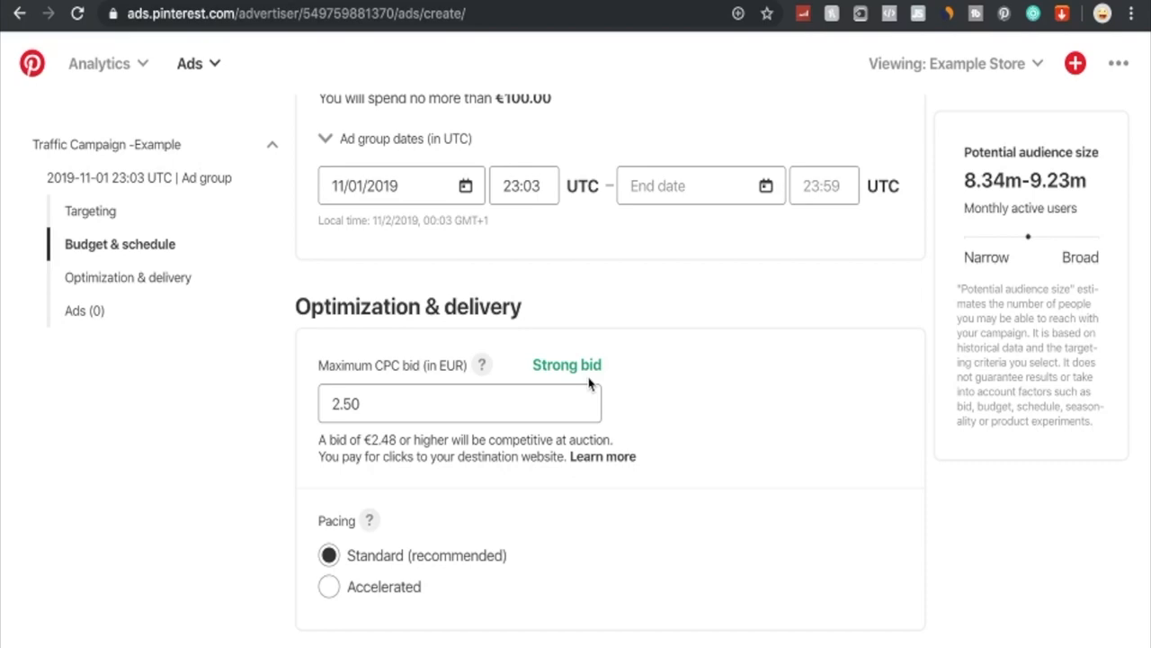
pyautogui.scroll(-3)
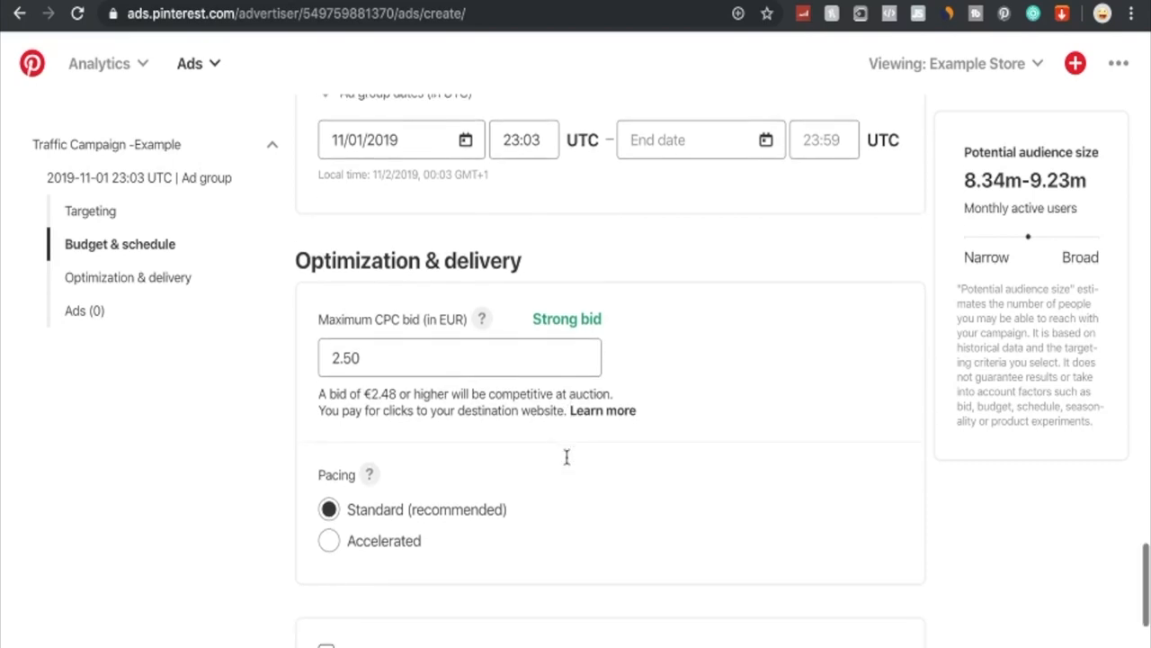
pyautogui.moveTo(402, 514)
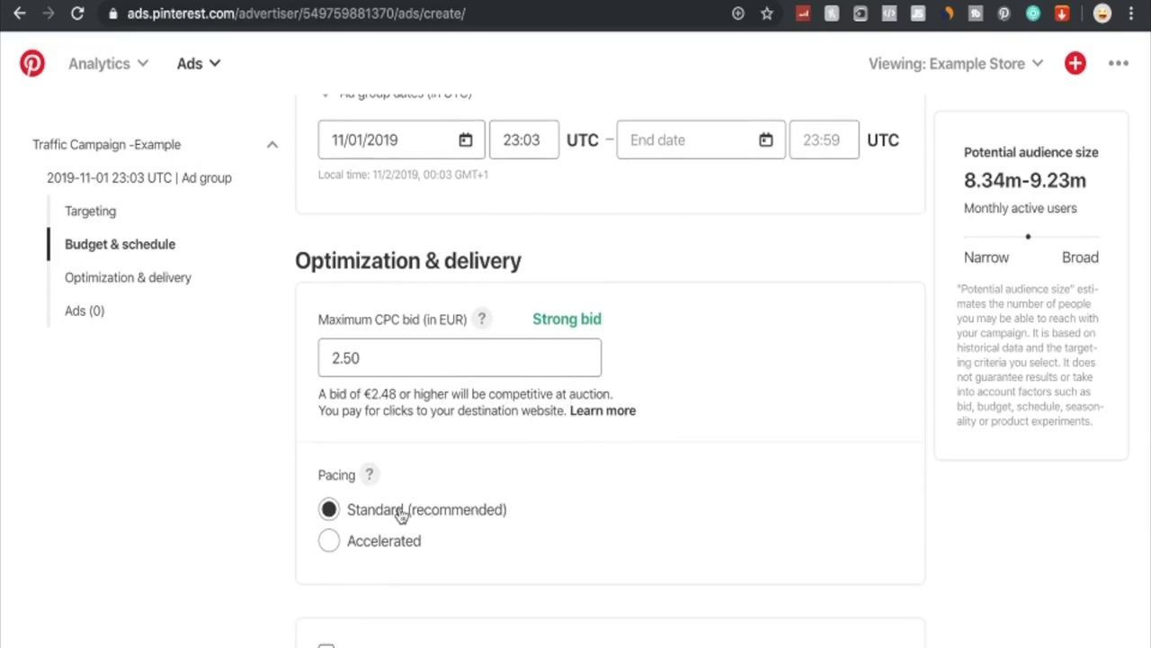
pyautogui.moveTo(396, 551)
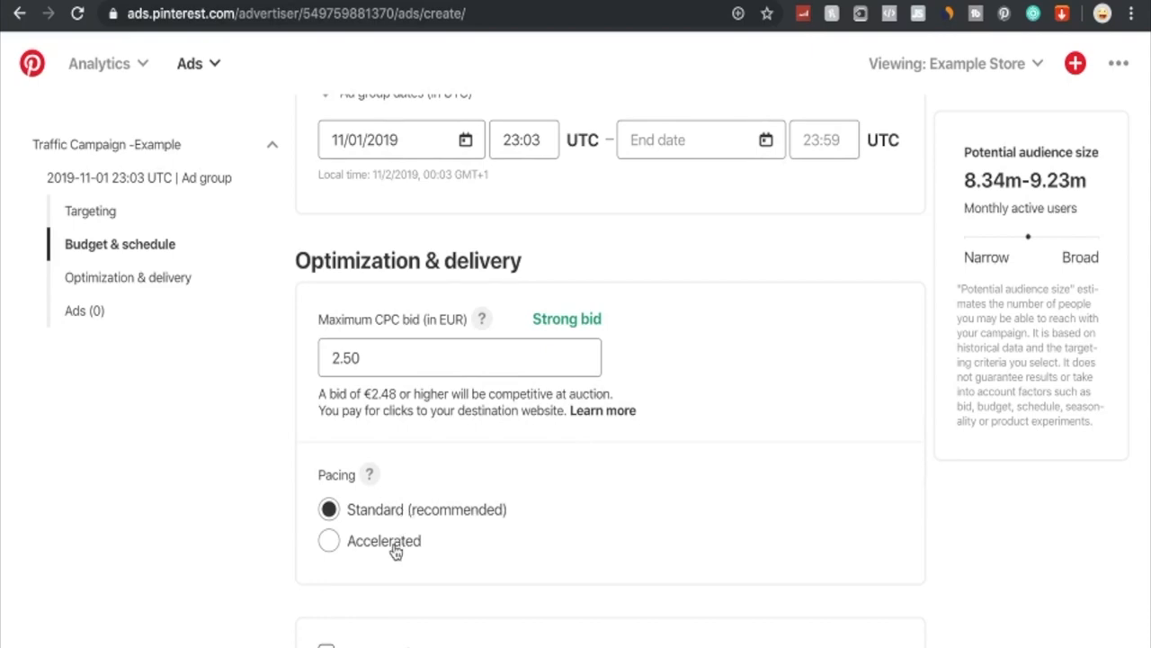
# Go to the Ads section and start a new blank Pin.
pyautogui.click(86, 309)
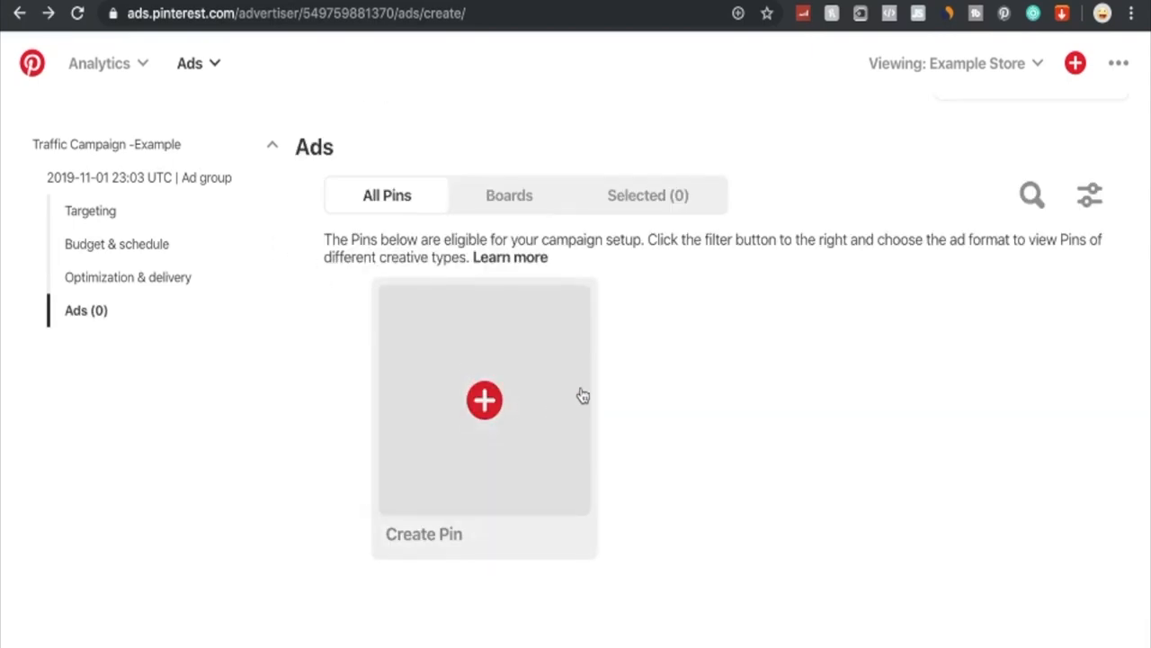
pyautogui.moveTo(484, 400)
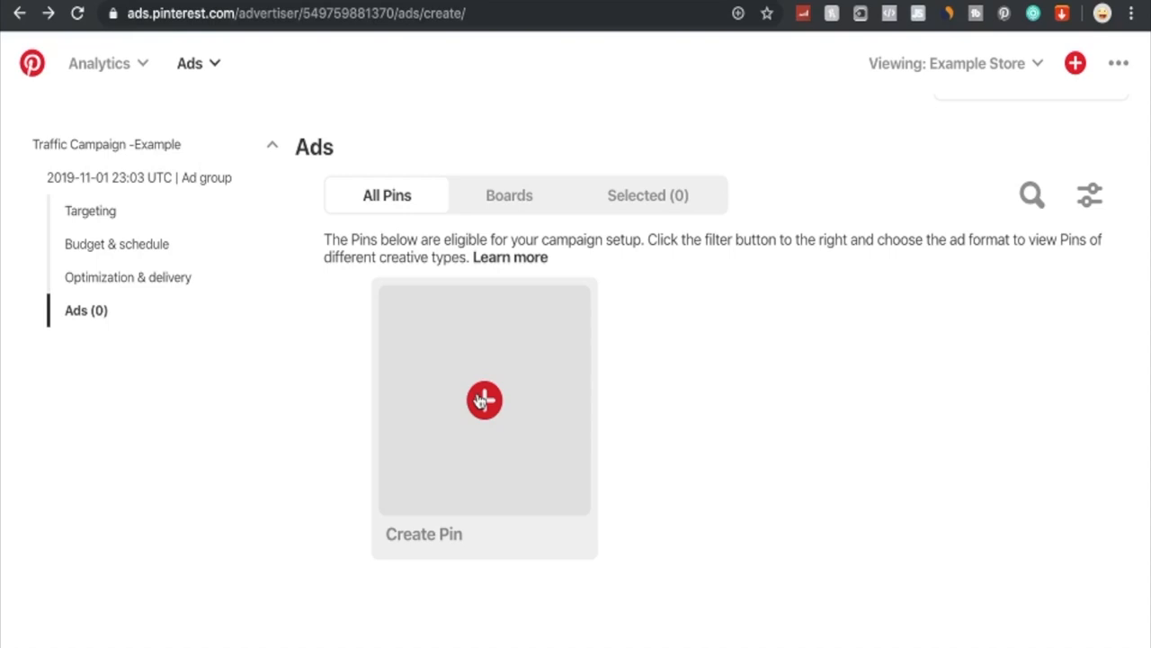
pyautogui.click(484, 399)
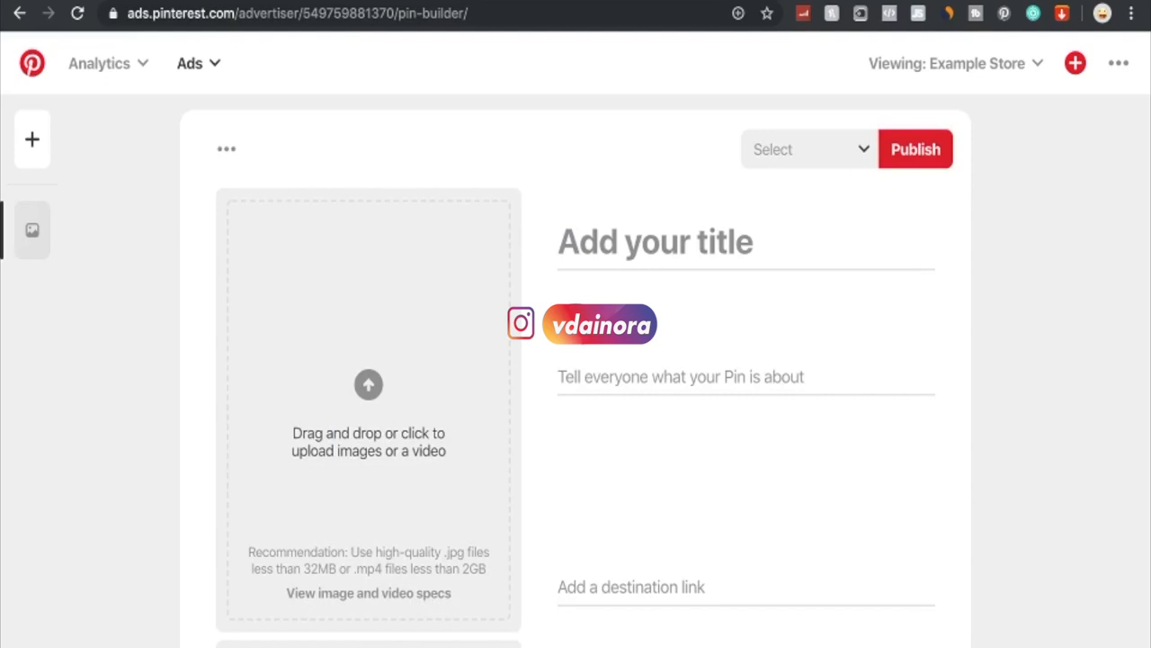
pyautogui.moveTo(403, 384)
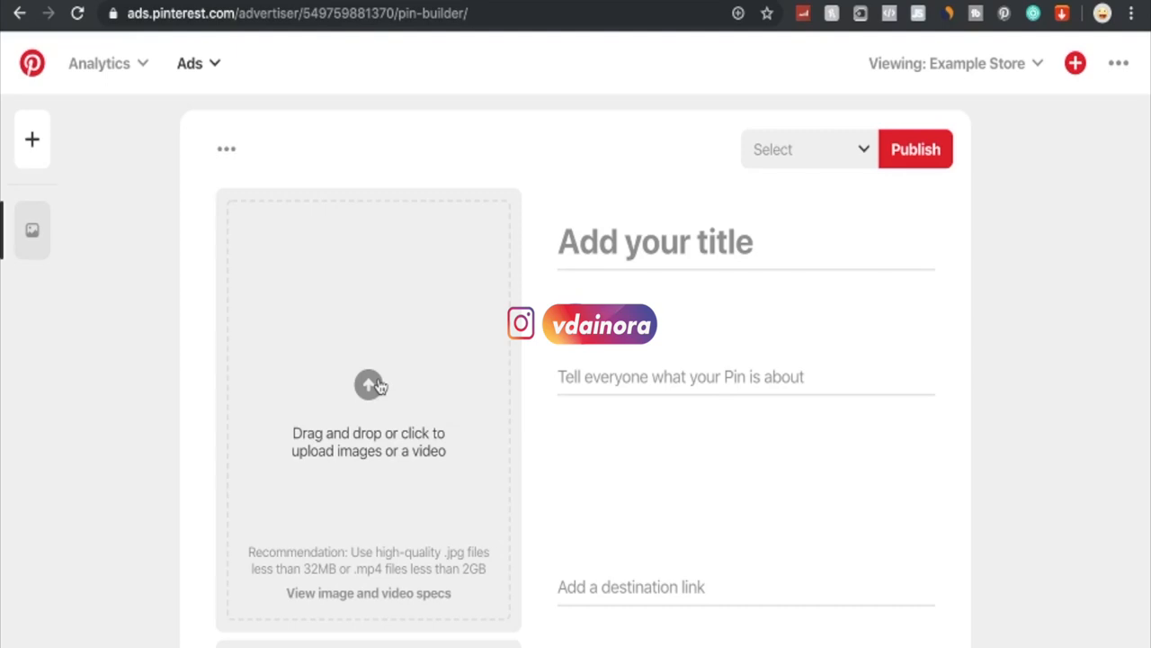
# Add the beach-trip image and title the Pin '10 DIYS for your Beach Trip'.
pyautogui.click(368, 385)
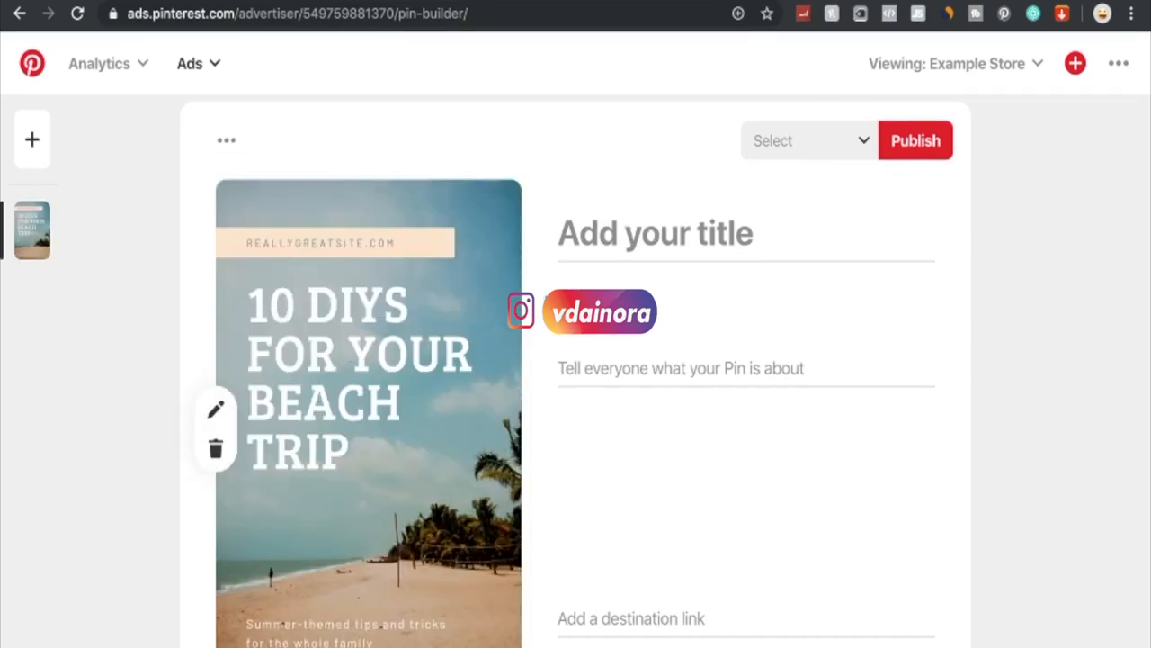
pyautogui.moveTo(432, 428)
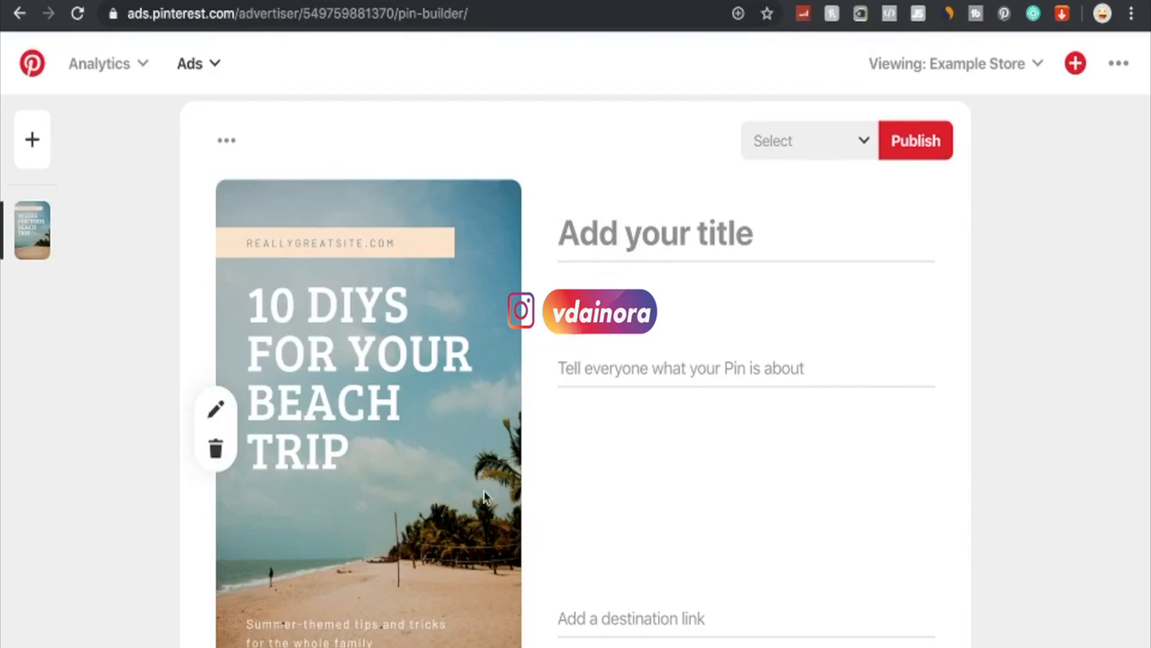
pyautogui.moveTo(595, 262)
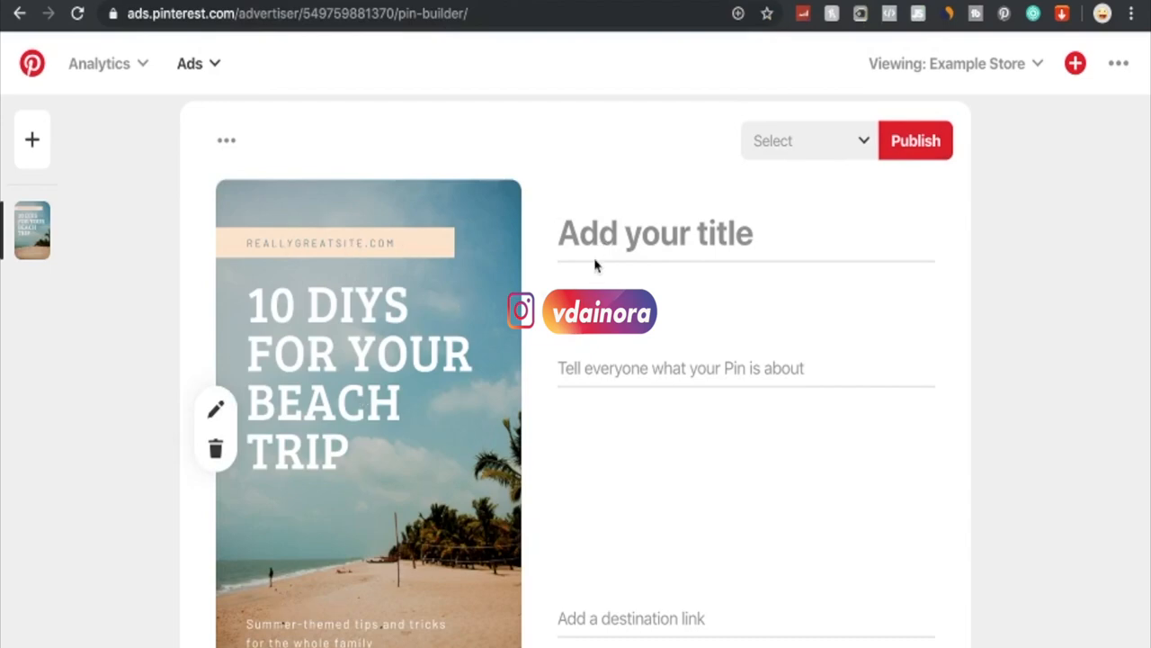
pyautogui.write('10 DIY')
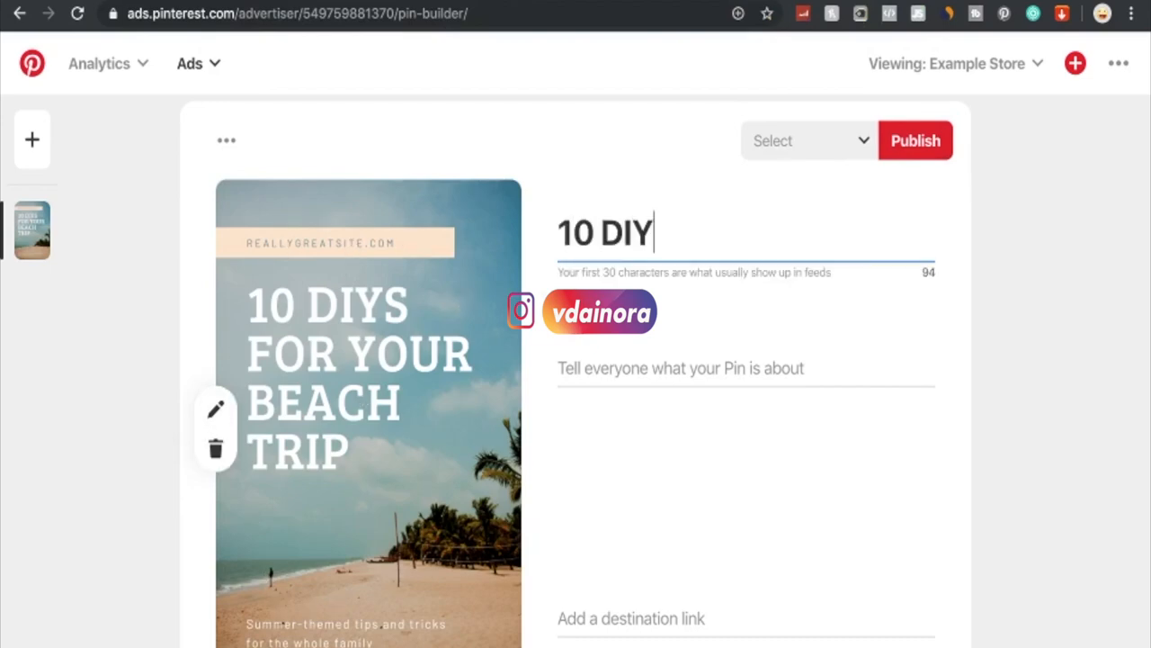
pyautogui.write('S for your')
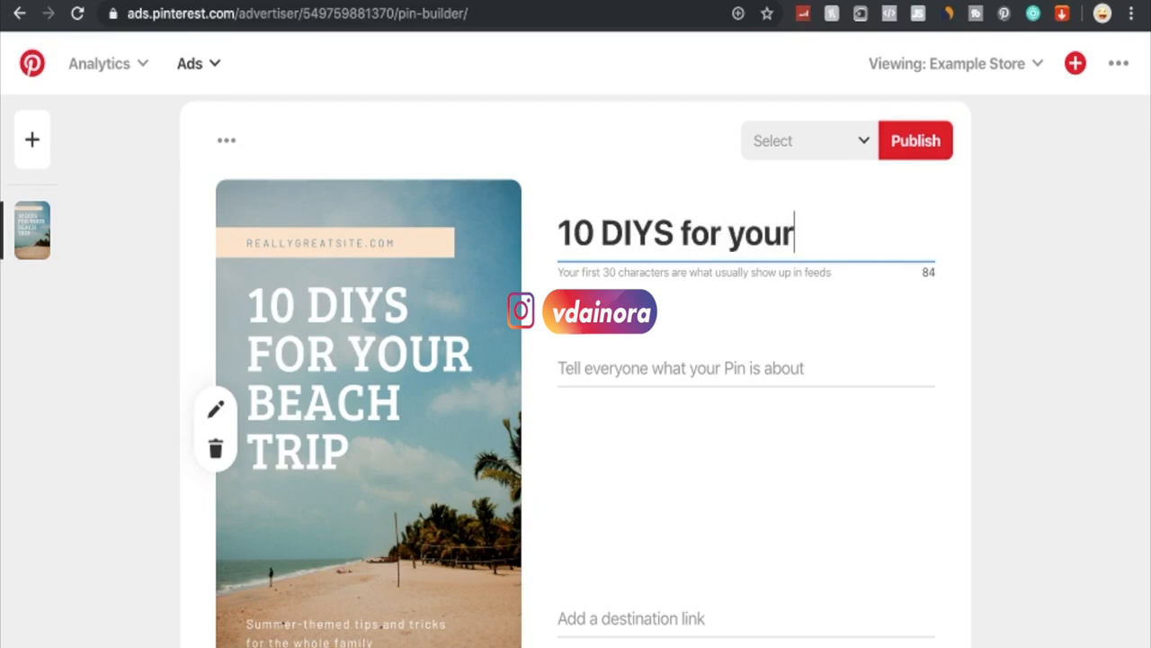
pyautogui.write('Beacj')
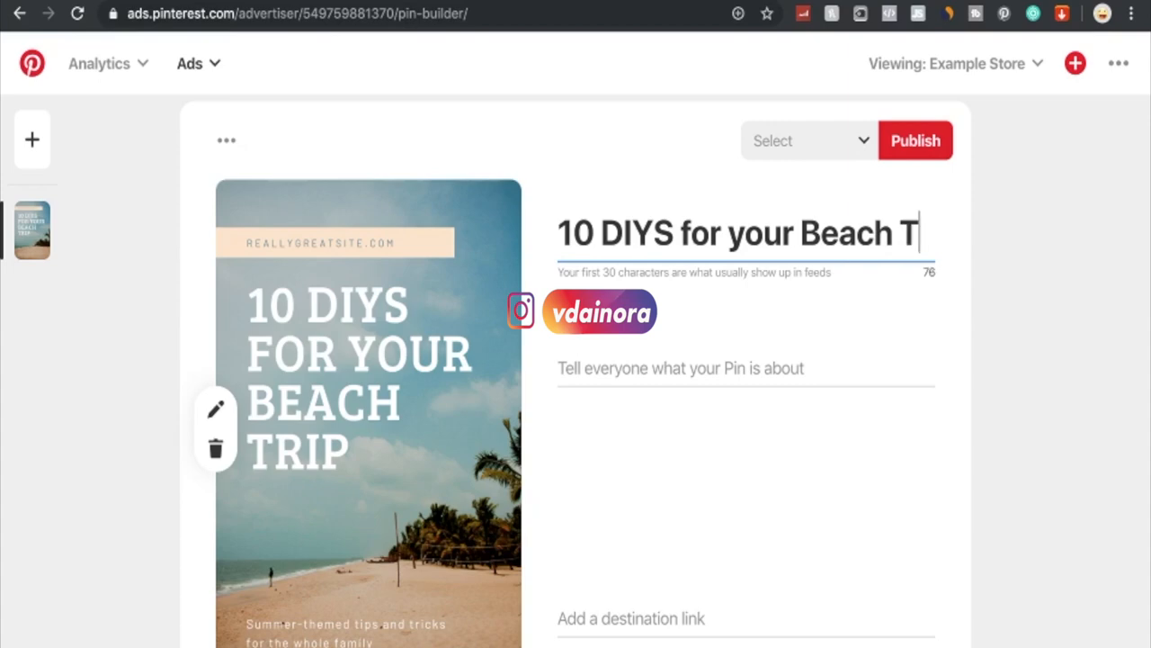
# Write the Pin's summer tips description.
pyautogui.write('Summer-themed')
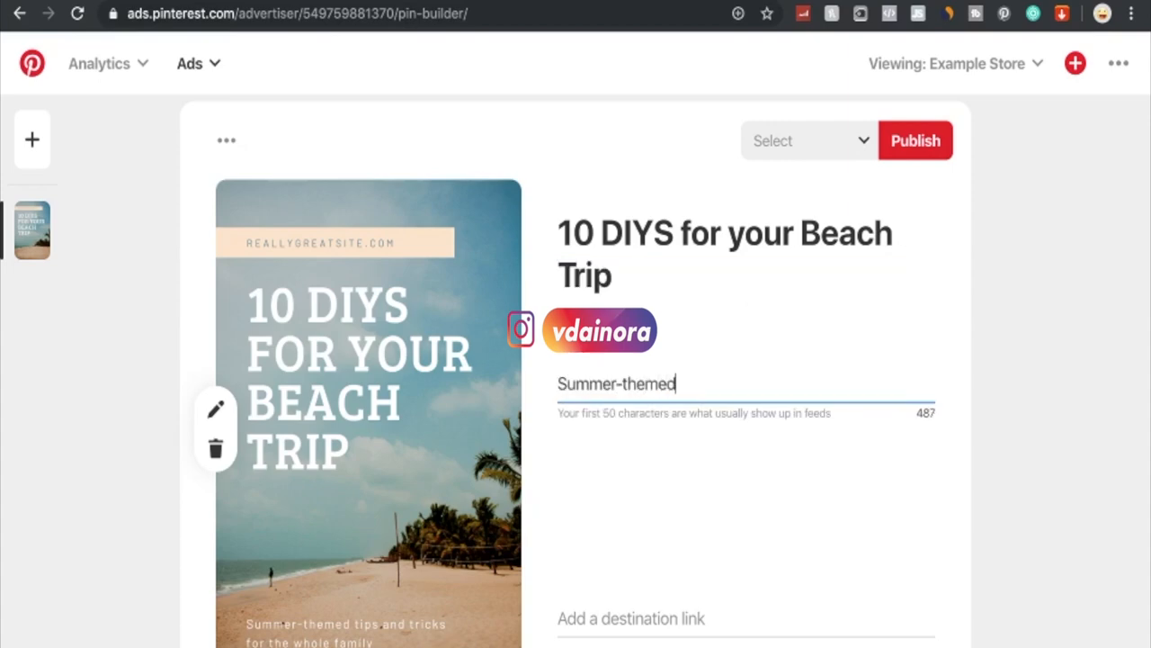
pyautogui.write('tips and tricks')
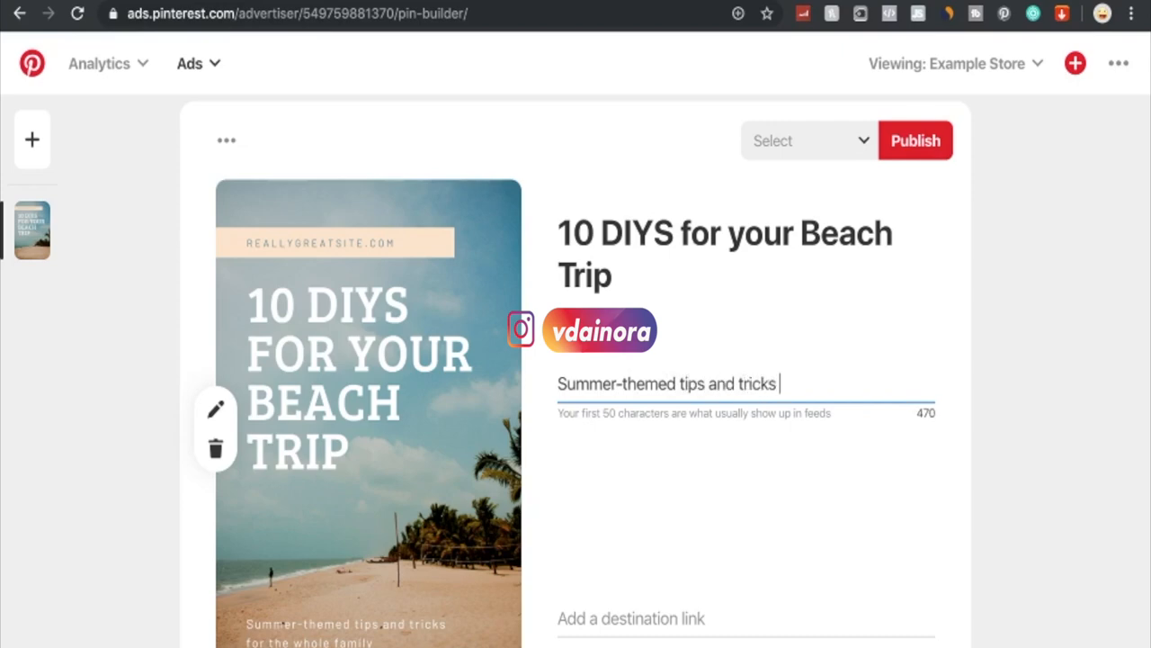
pyautogui.write('for the whole family')
pyautogui.click(746, 619)
pyautogui.write('portopack.com')
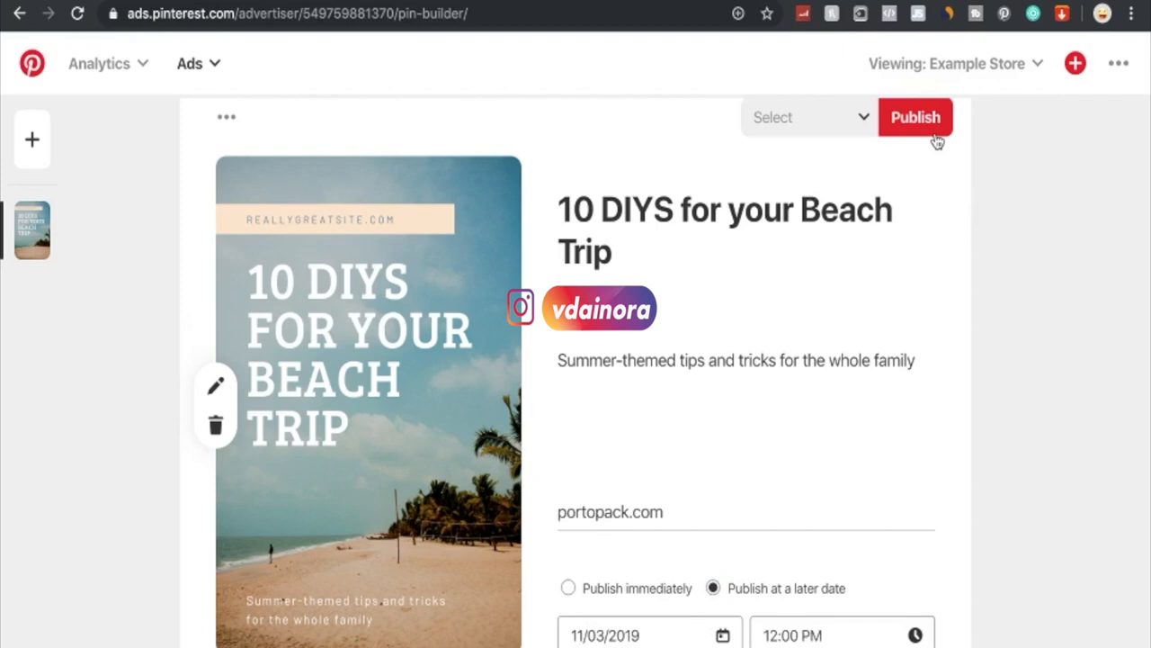
pyautogui.moveTo(576, 607)
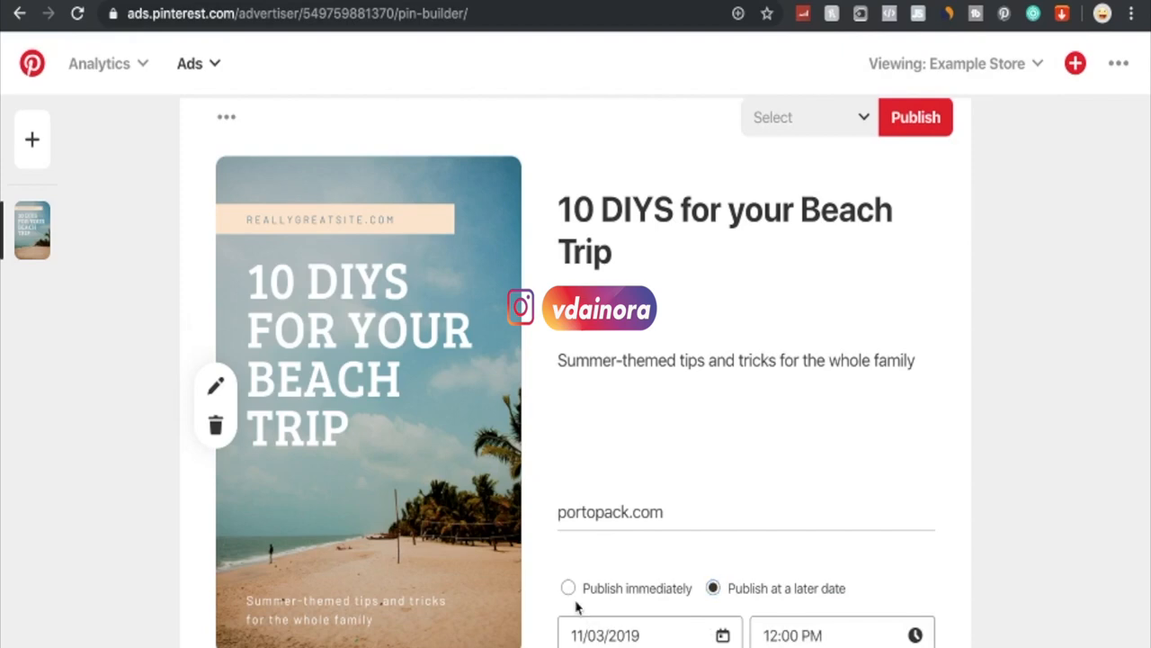